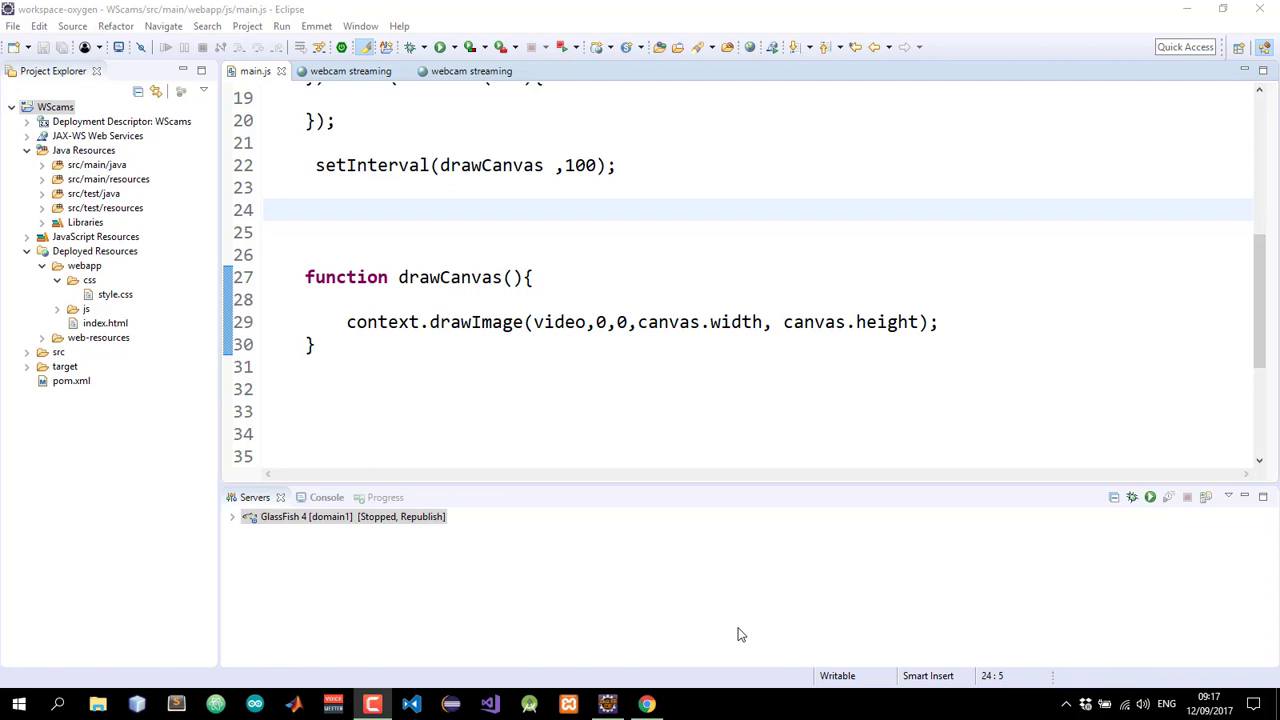
# Add an empty function readCanvas(){ } on a new line below drawCanvas in main.js
pyautogui.click(398, 389)
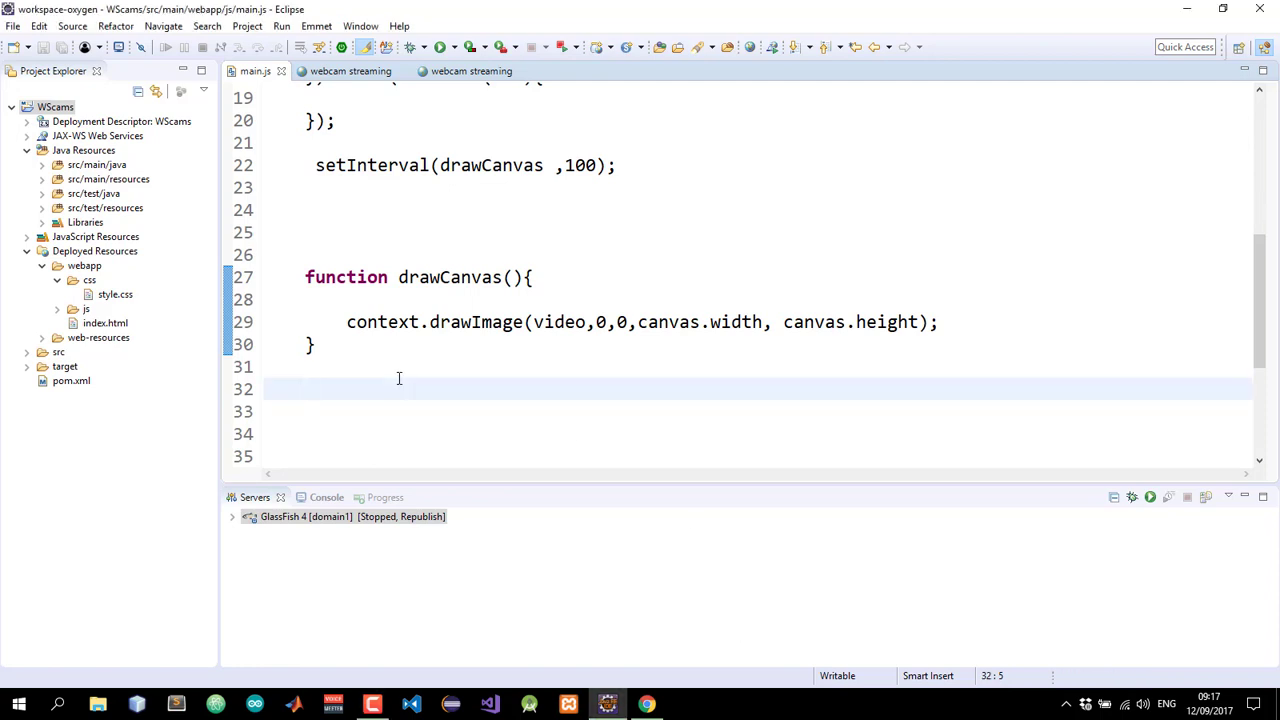
pyautogui.write('function readCanvas')
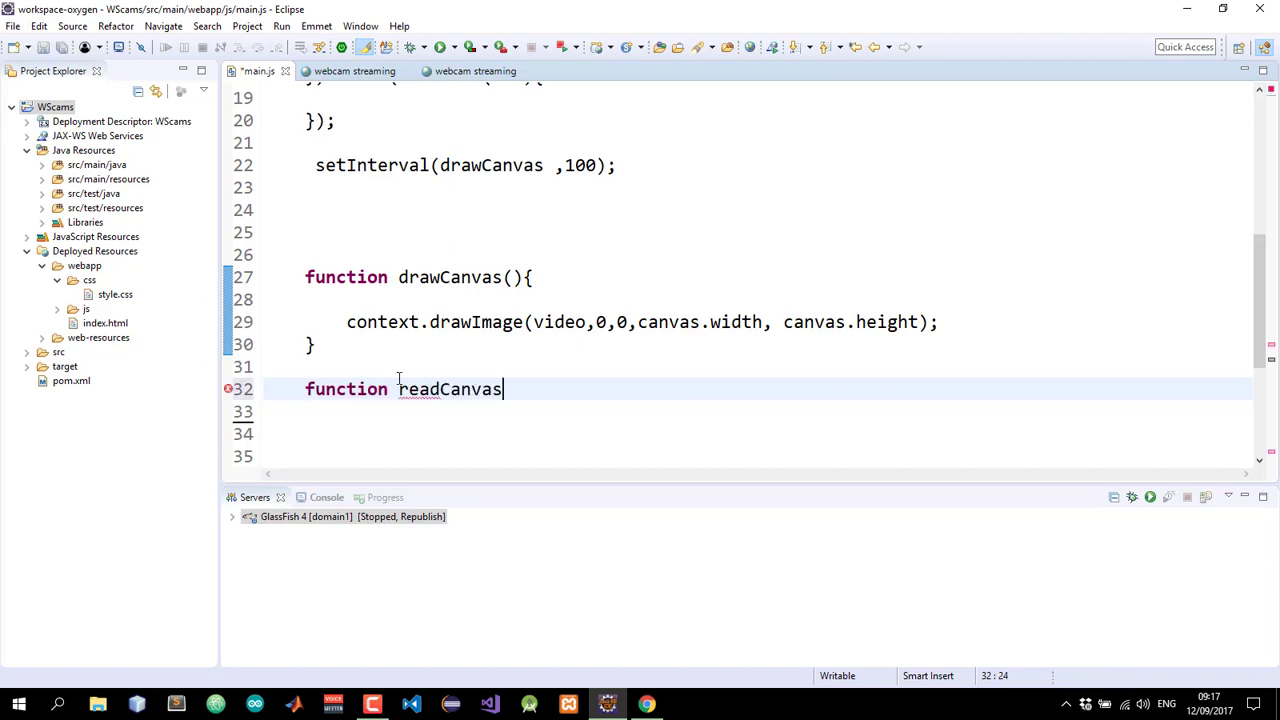
pyautogui.write('()')
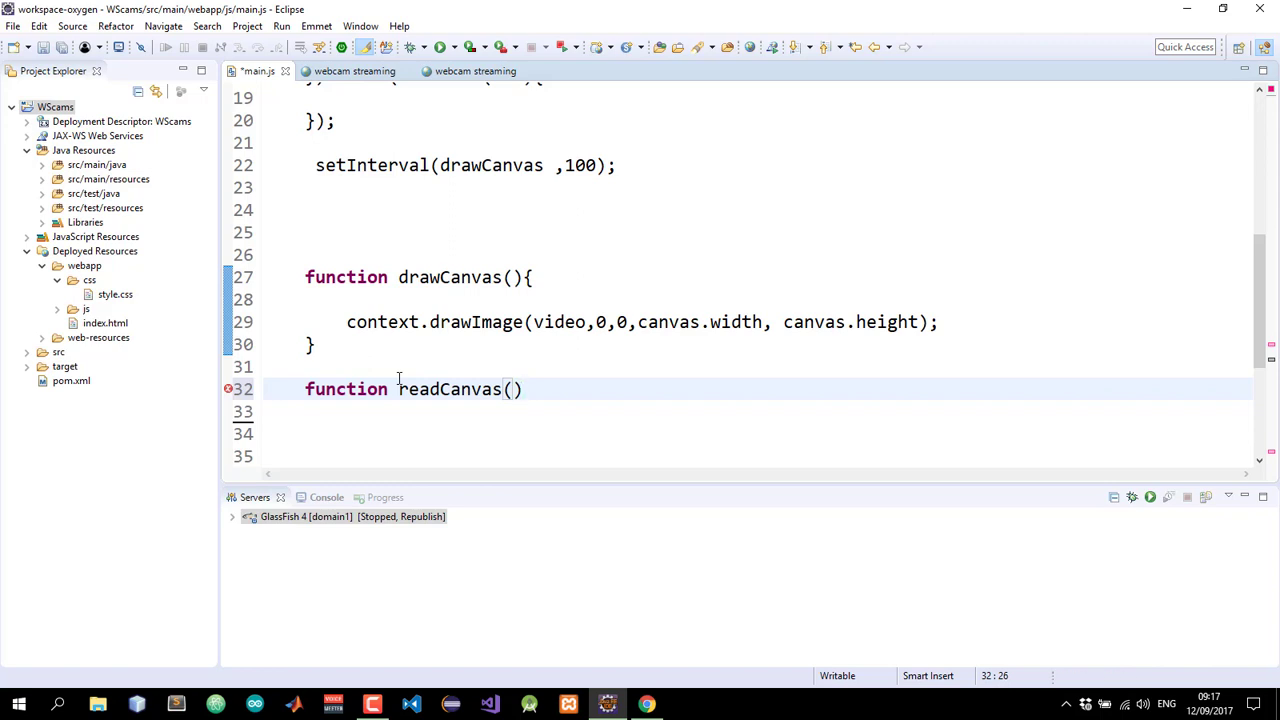
pyautogui.write('{')
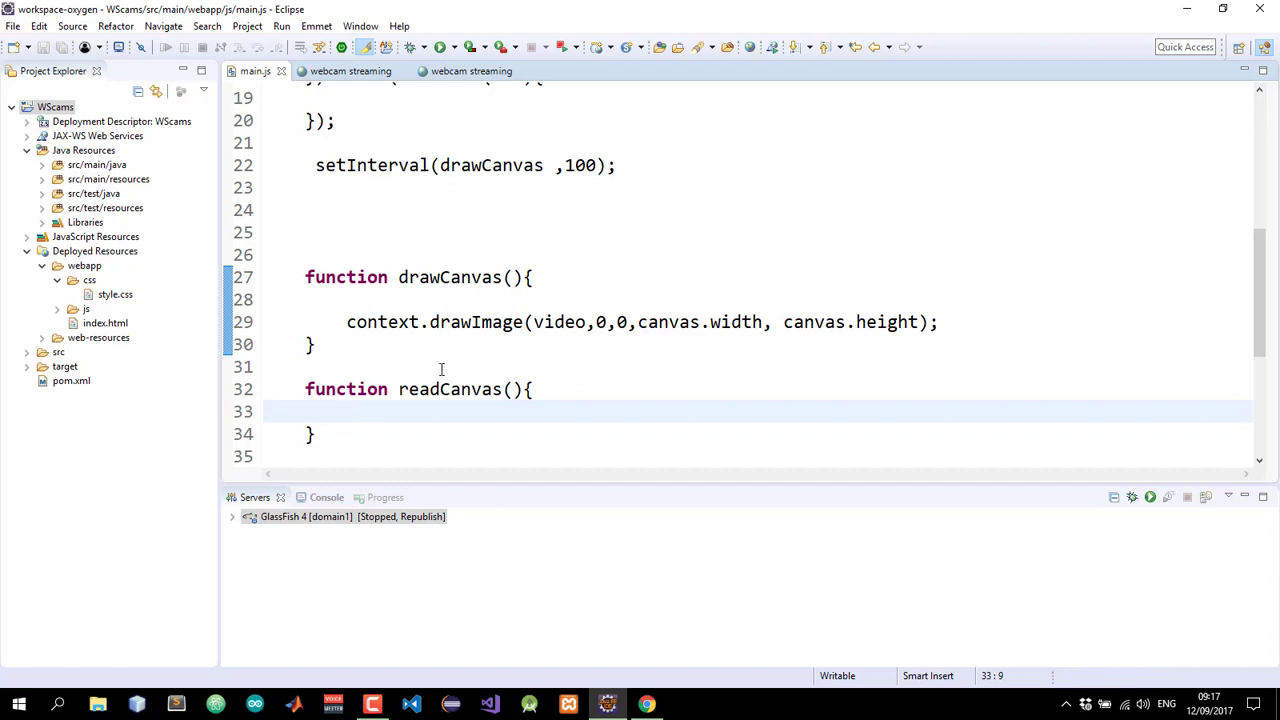
# Replace drawCanvas with main in setInterval and start a function main() above drawCanvas
pyautogui.doubleClick(490, 165)
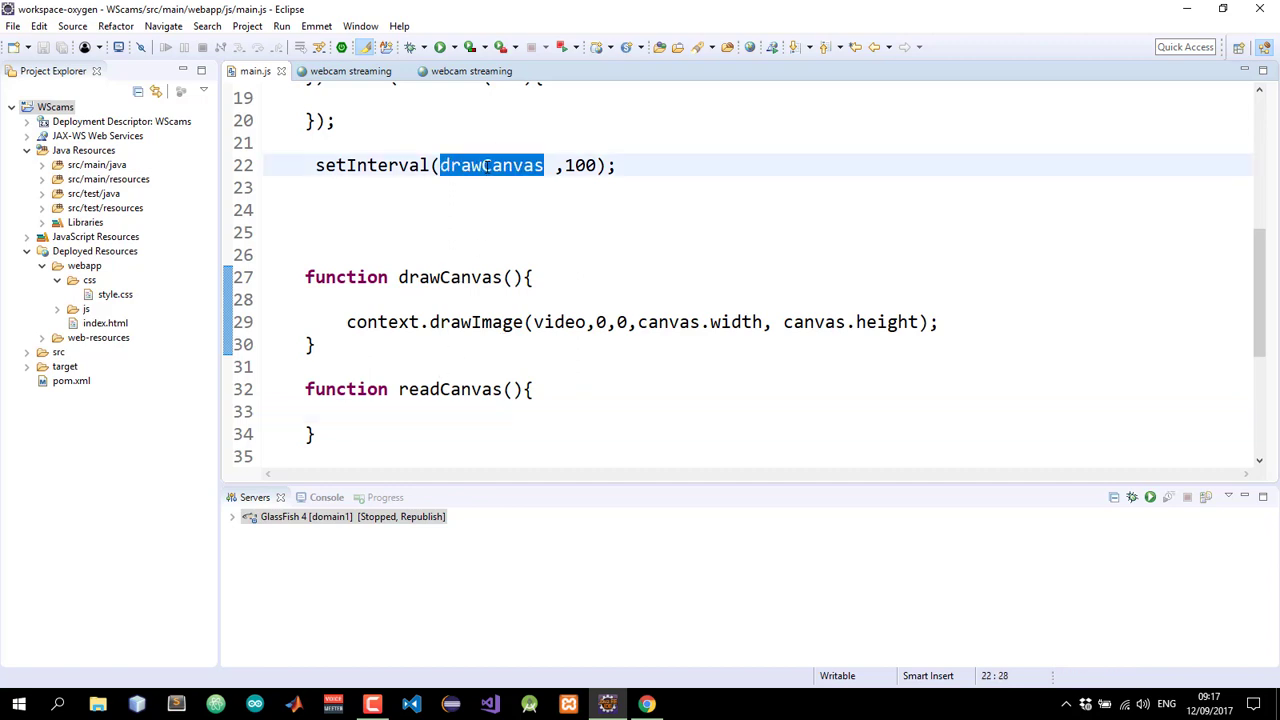
pyautogui.write('main')
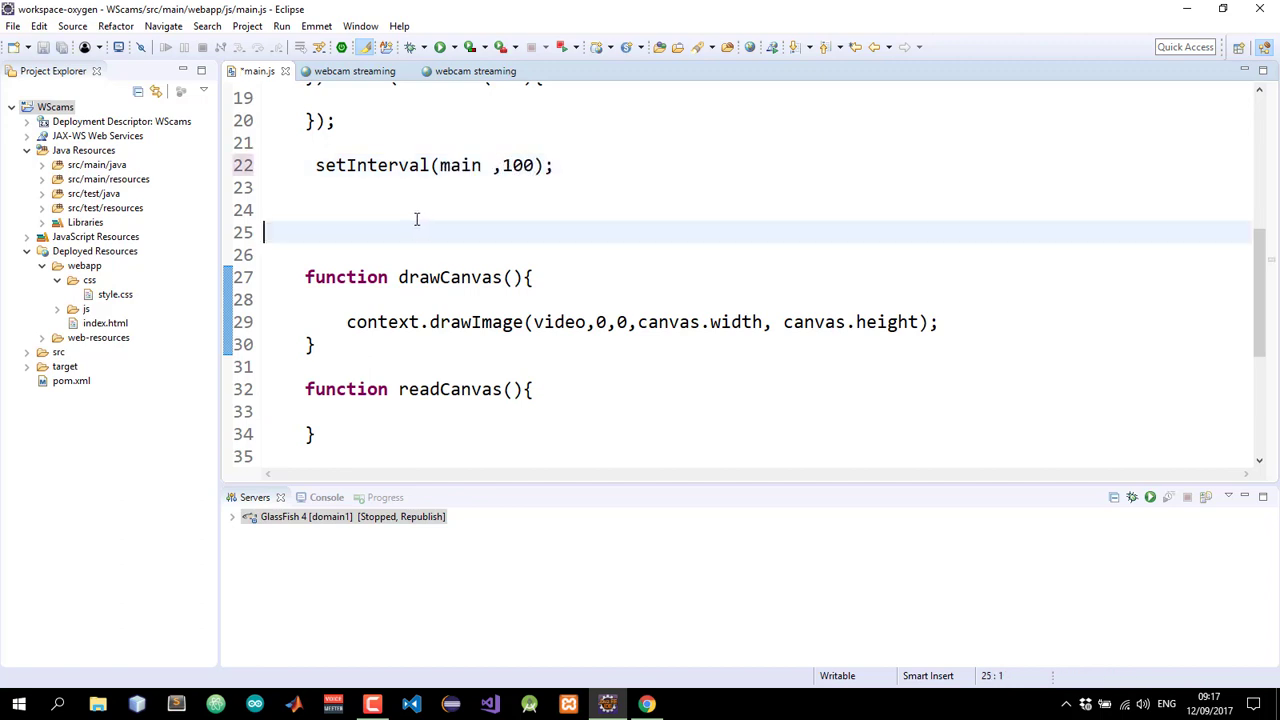
pyautogui.write('f')
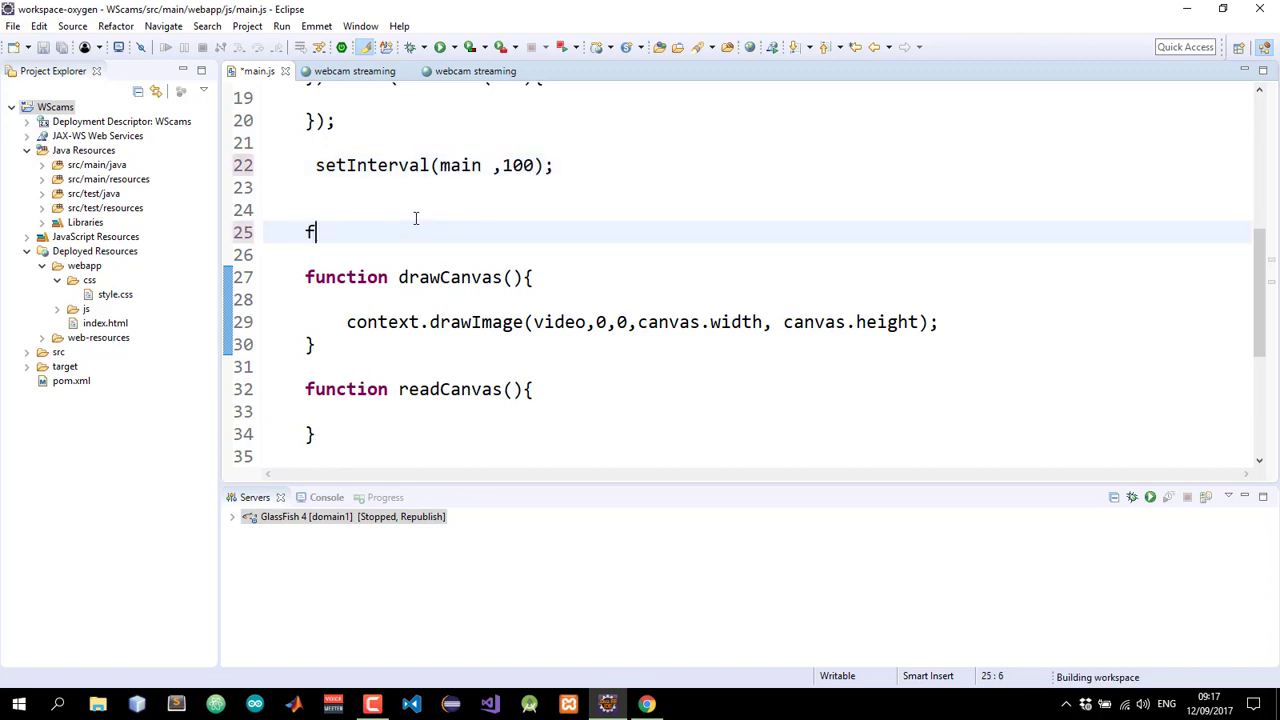
pyautogui.write('unction main')
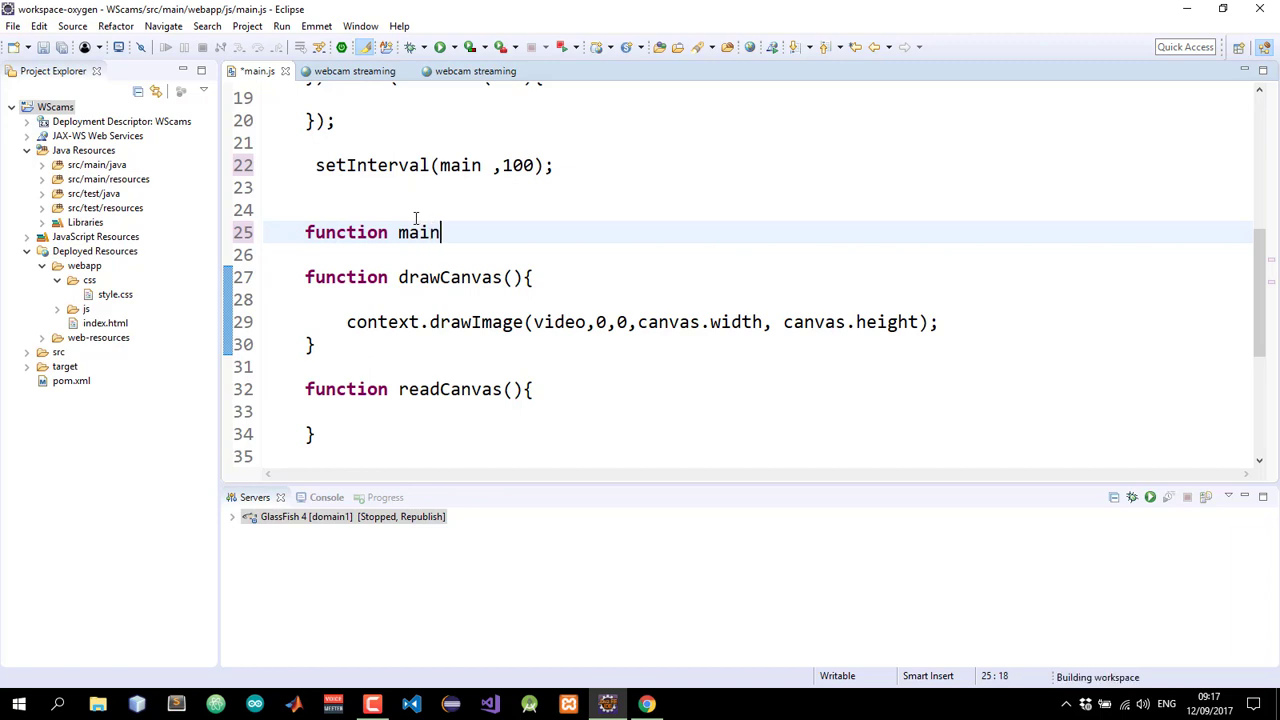
pyautogui.write('()')
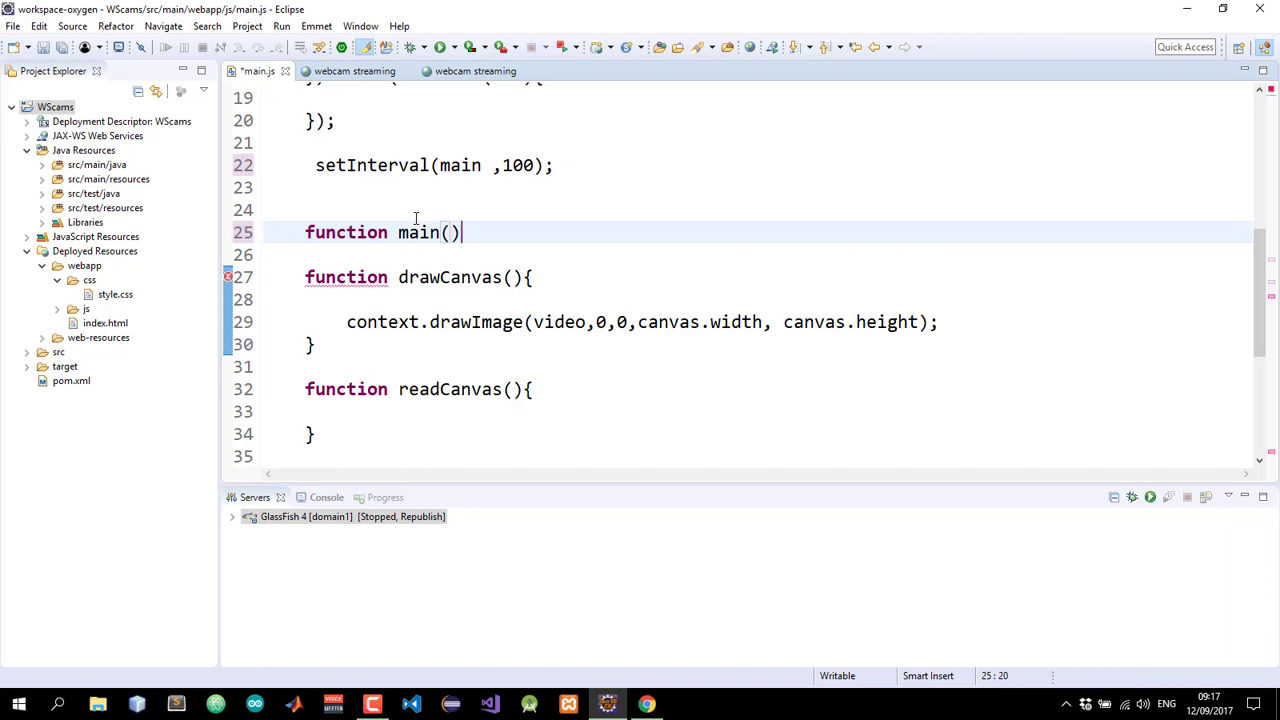
pyautogui.write('{')
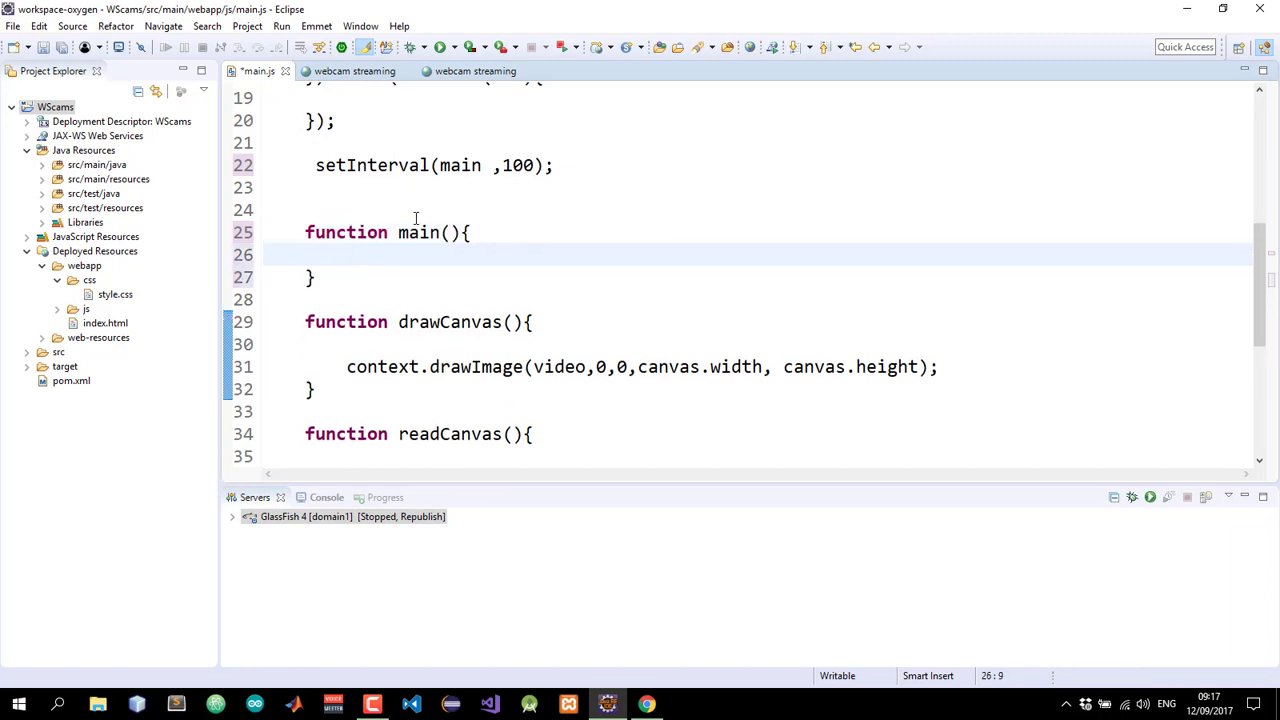
# Have main() call drawCanvas() and then readCanvas()
pyautogui.write('draw')
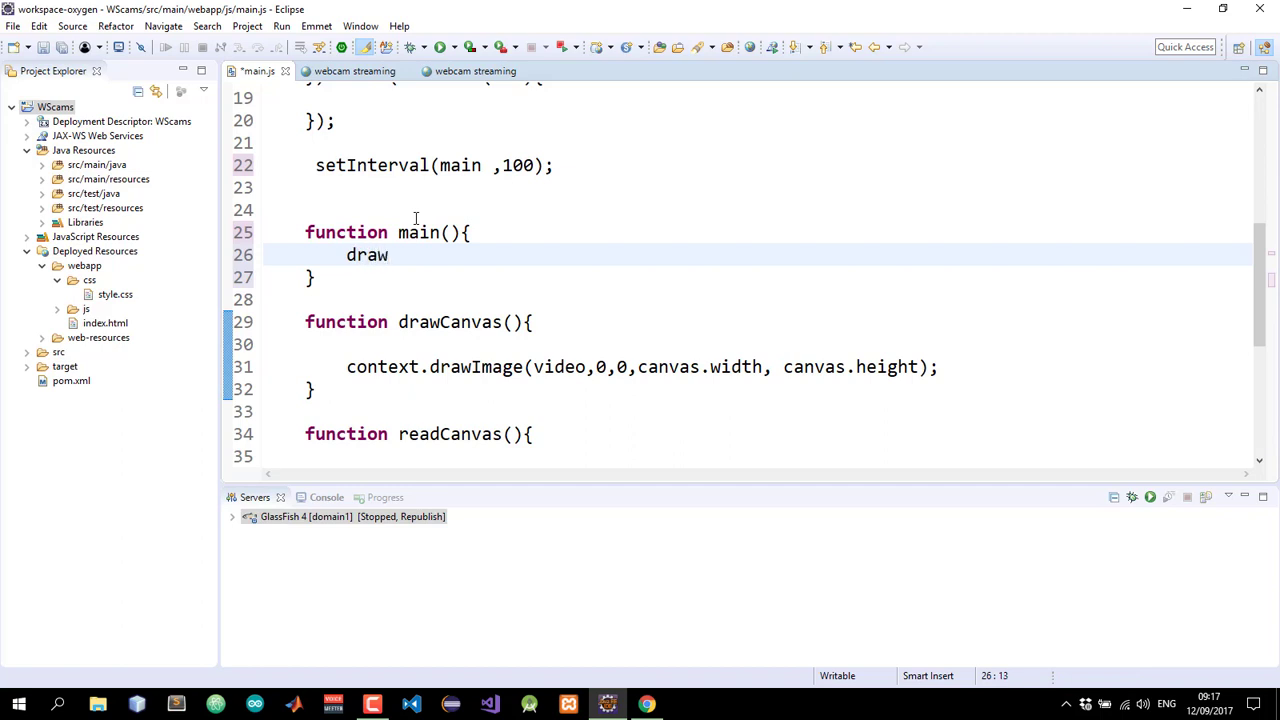
pyautogui.write('Canvas();')
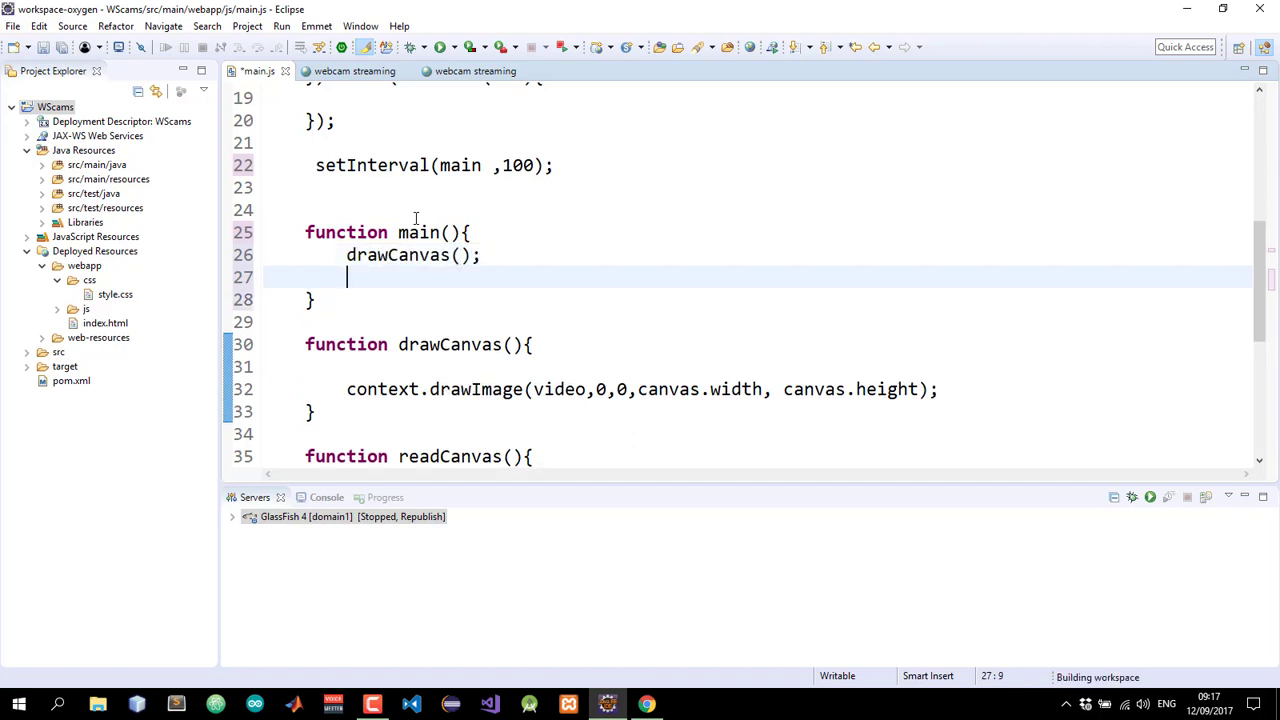
pyautogui.write('readCanvas(')
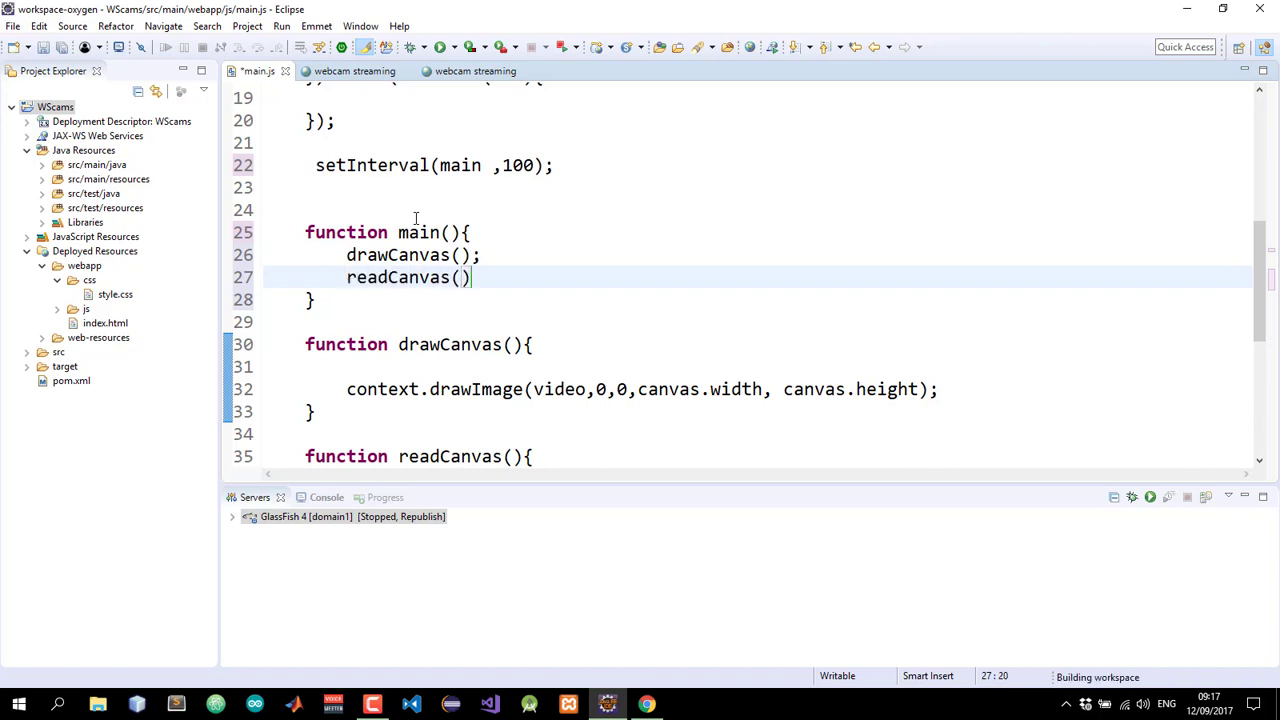
pyautogui.write(';')
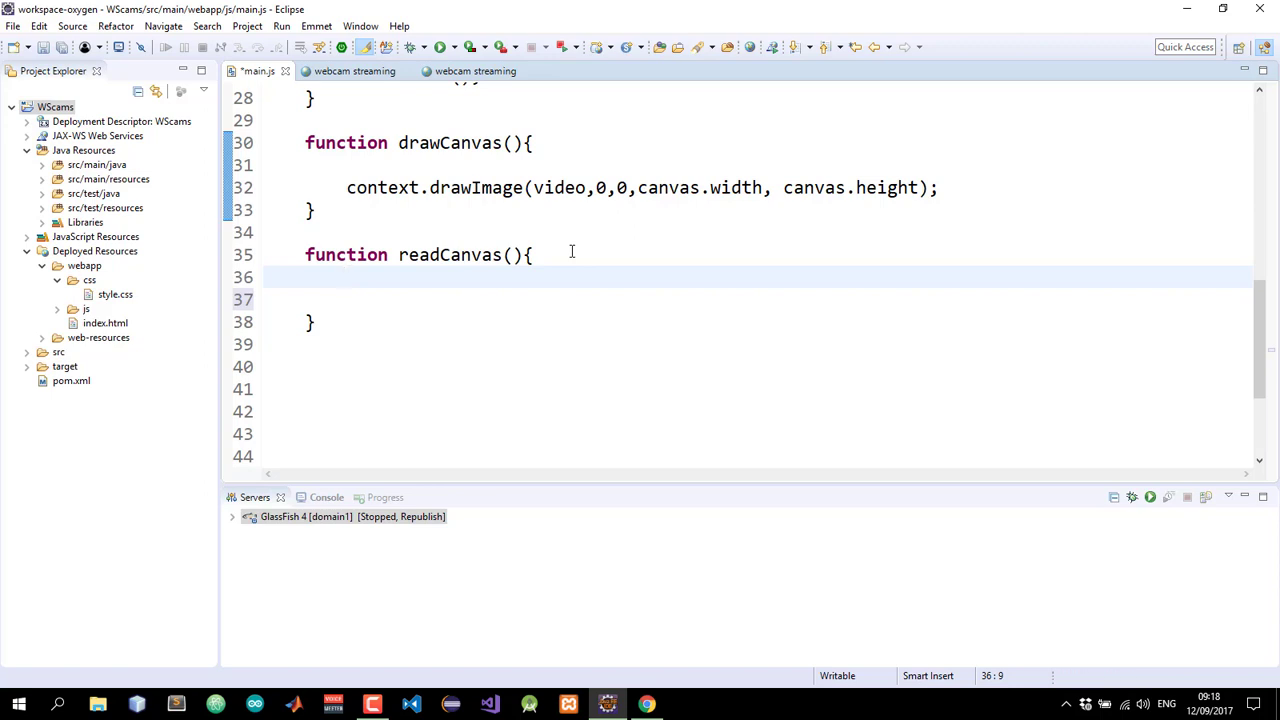
# Begin readCanvas with var canvasData = canvas.toDataURL
pyautogui.write('var')
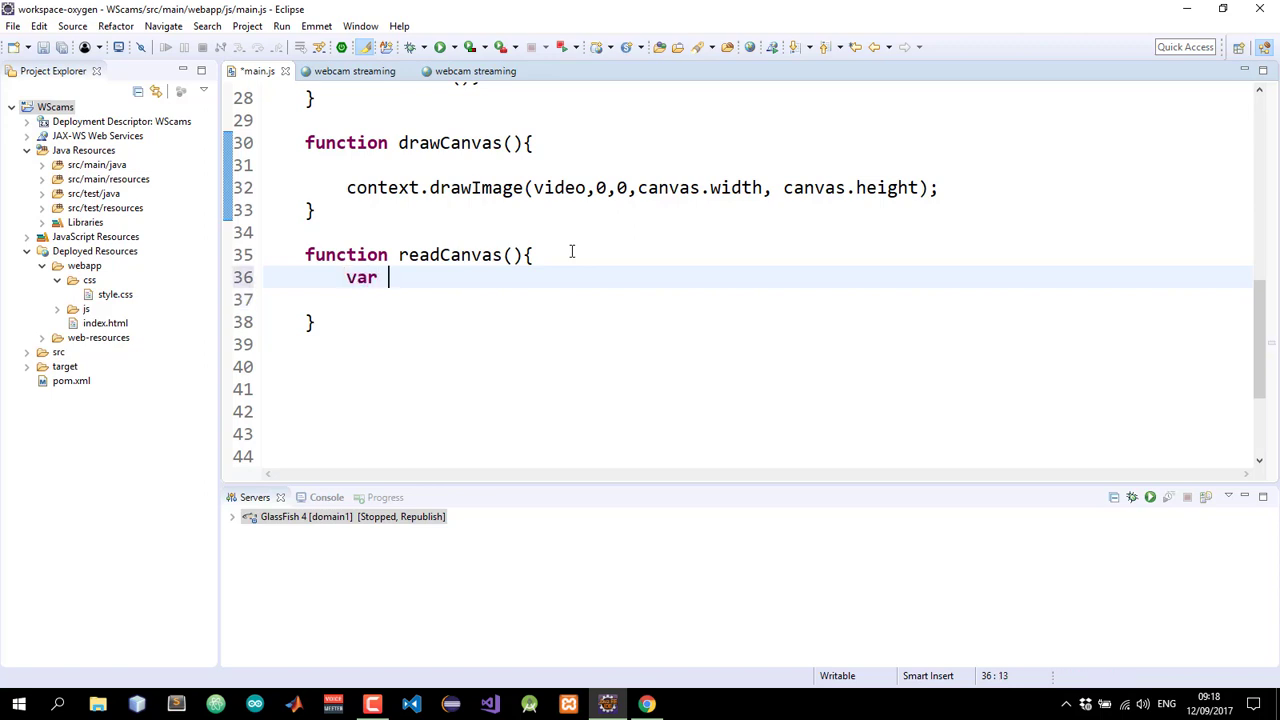
pyautogui.write('can')
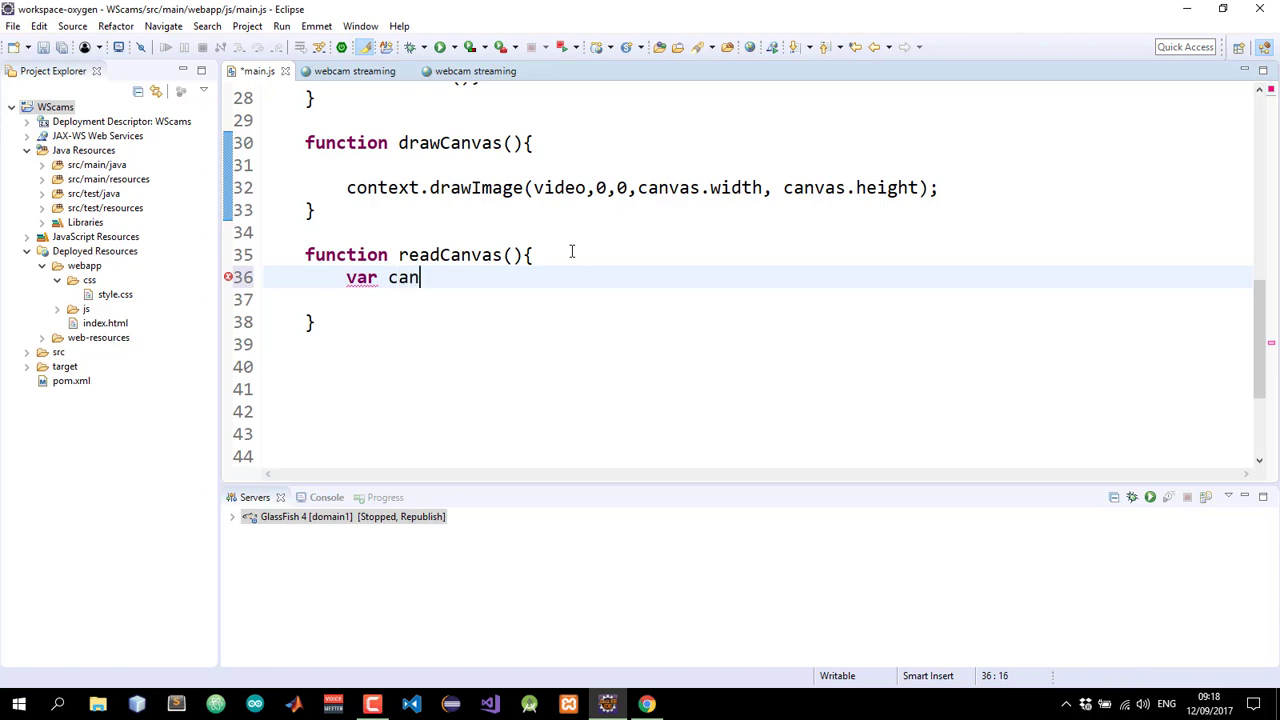
pyautogui.write('va')
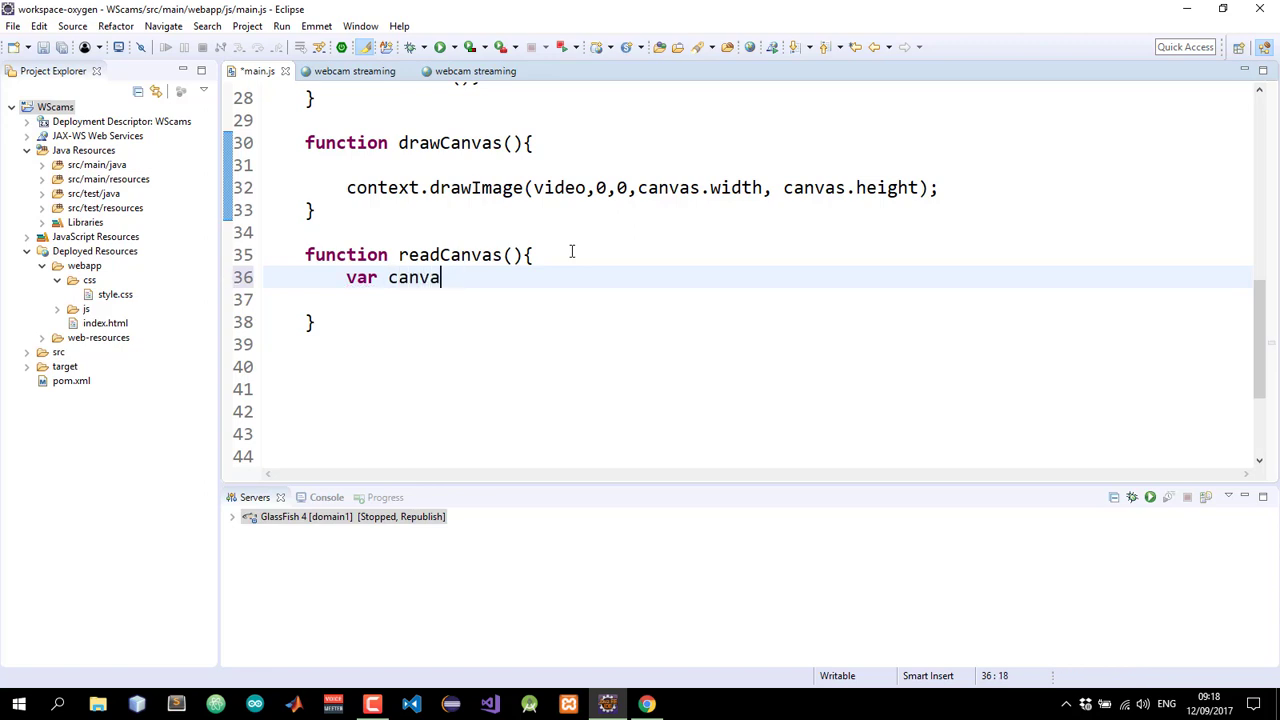
pyautogui.write('sData')
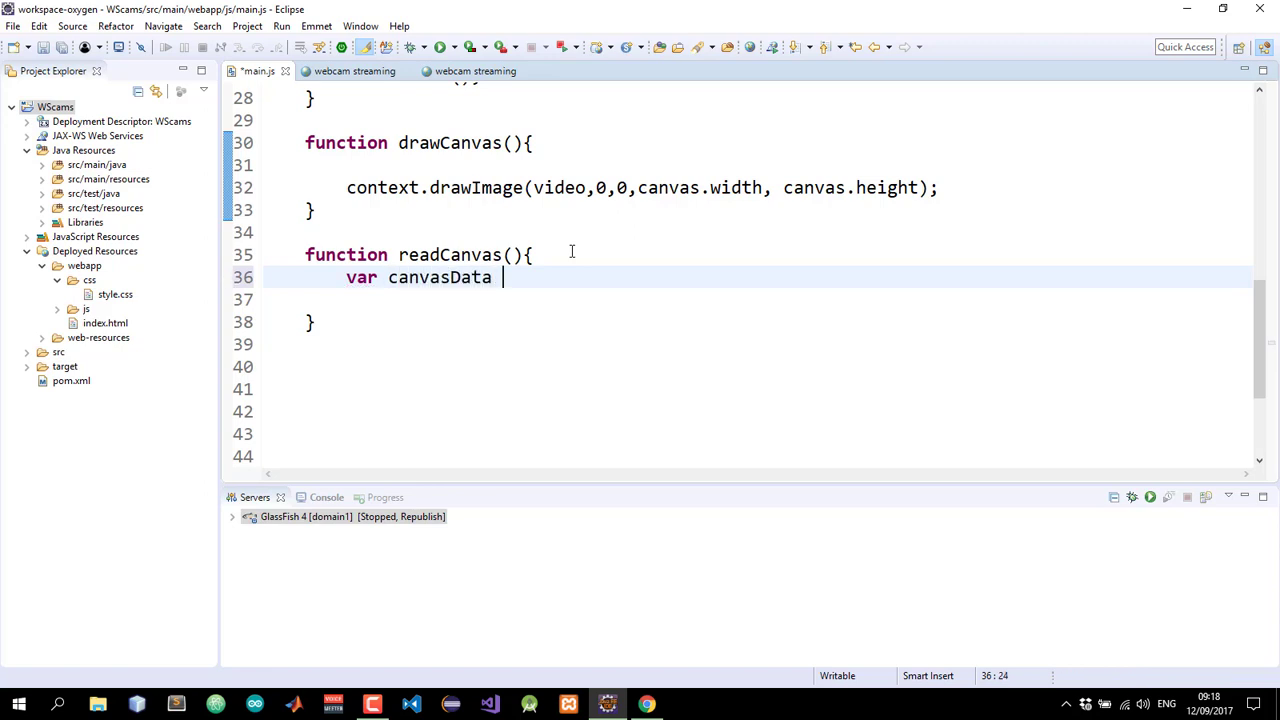
pyautogui.write('=')
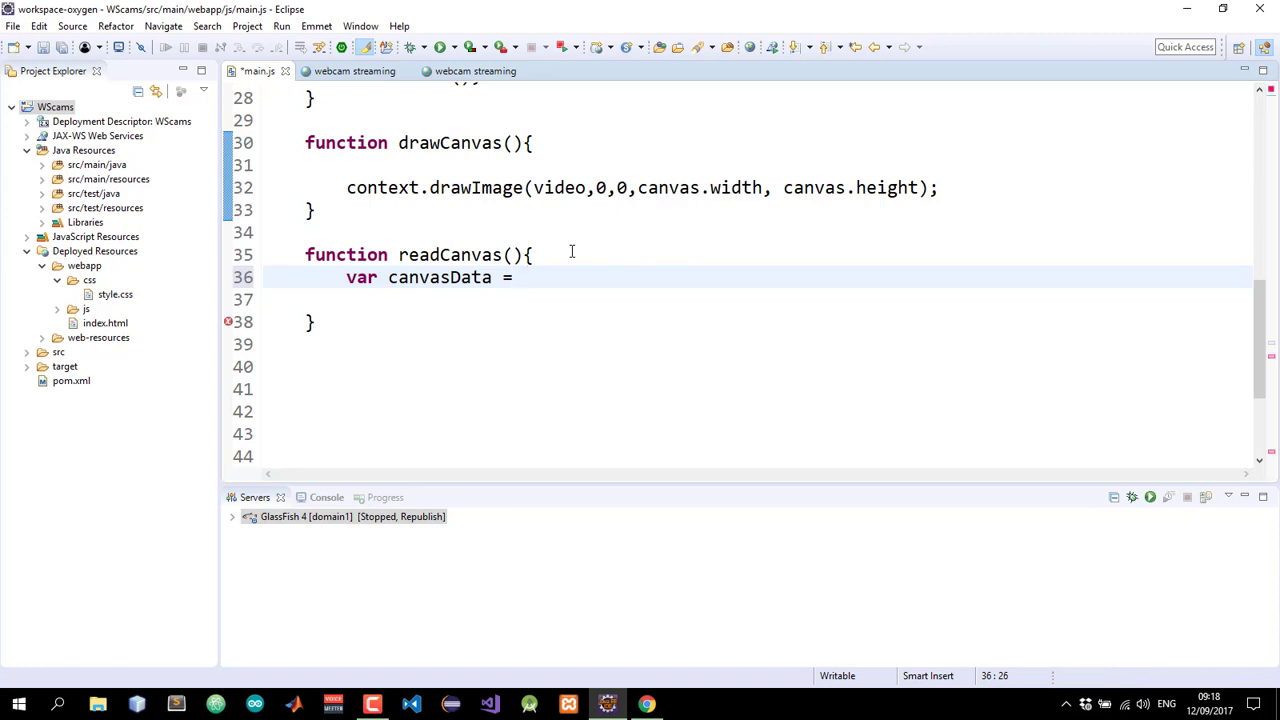
pyautogui.write('canv')
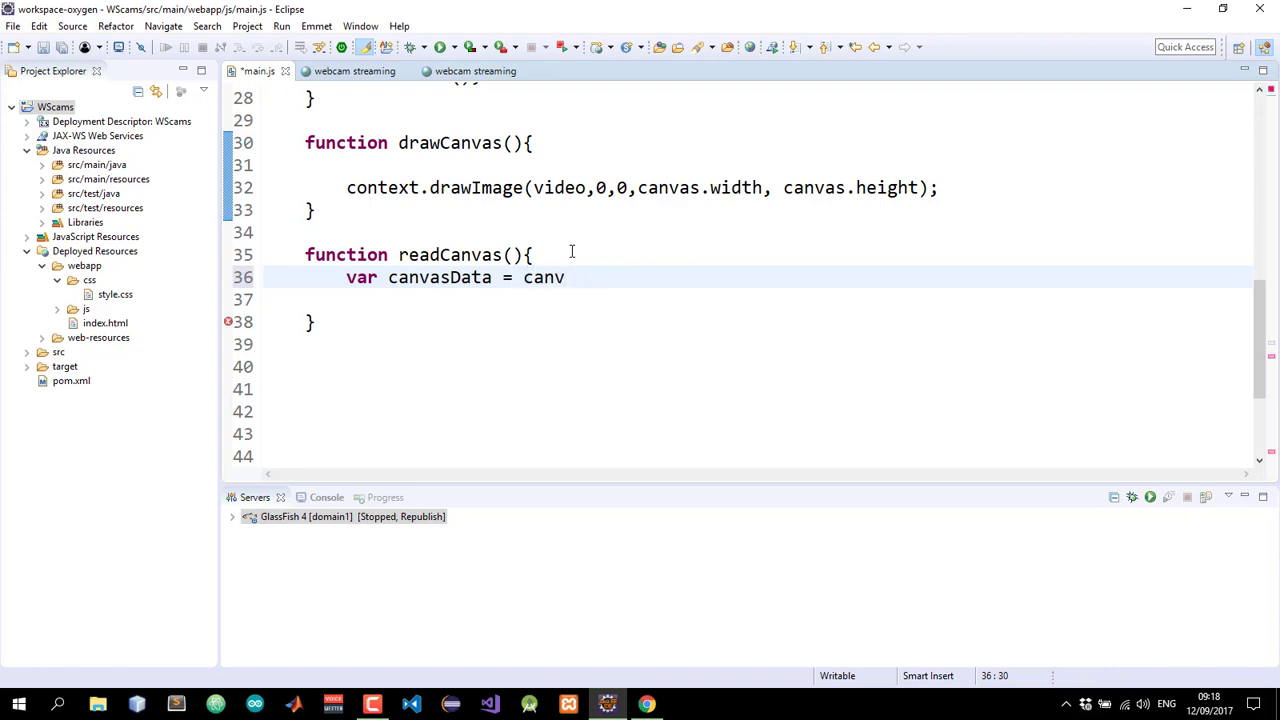
pyautogui.write('as.t')
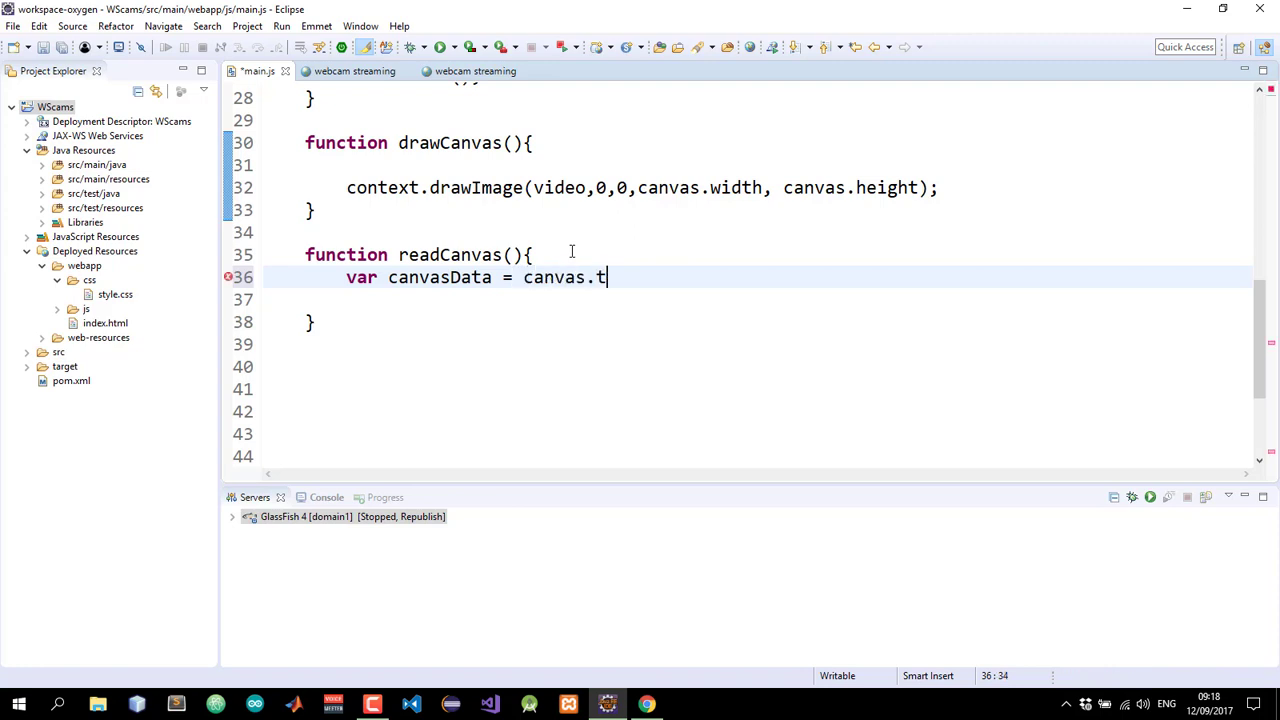
pyautogui.write('oData')
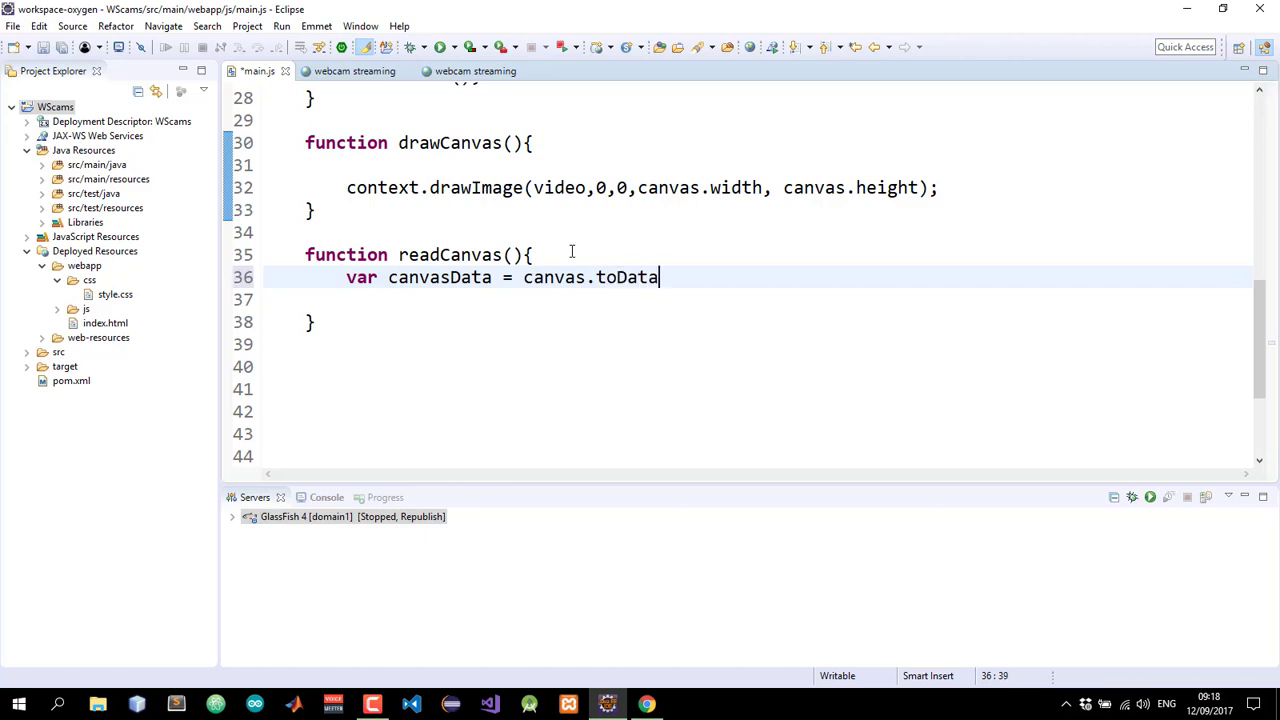
pyautogui.write("URL('")
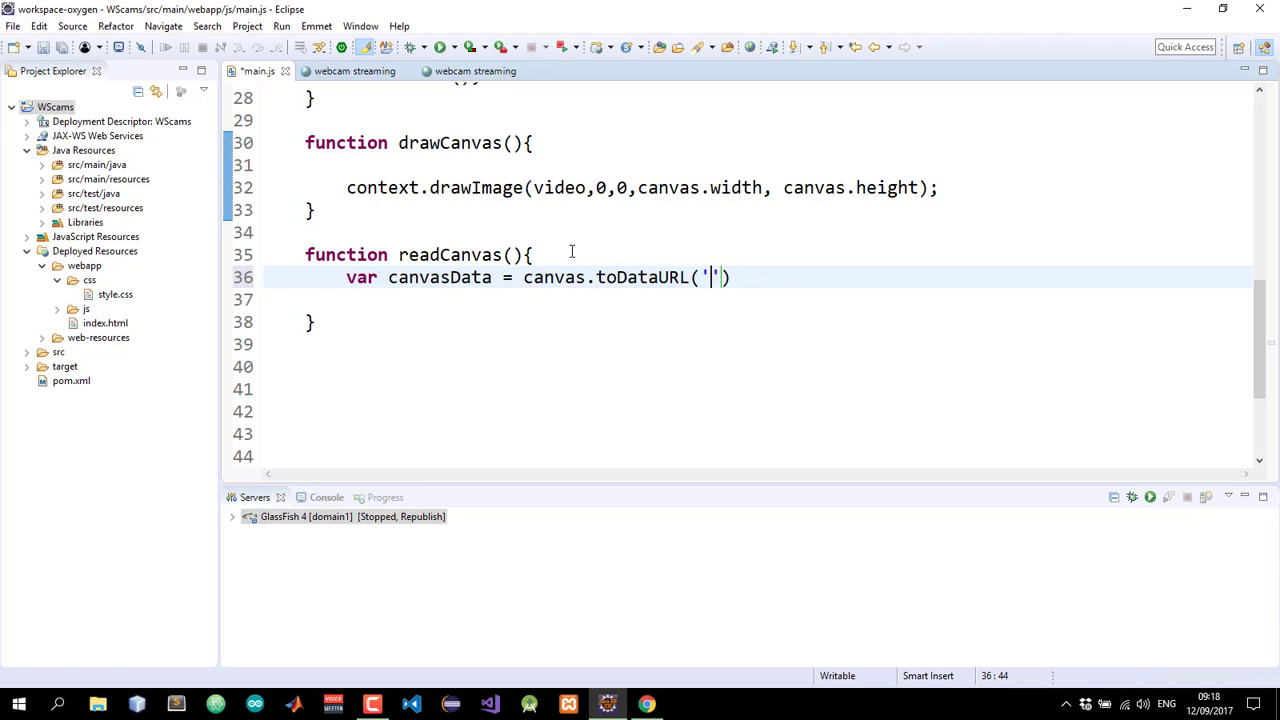
# Pass 'image/jpeg' and quality 1 to toDataURL and end the statement
pyautogui.write('i')
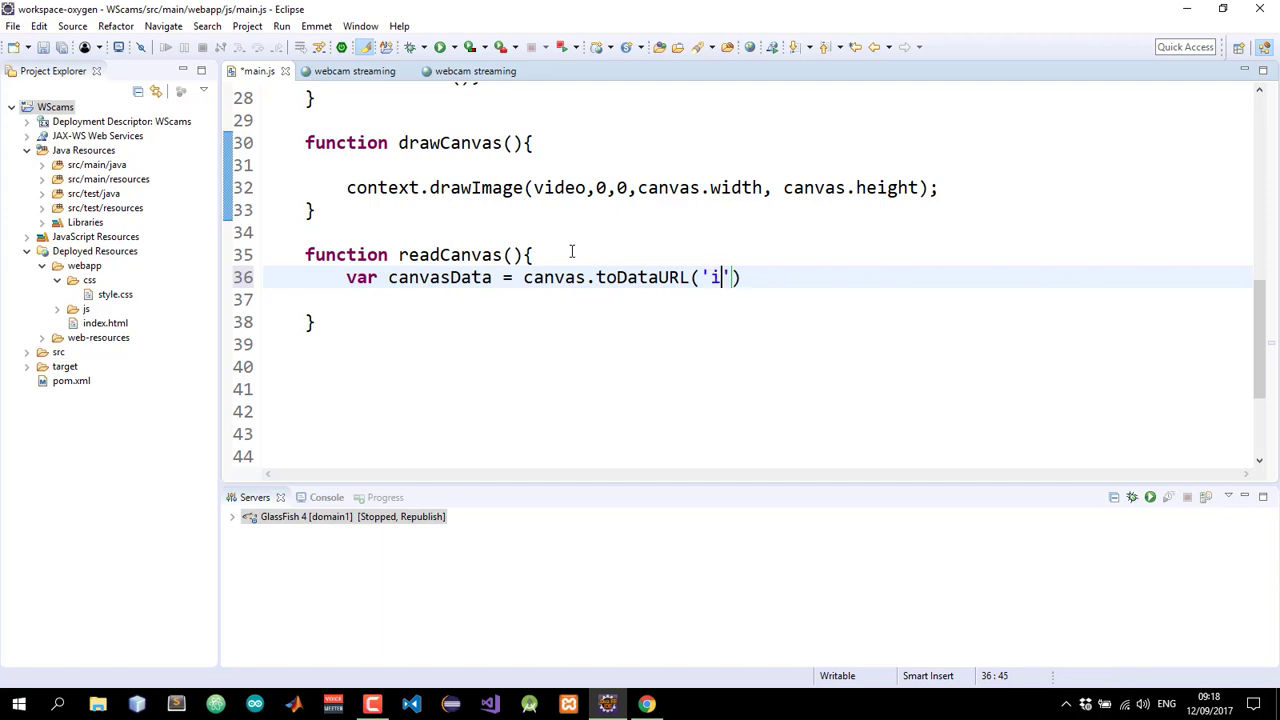
pyautogui.write('mage')
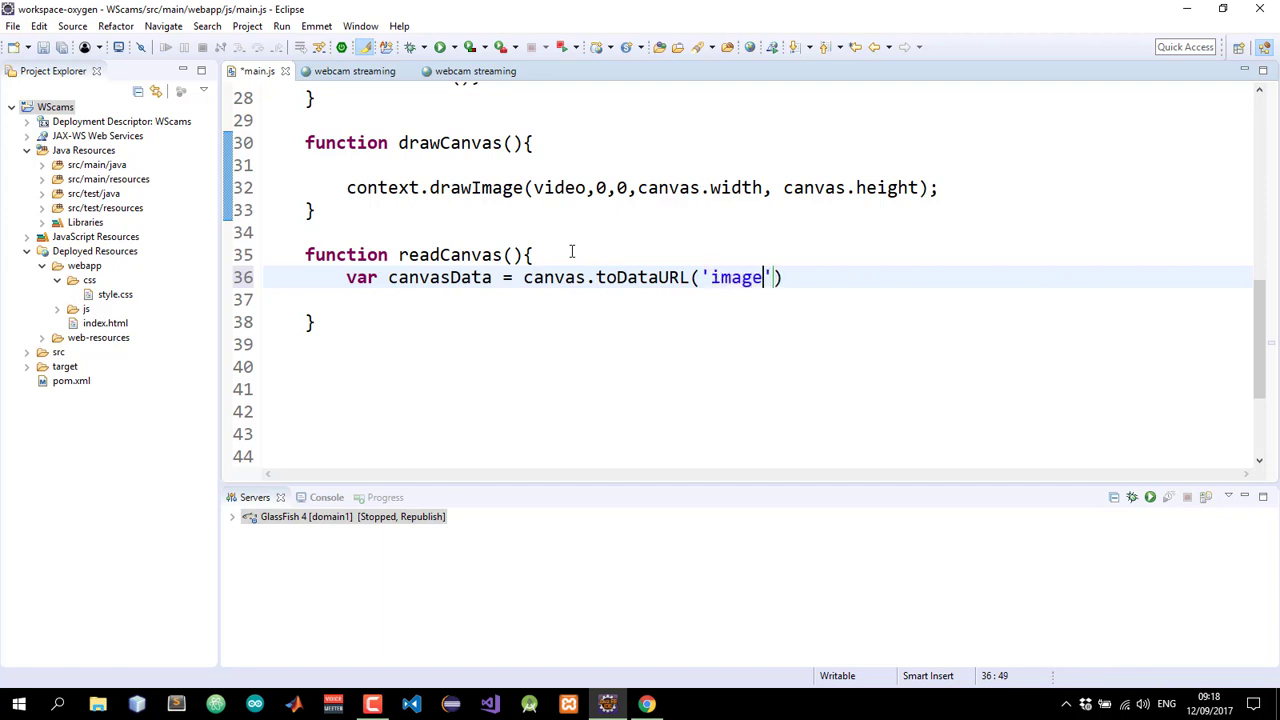
pyautogui.write('/jpeg')
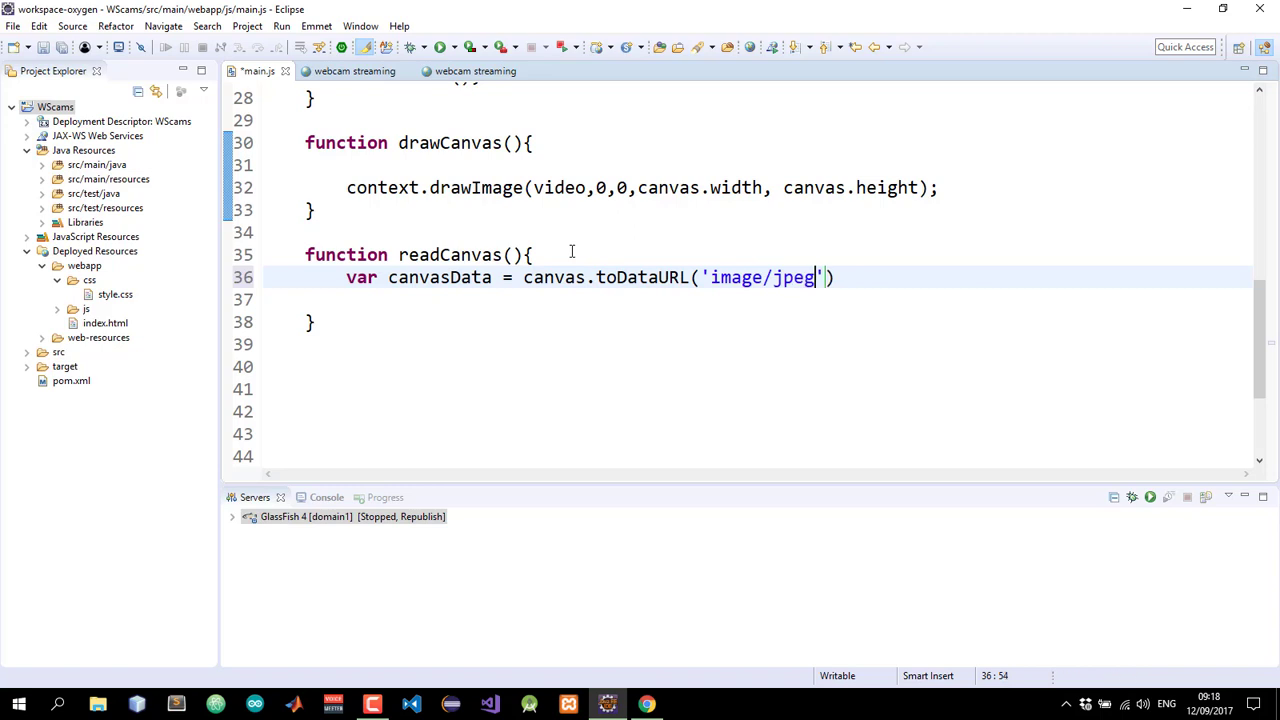
pyautogui.write(',')
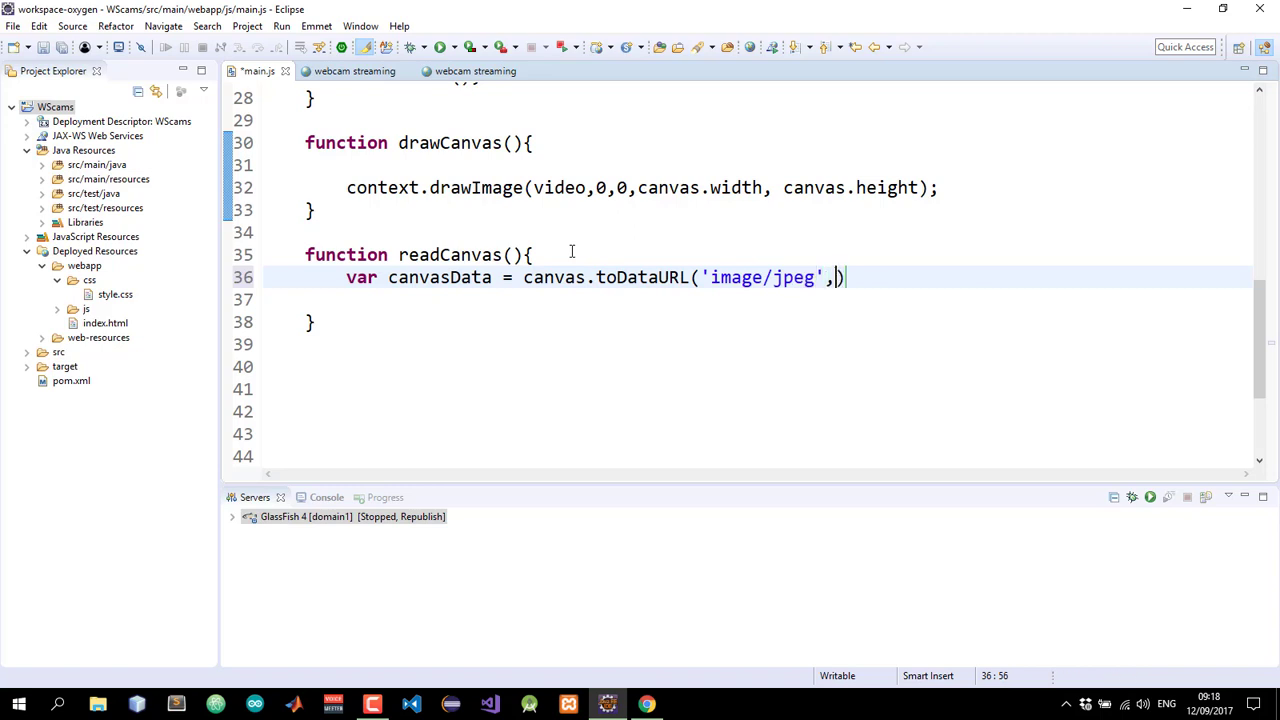
pyautogui.write('1')
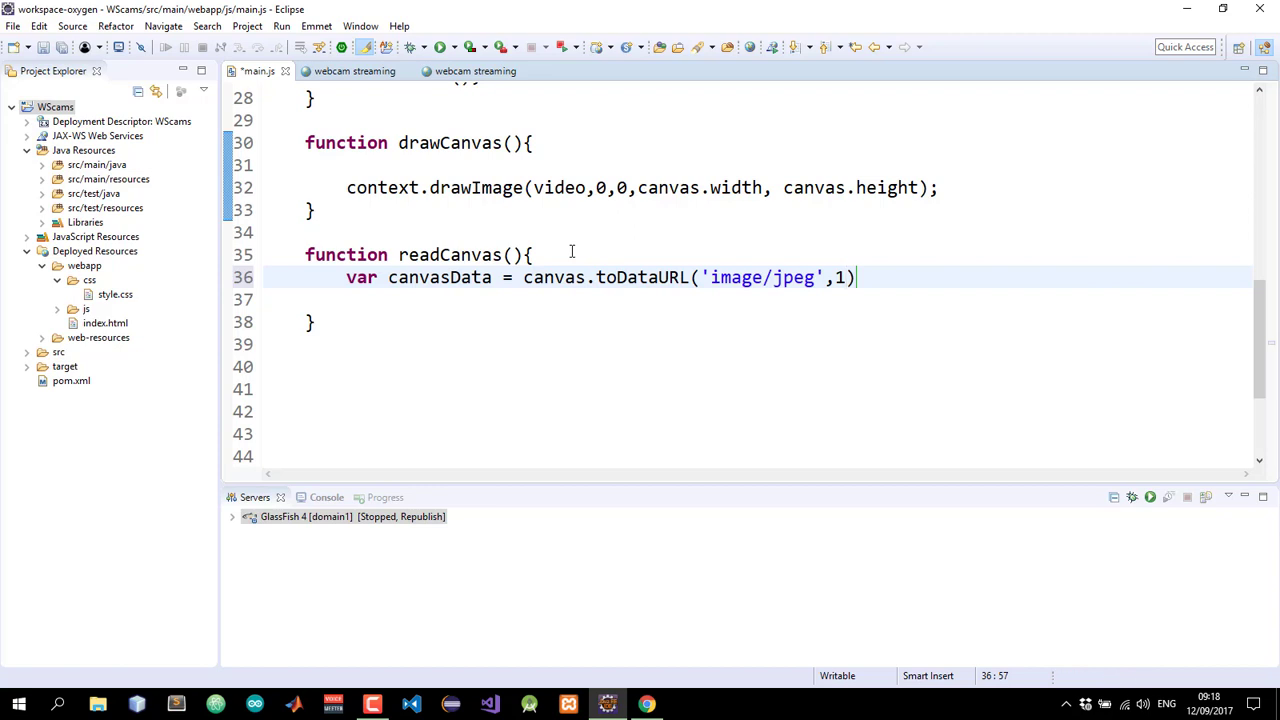
pyautogui.write(';')
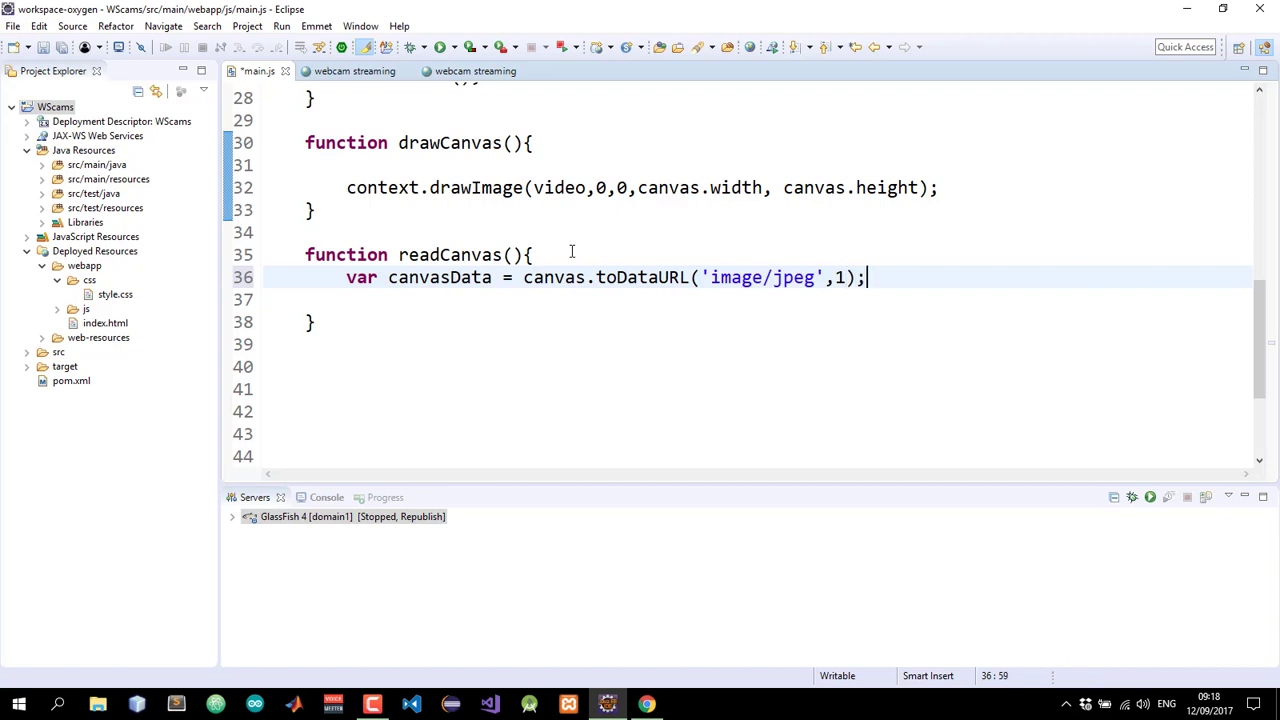
# Save main.js and add console.log(canvas.toDataURL('image/jpeg',1)); above readCanvas
pyautogui.press('Ctrl+s')
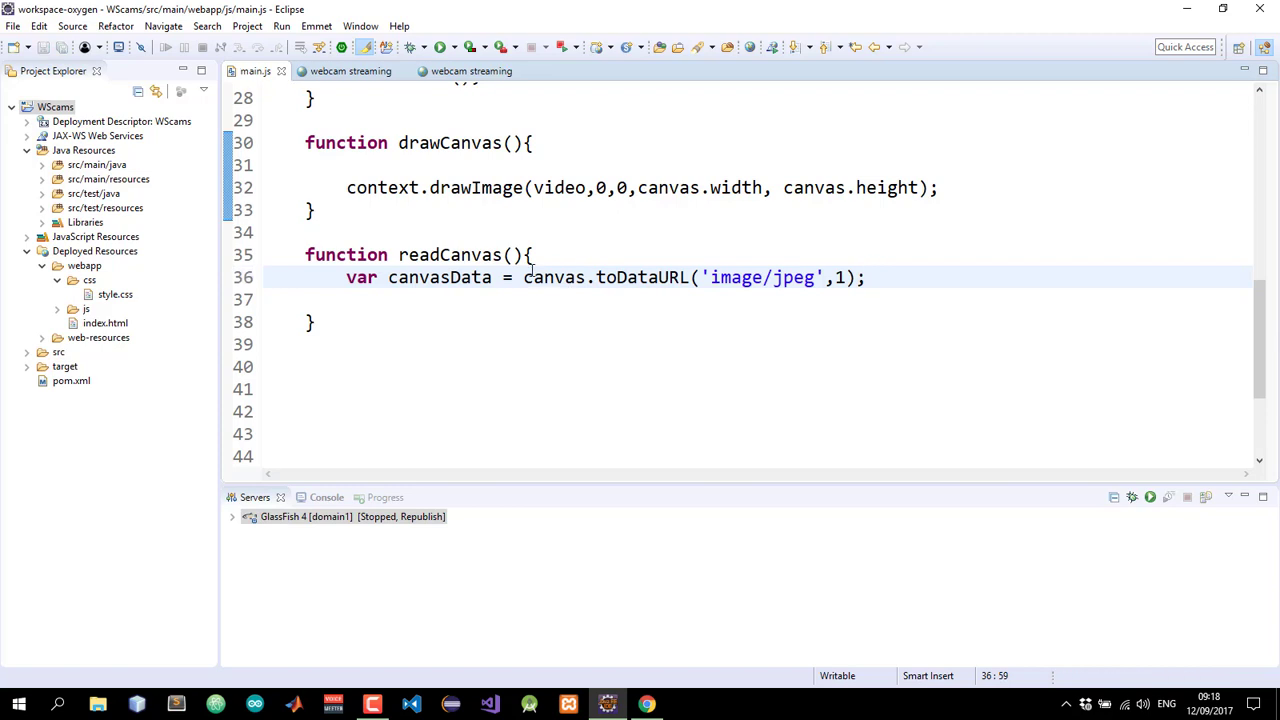
pyautogui.moveTo(524, 277); pyautogui.dragTo(852, 277)
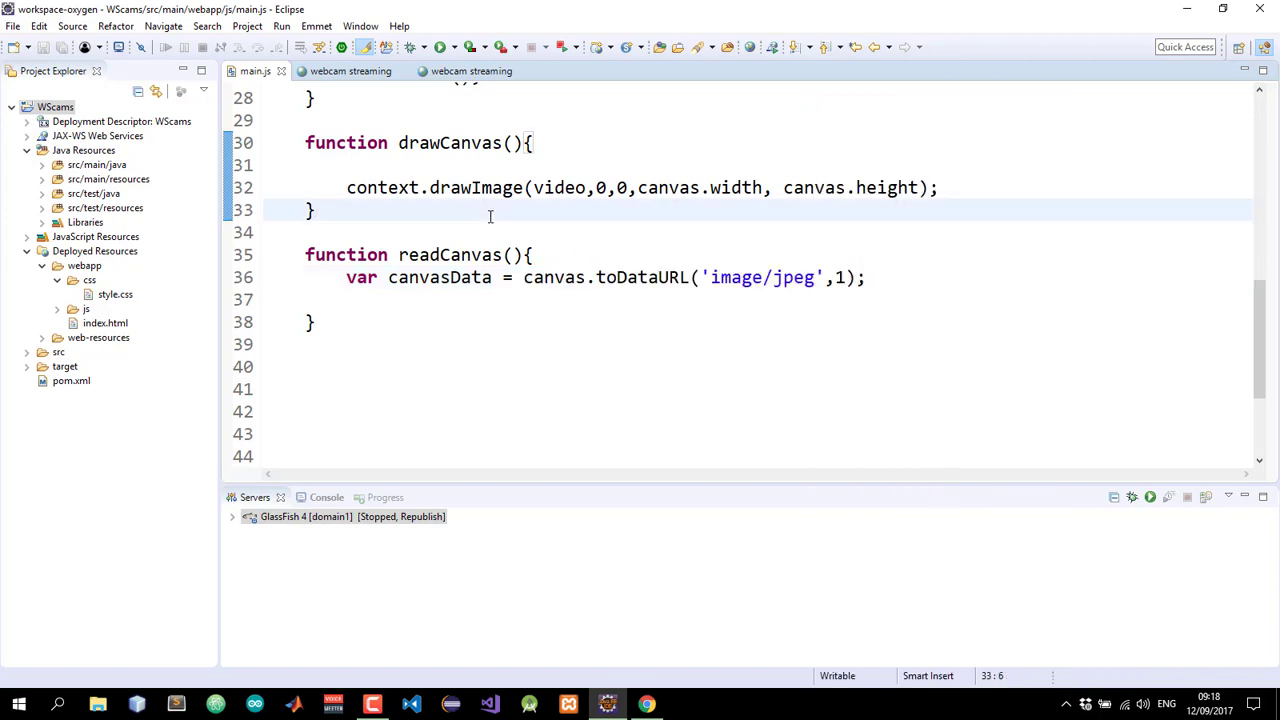
pyautogui.write('console.l')
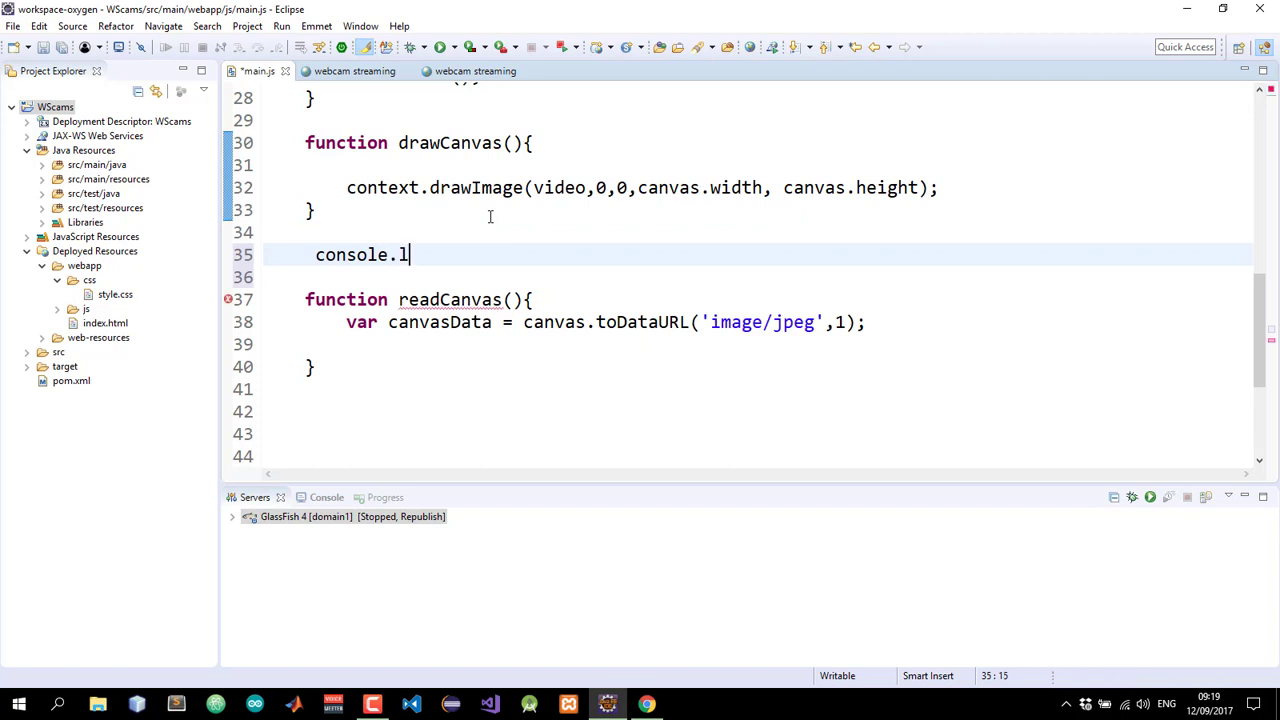
pyautogui.write('og')
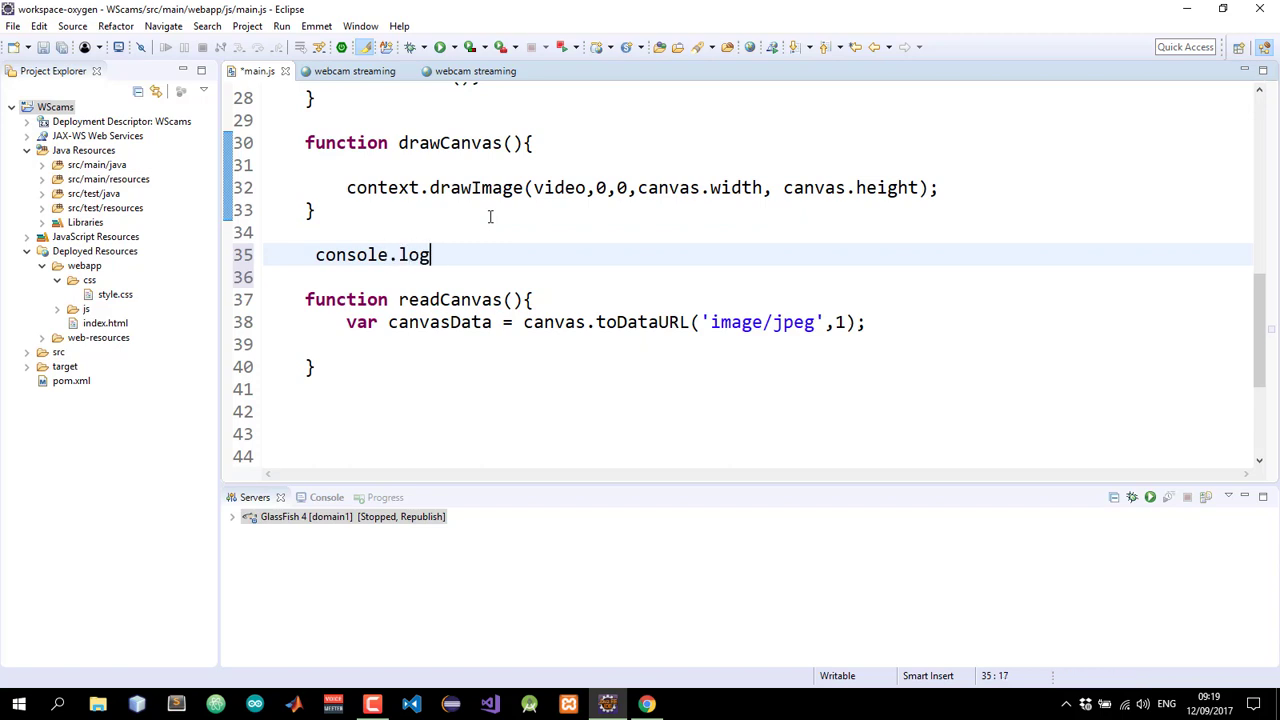
pyautogui.write("(canvas.toDataURL('image/jpeg',1))")
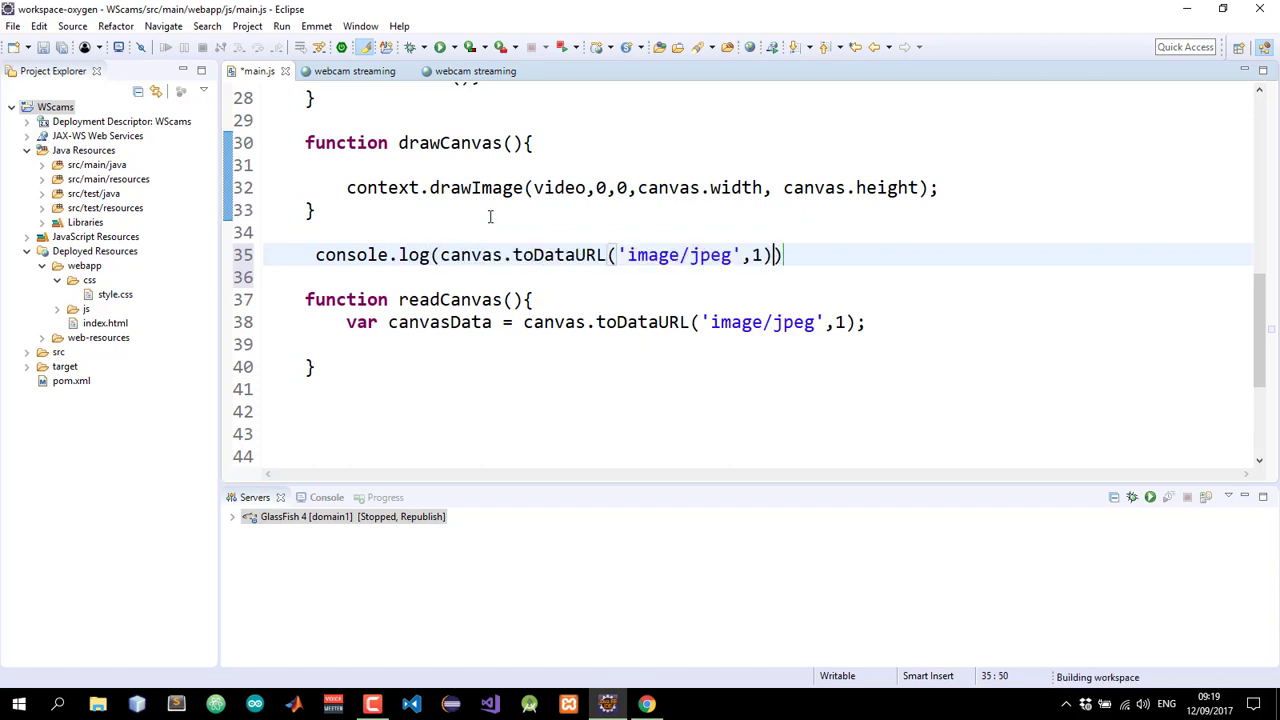
pyautogui.click(787, 254)
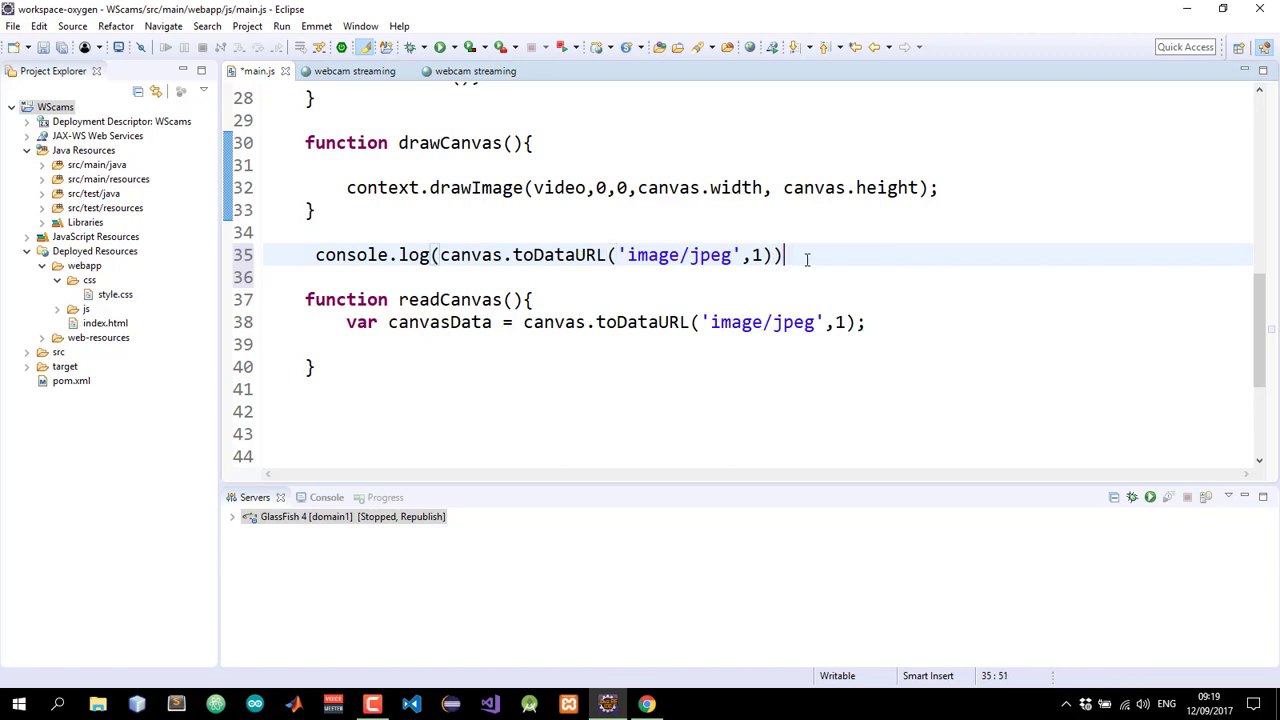
pyautogui.write(';')
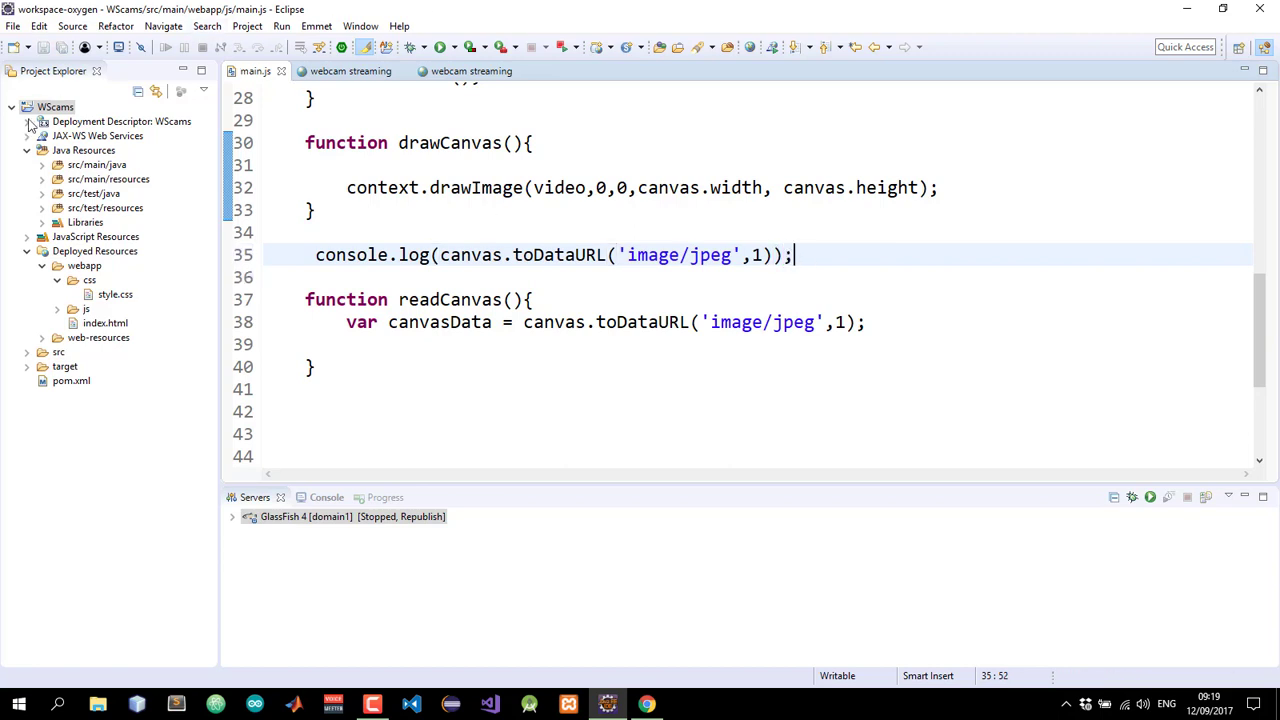
# Run the WScams project on the GlassFish server via Run As > Run on Server
pyautogui.rightClick(56, 121)
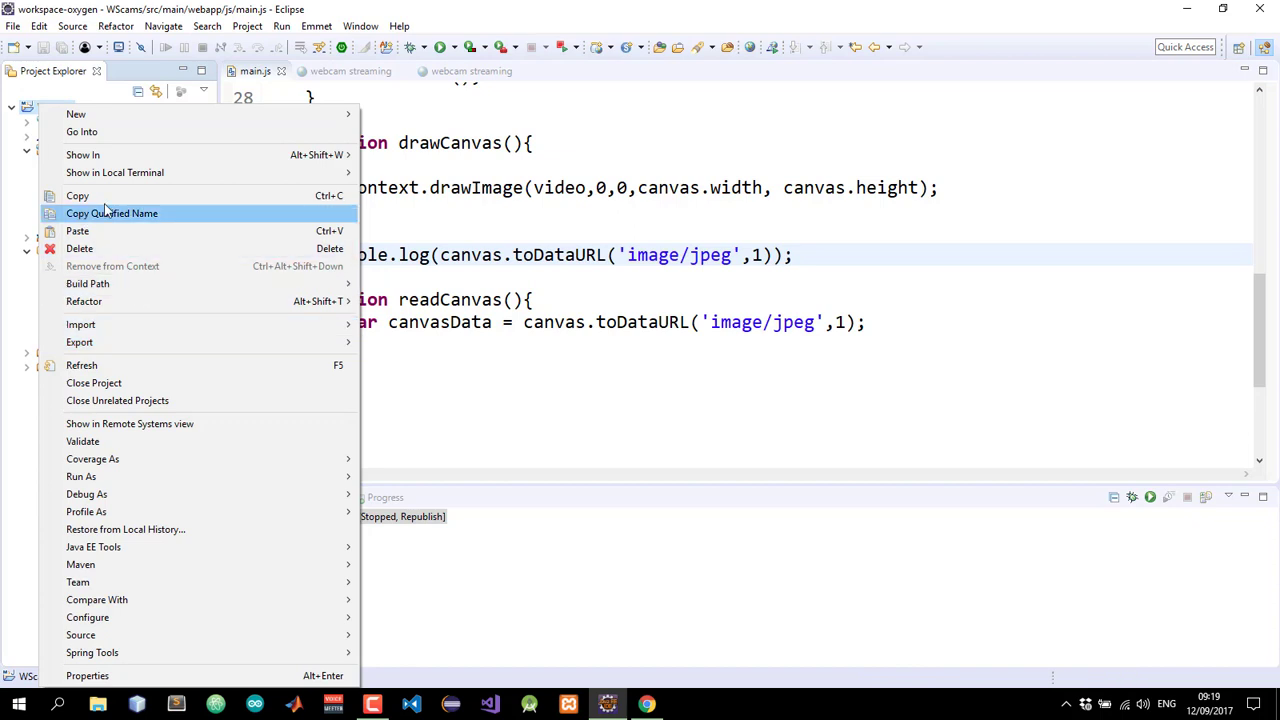
pyautogui.moveTo(81, 476)
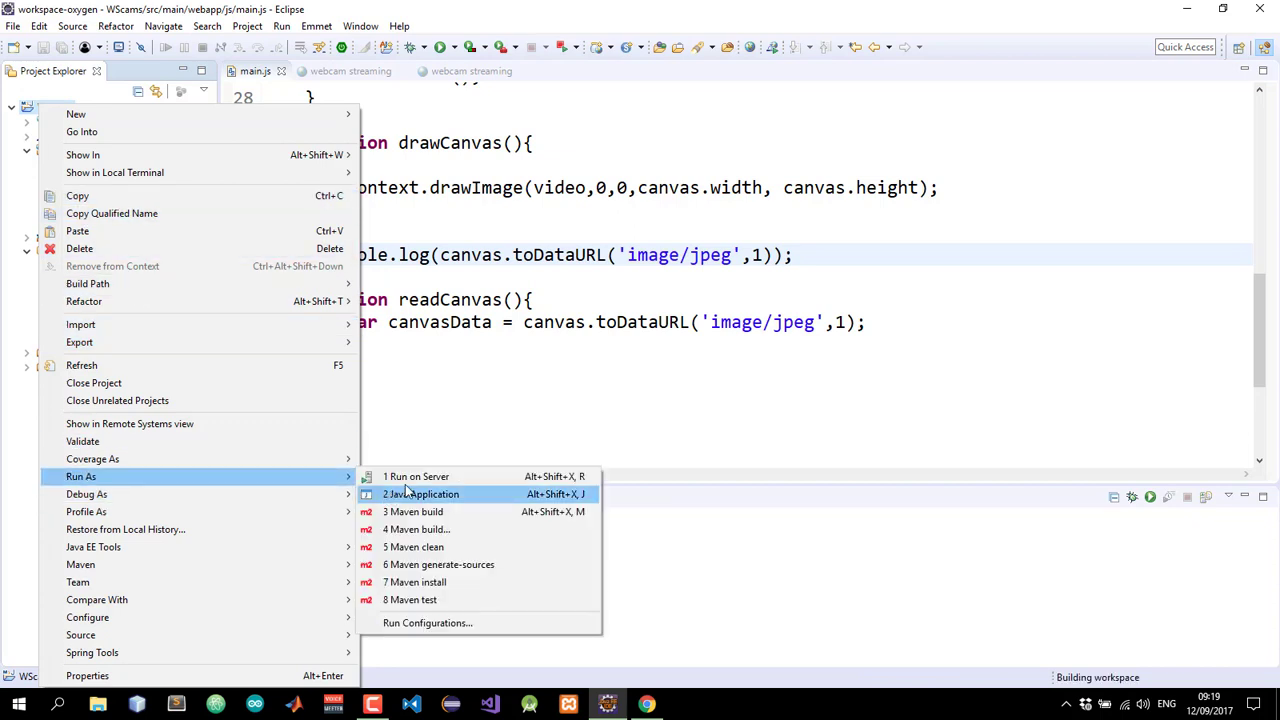
pyautogui.click(416, 476)
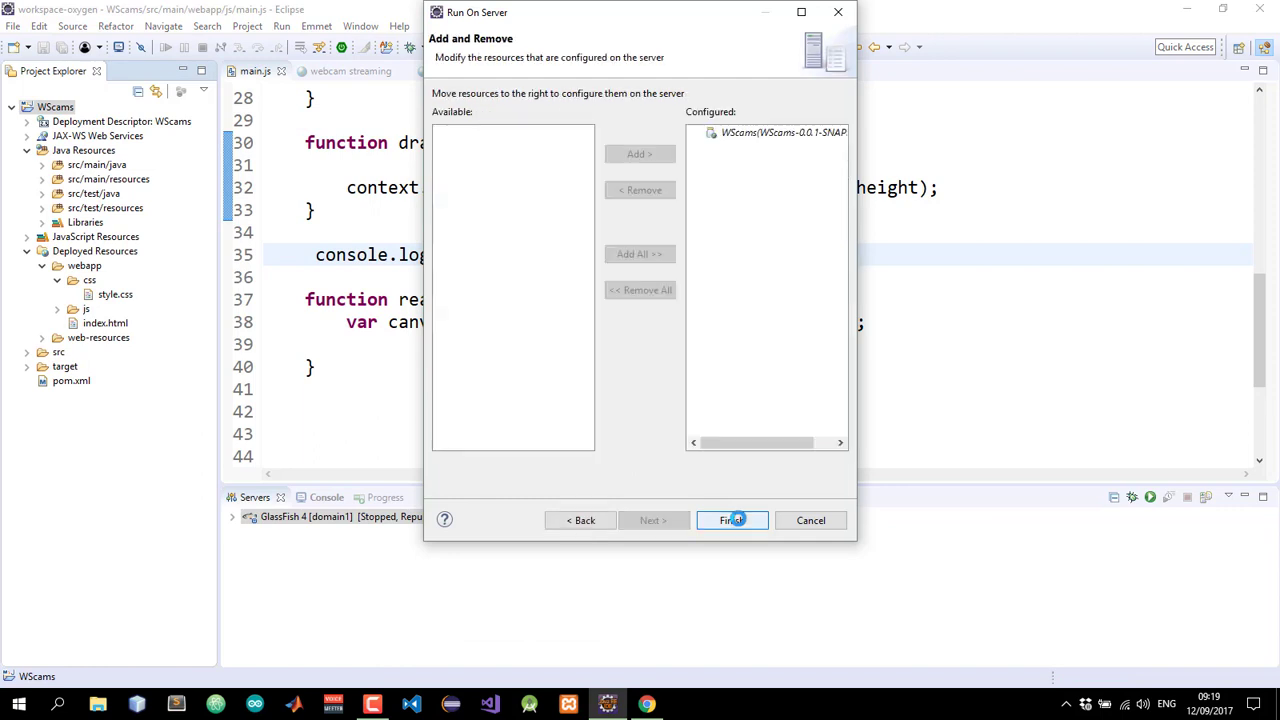
pyautogui.click(732, 520)
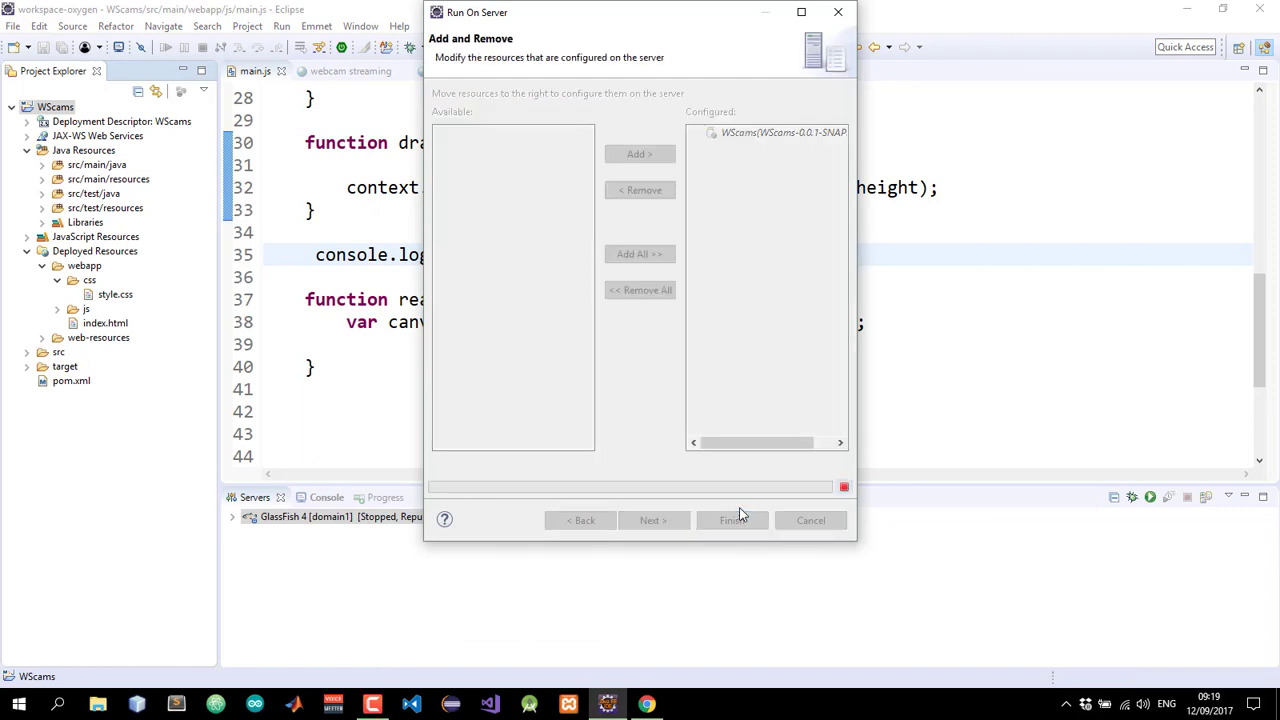
pyautogui.click(732, 520)
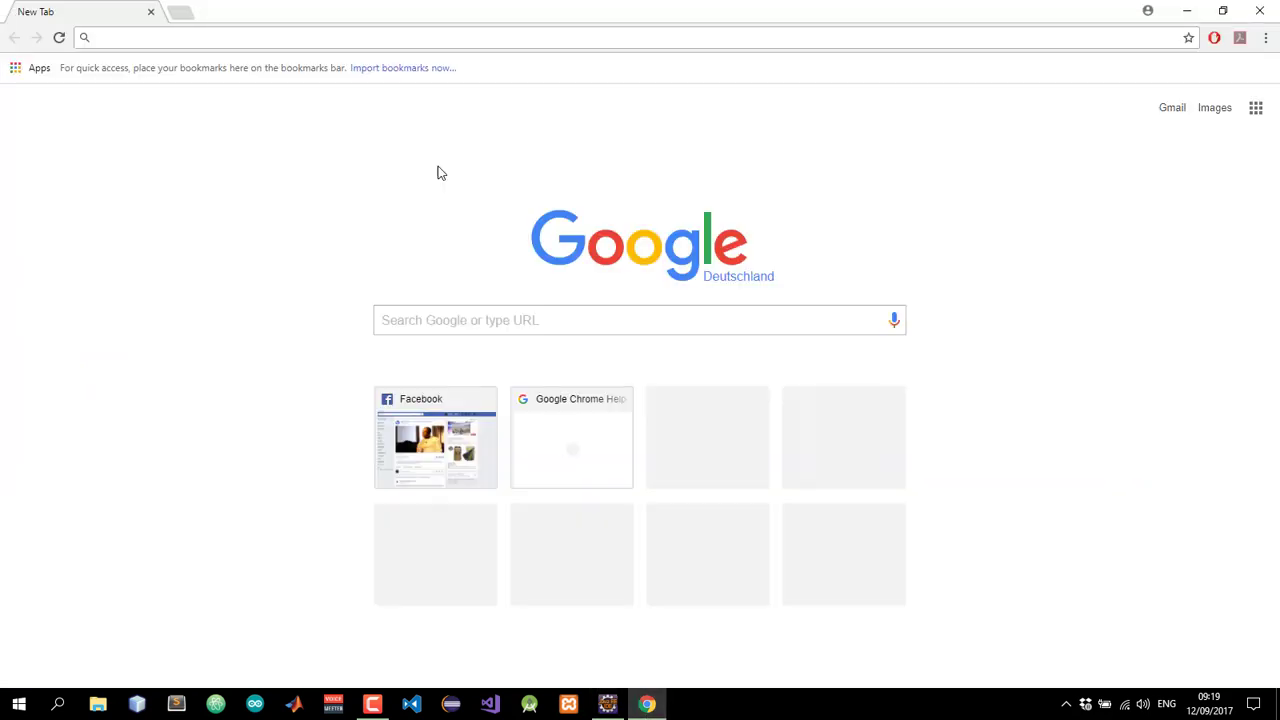
pyautogui.write('http://localhost:8080/WScams/')
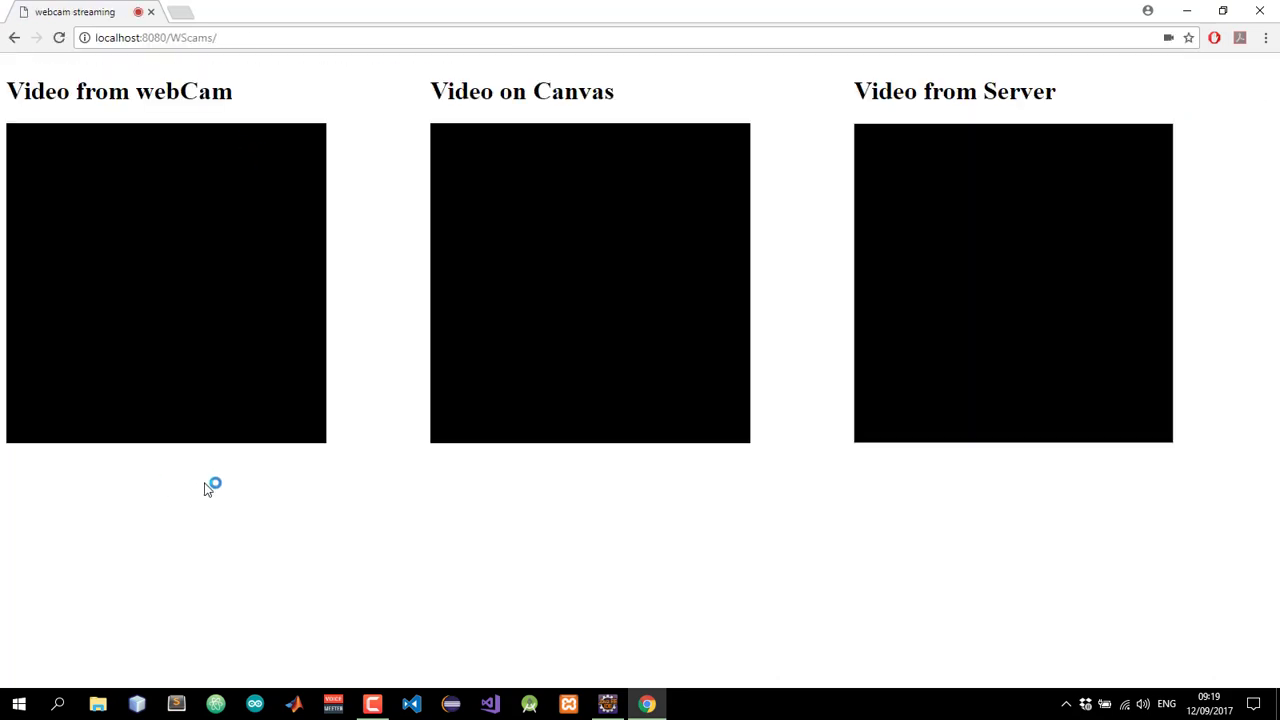
pyautogui.rightClick(209, 487)
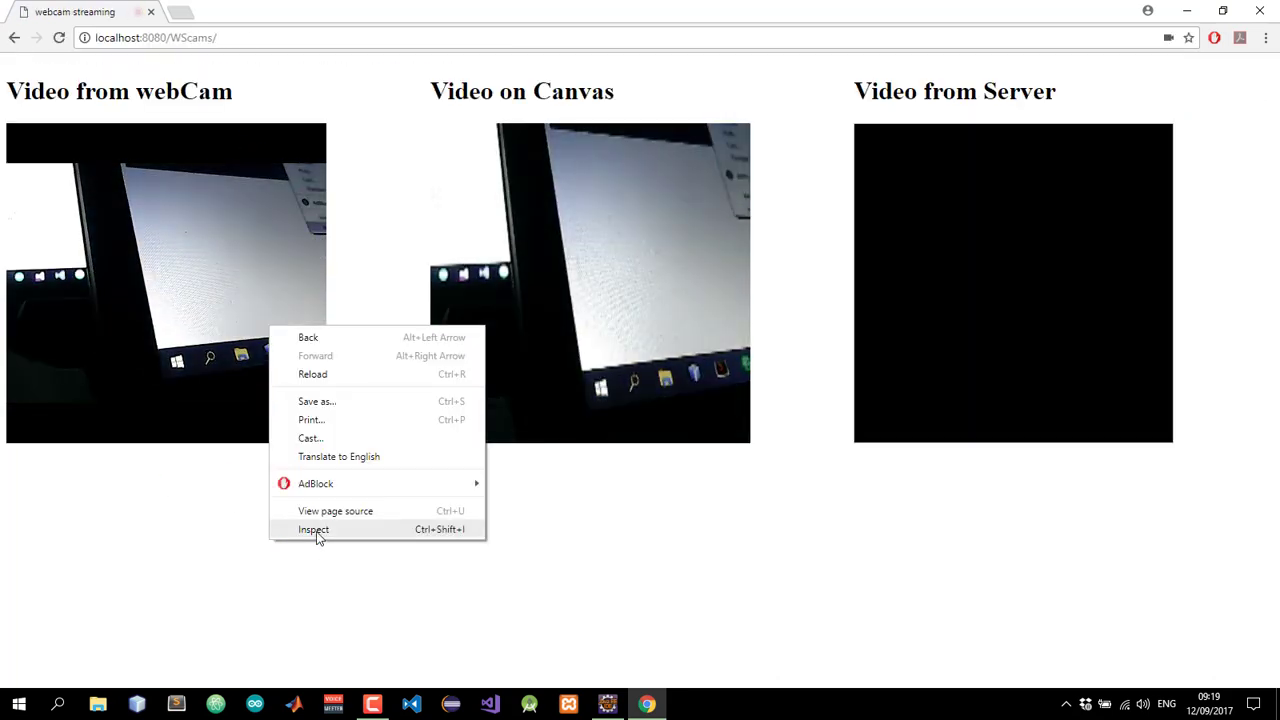
pyautogui.click(313, 529)
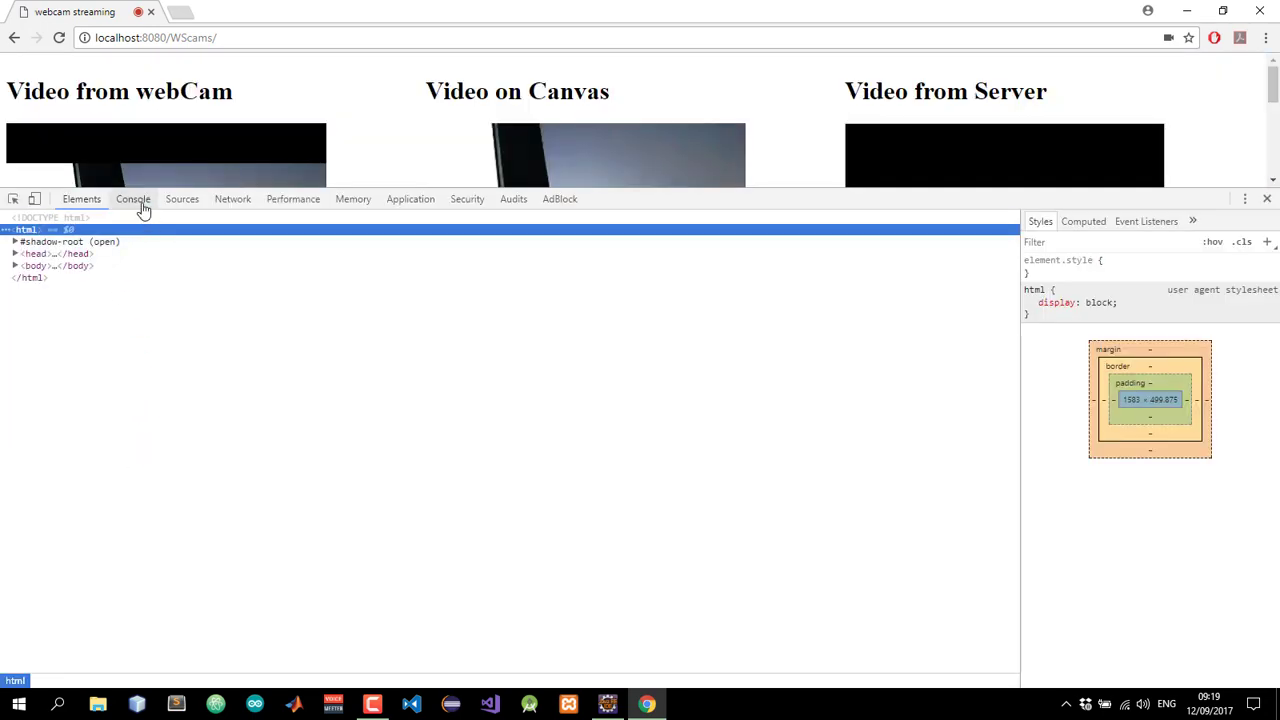
# View the logged data:image/jpeg;base64 string in the DevTools Console
pyautogui.click(133, 198)
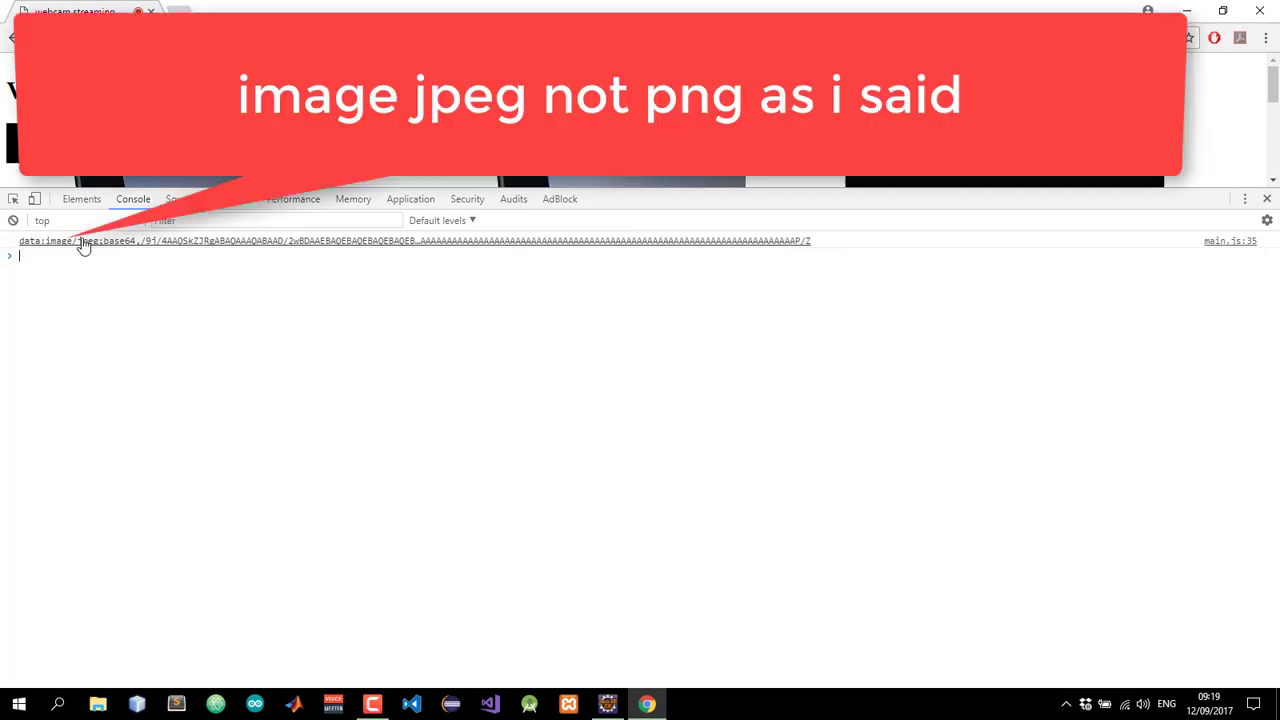
pyautogui.moveTo(70, 250)
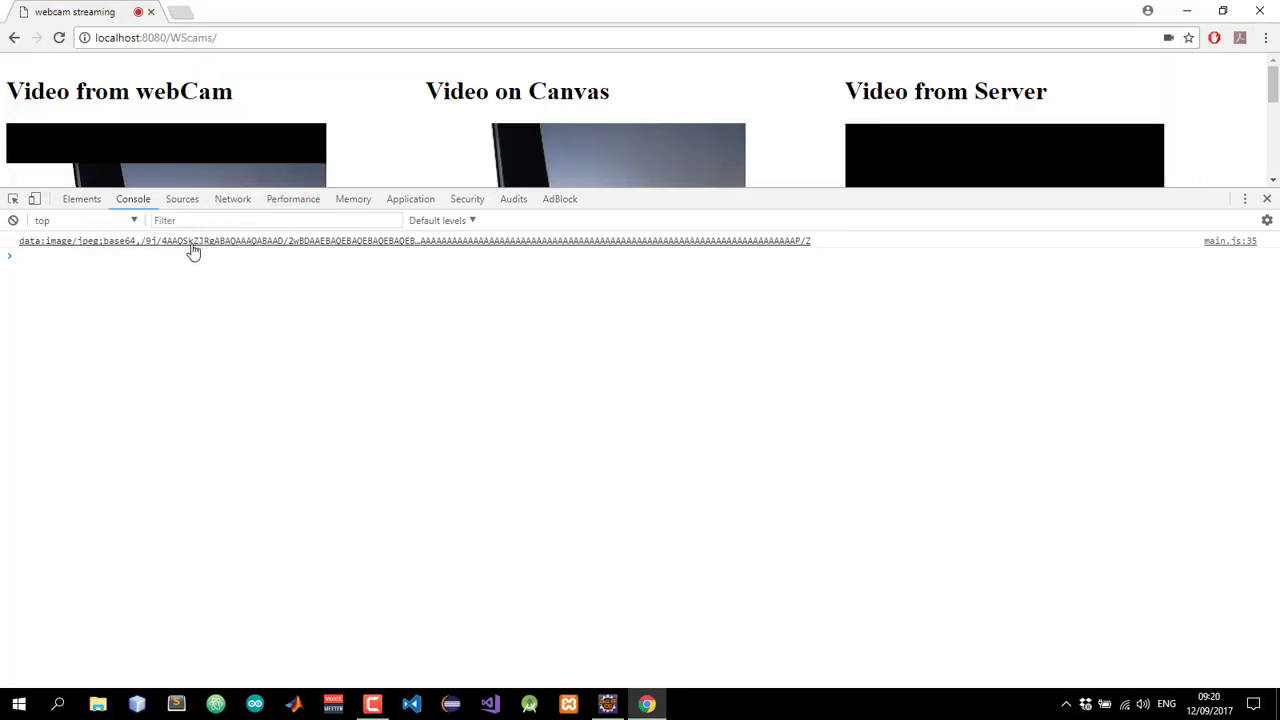
pyautogui.moveTo(254, 247)
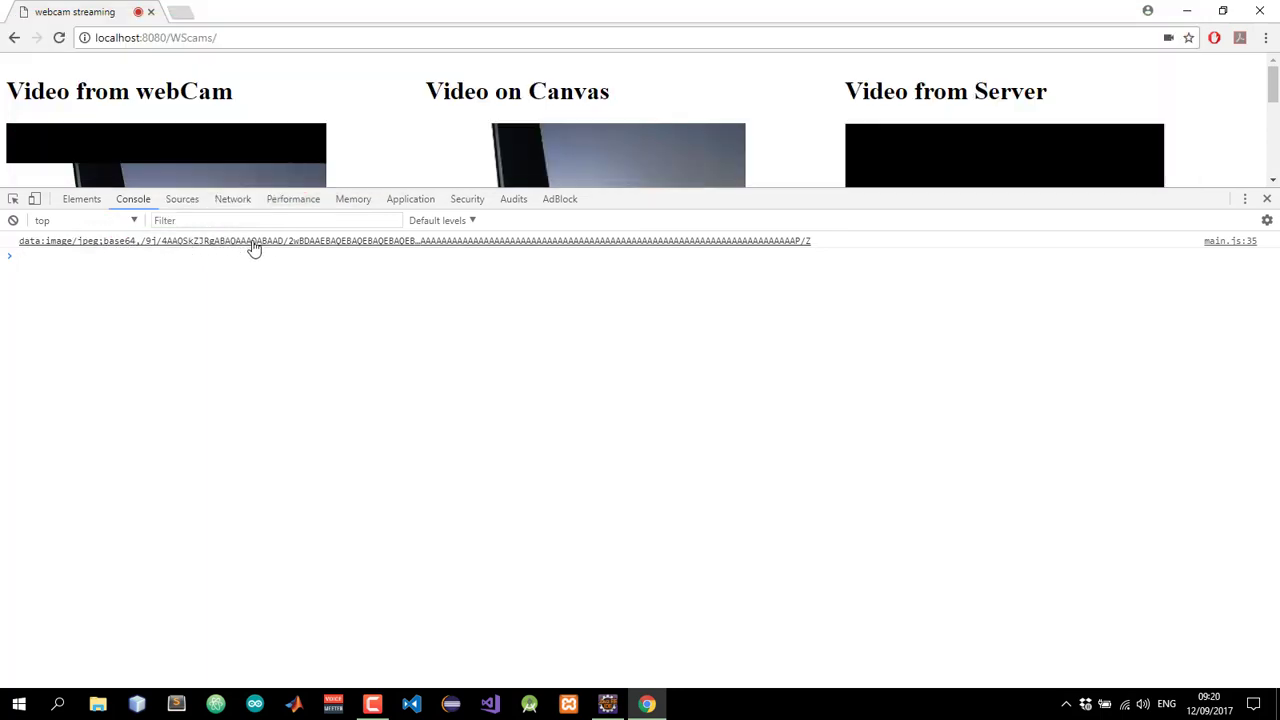
pyautogui.moveTo(210, 248)
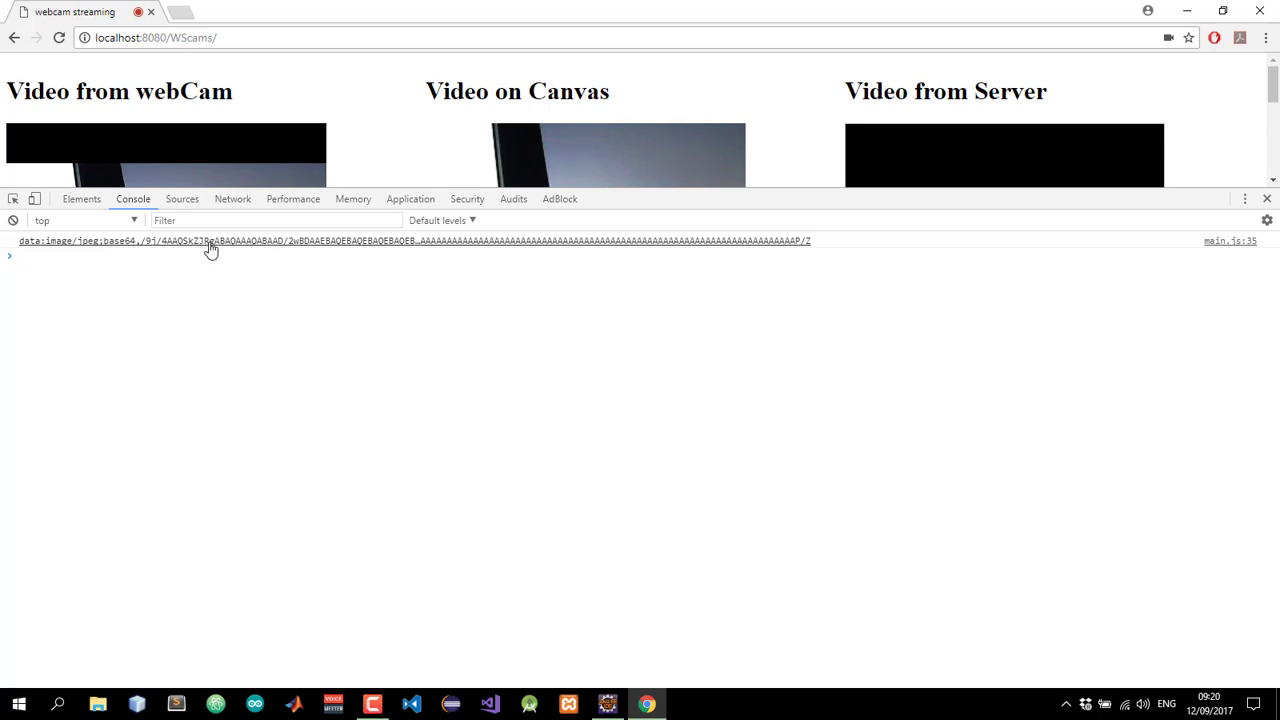
pyautogui.moveTo(219, 247)
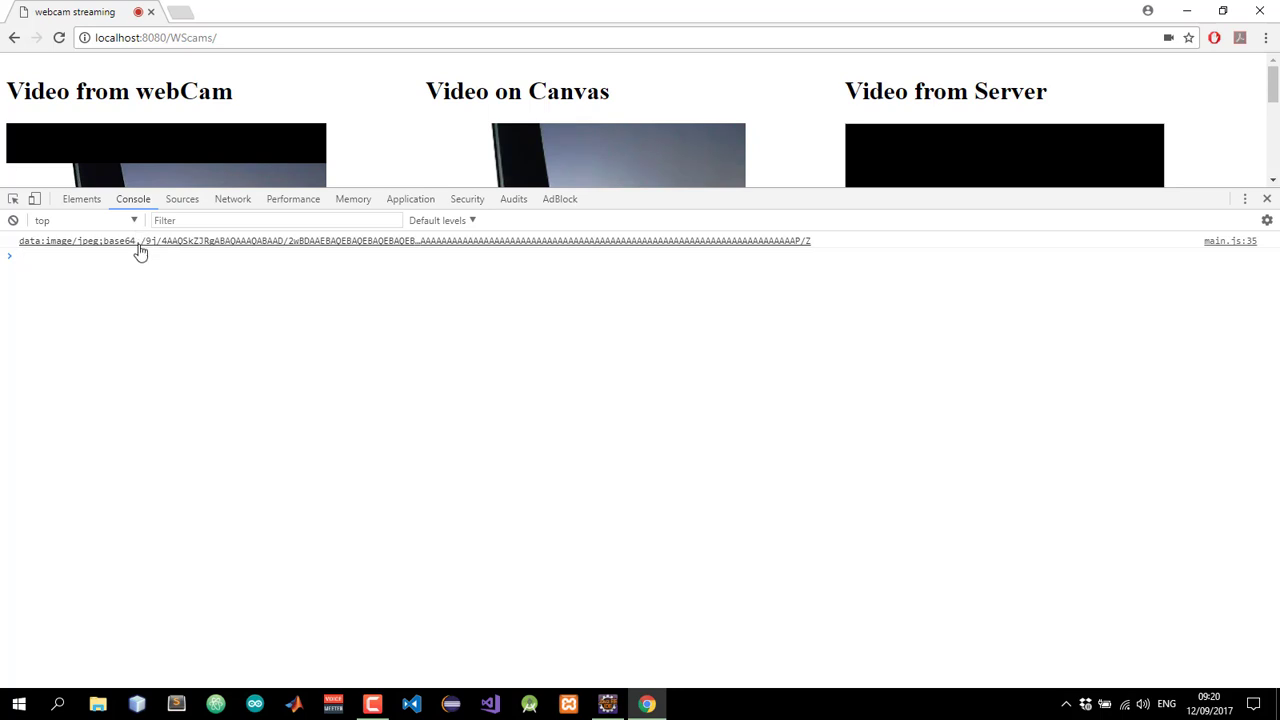
pyautogui.moveTo(145, 245)
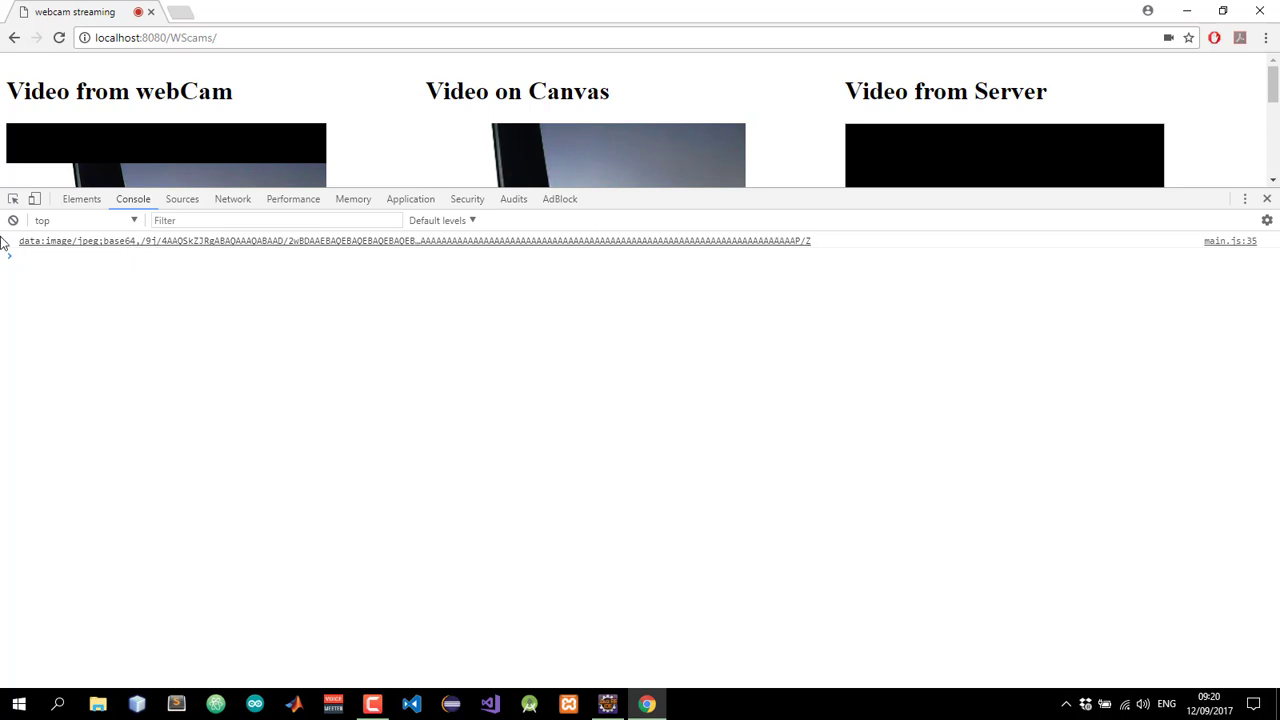
pyautogui.moveTo(145, 245)
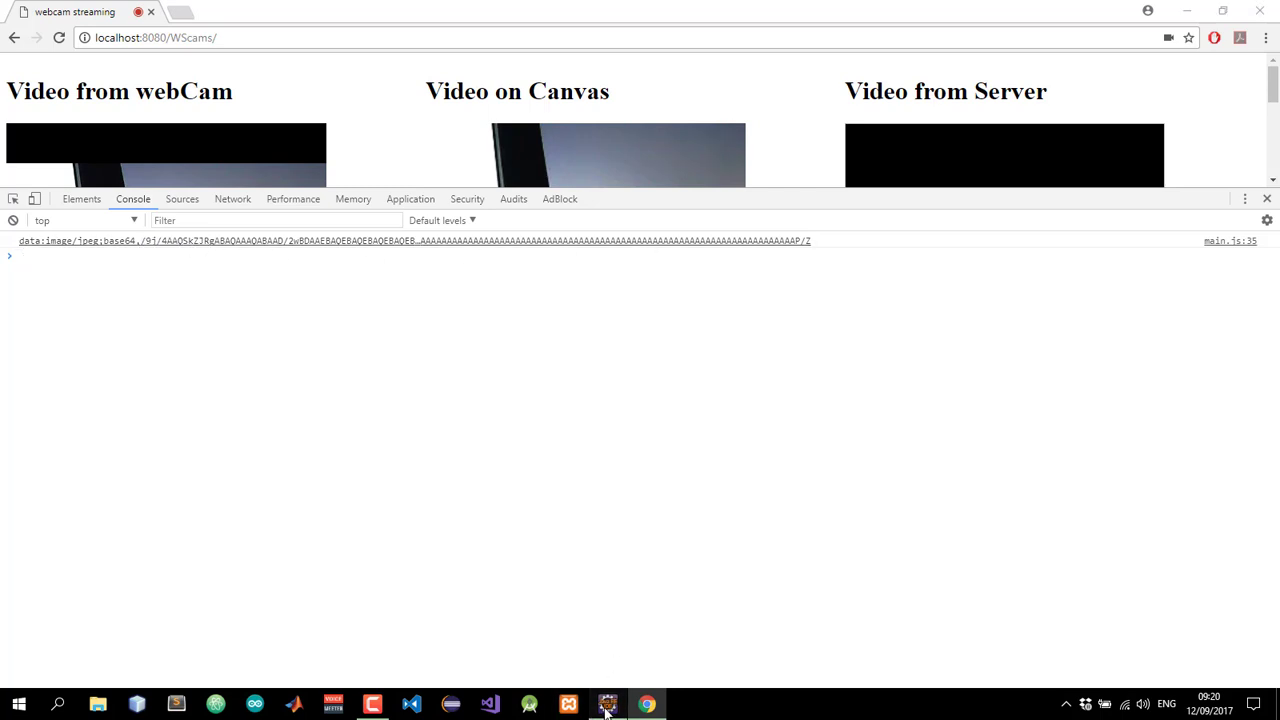
# Switch to Eclipse and close the embedded webcam streaming tab
pyautogui.click(610, 702)
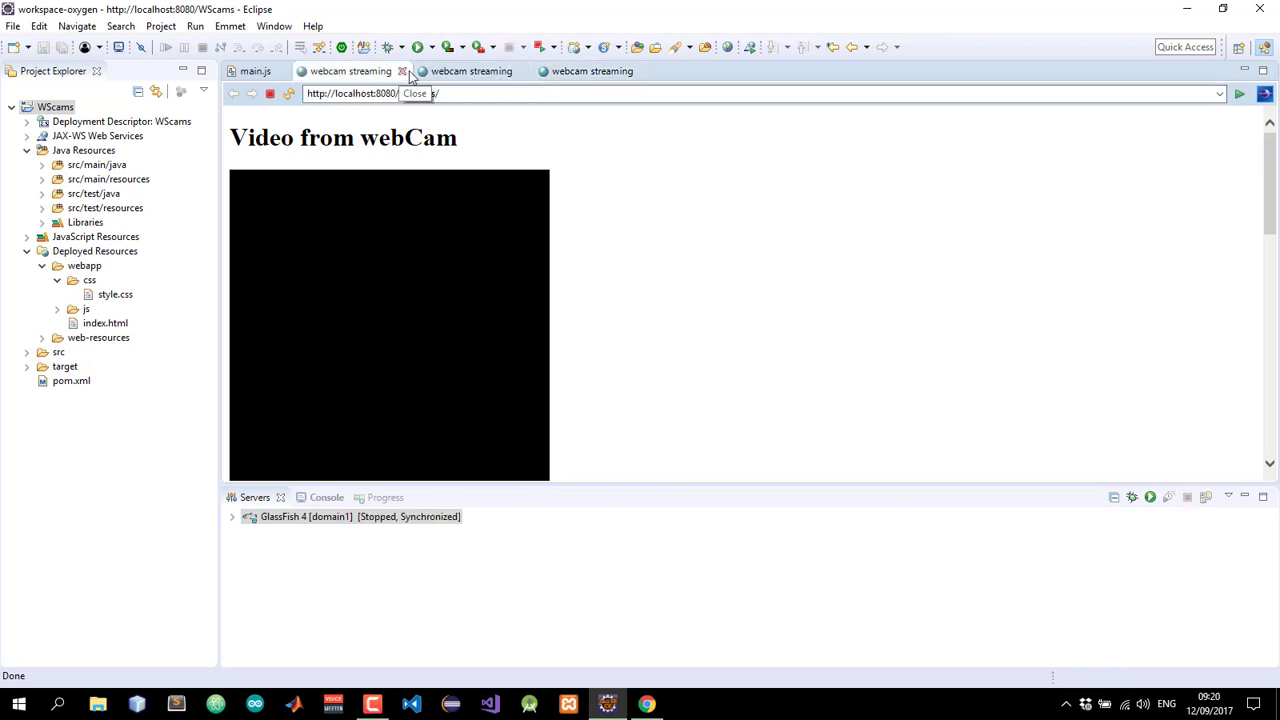
pyautogui.click(404, 70)
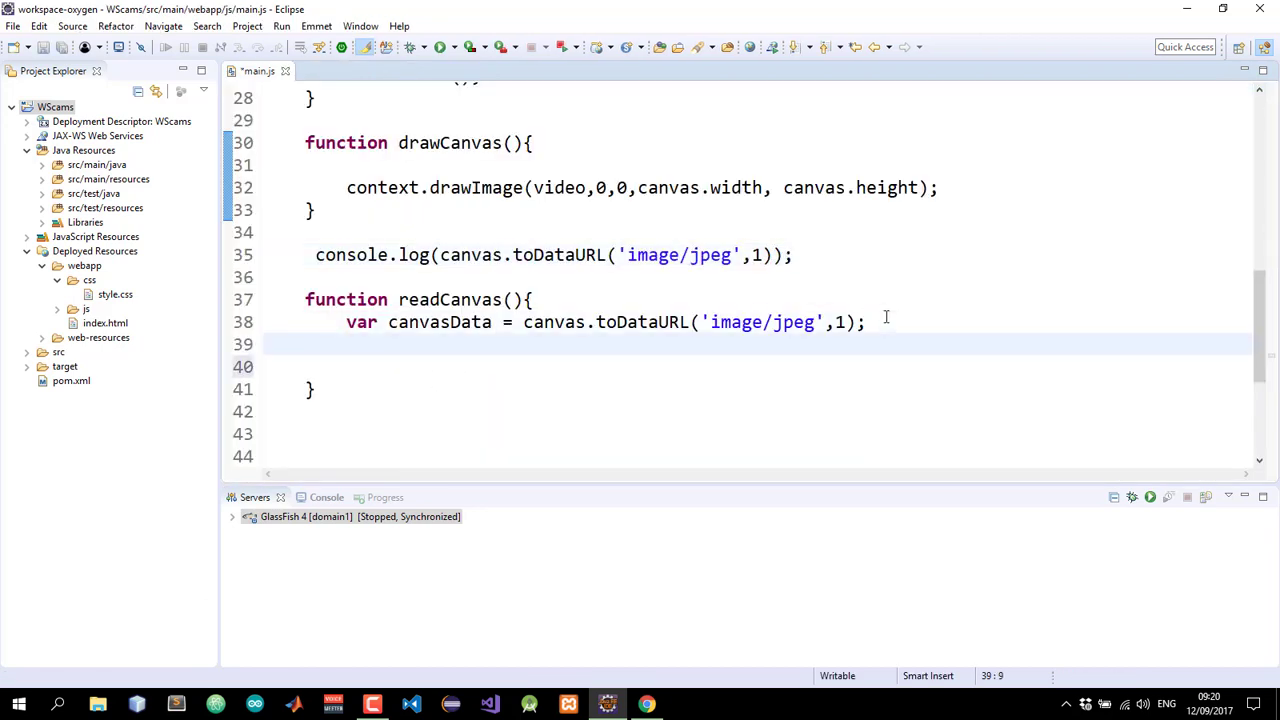
# Declare var decodeAstring = atob() inside readCanvas
pyautogui.write('var')
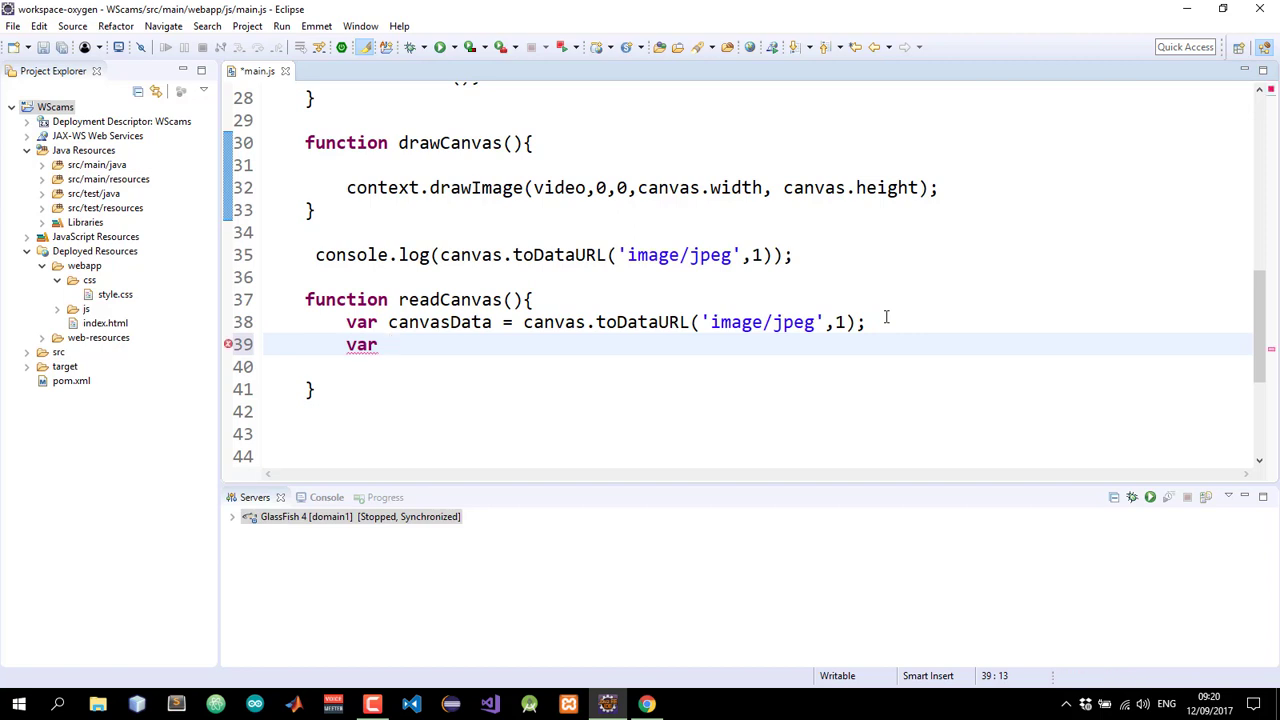
pyautogui.write('decodeA')
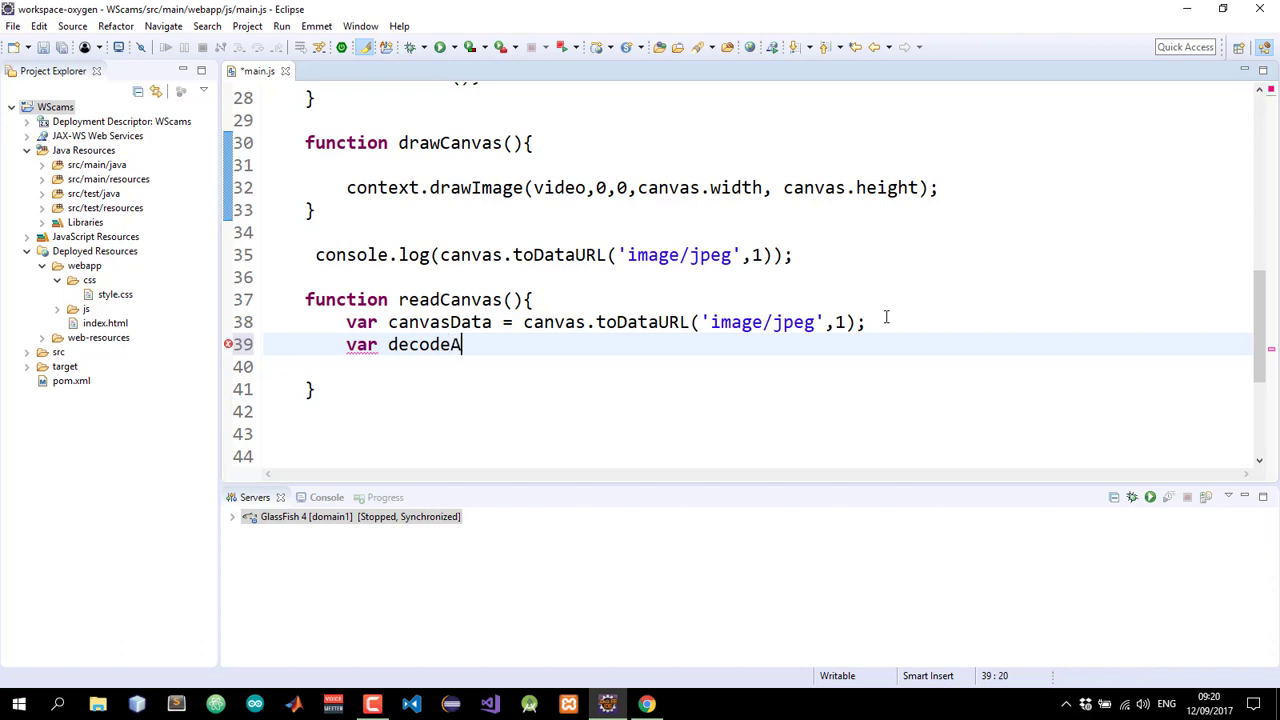
pyautogui.write('string')
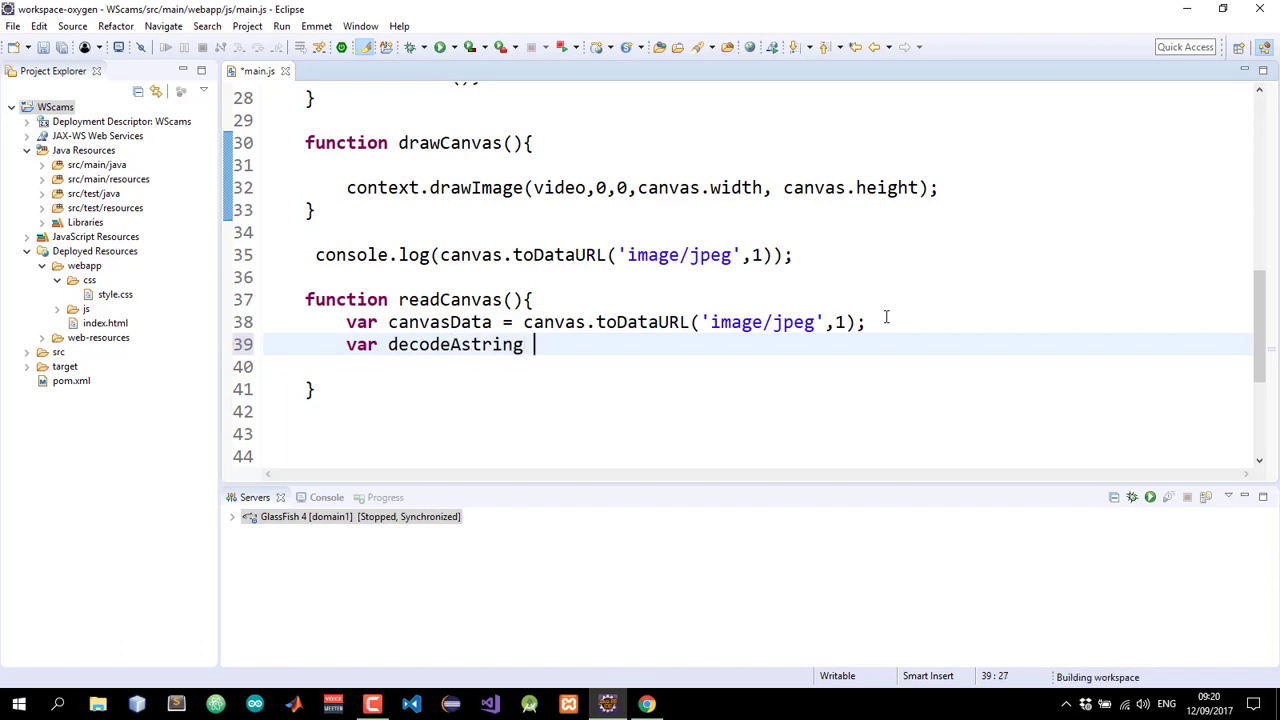
pyautogui.write('=')
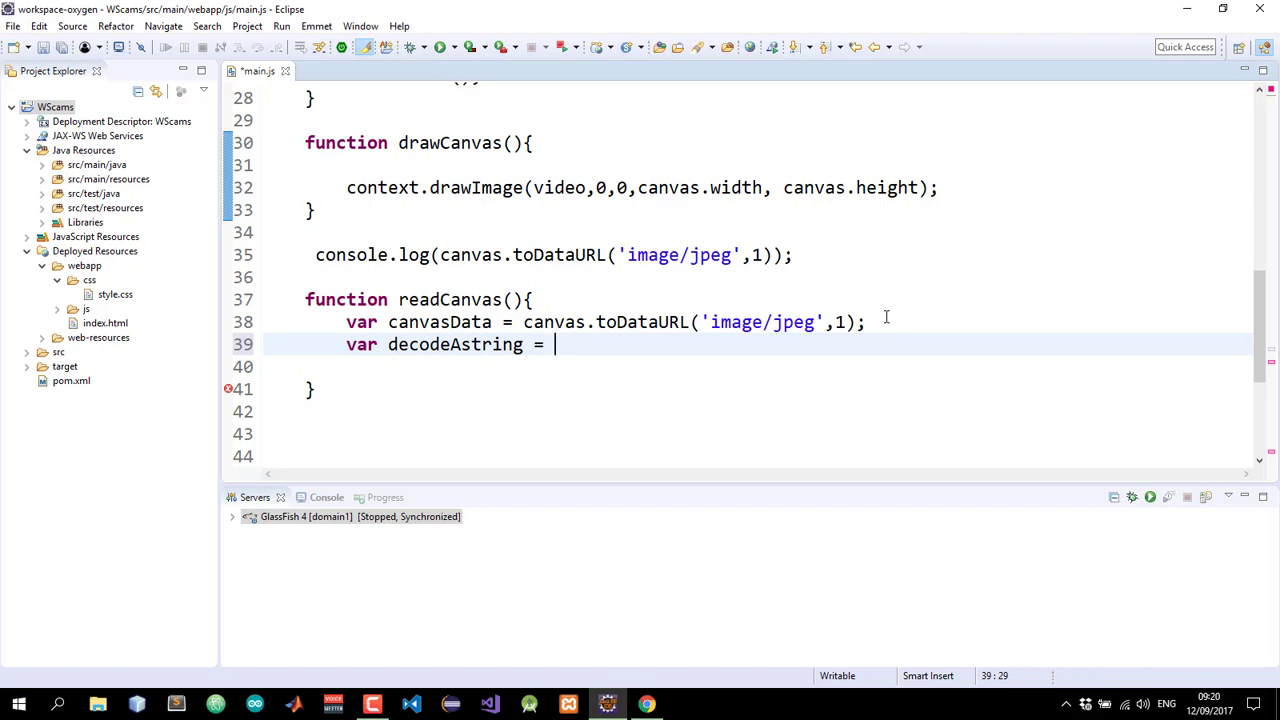
pyautogui.write('at')
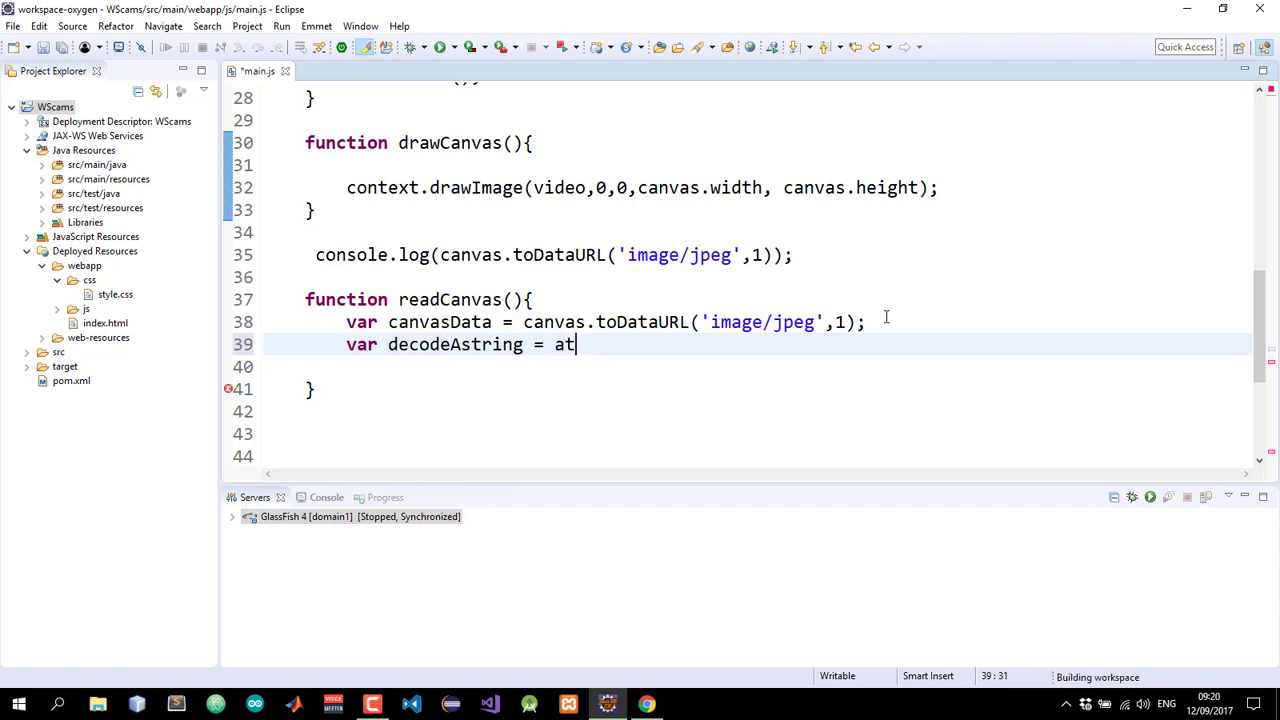
pyautogui.write('ob()')
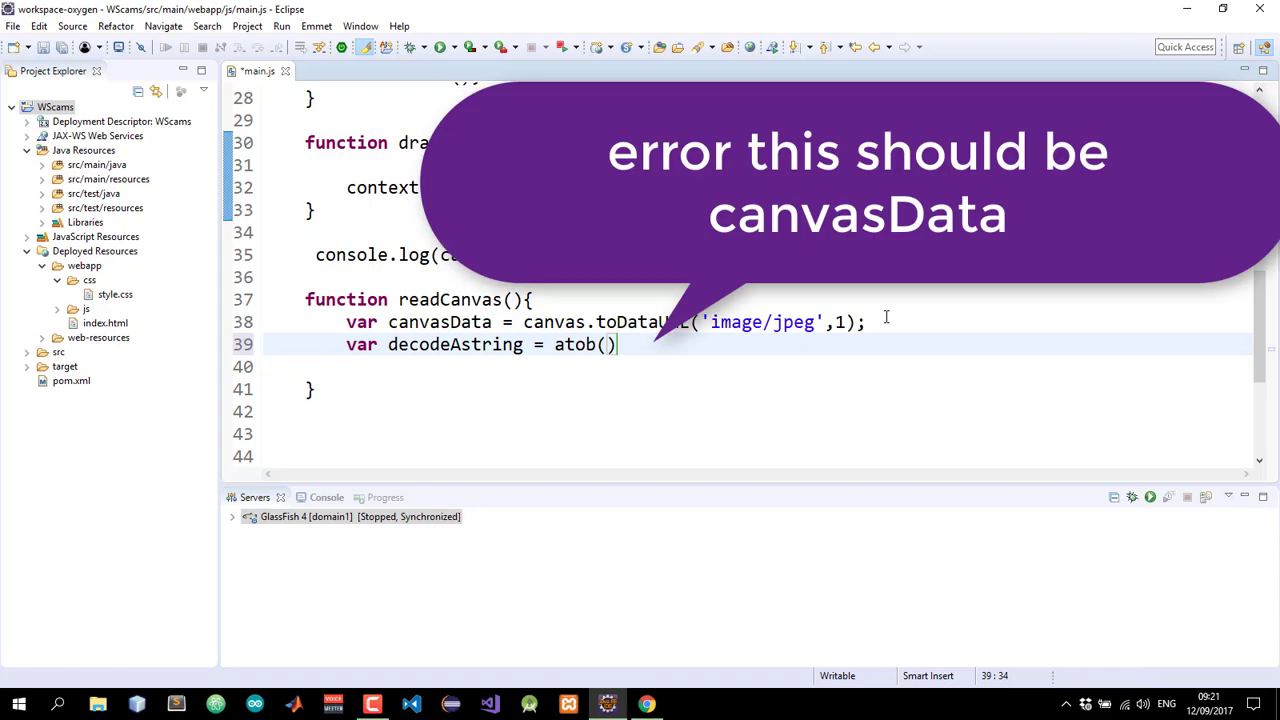
# Give atob the argument canvas.split(',')[1], end the statement, and save main.js
pyautogui.write('canvas.')
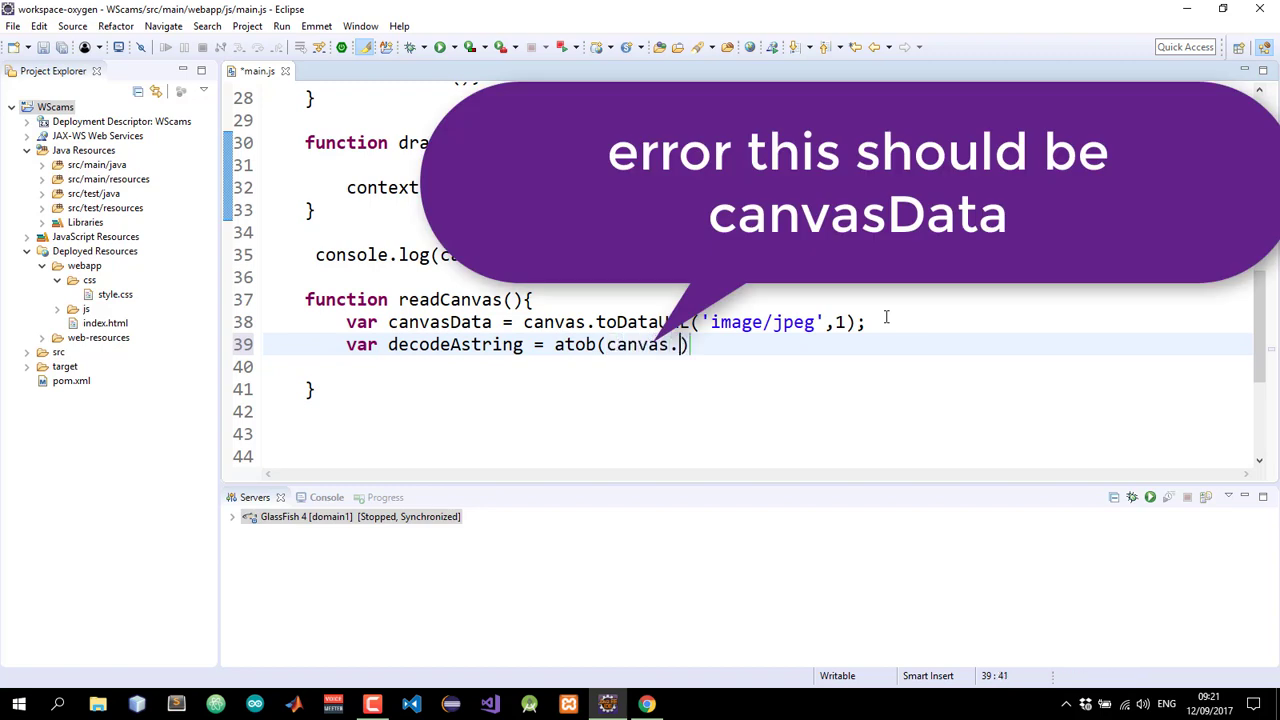
pyautogui.write("split('")
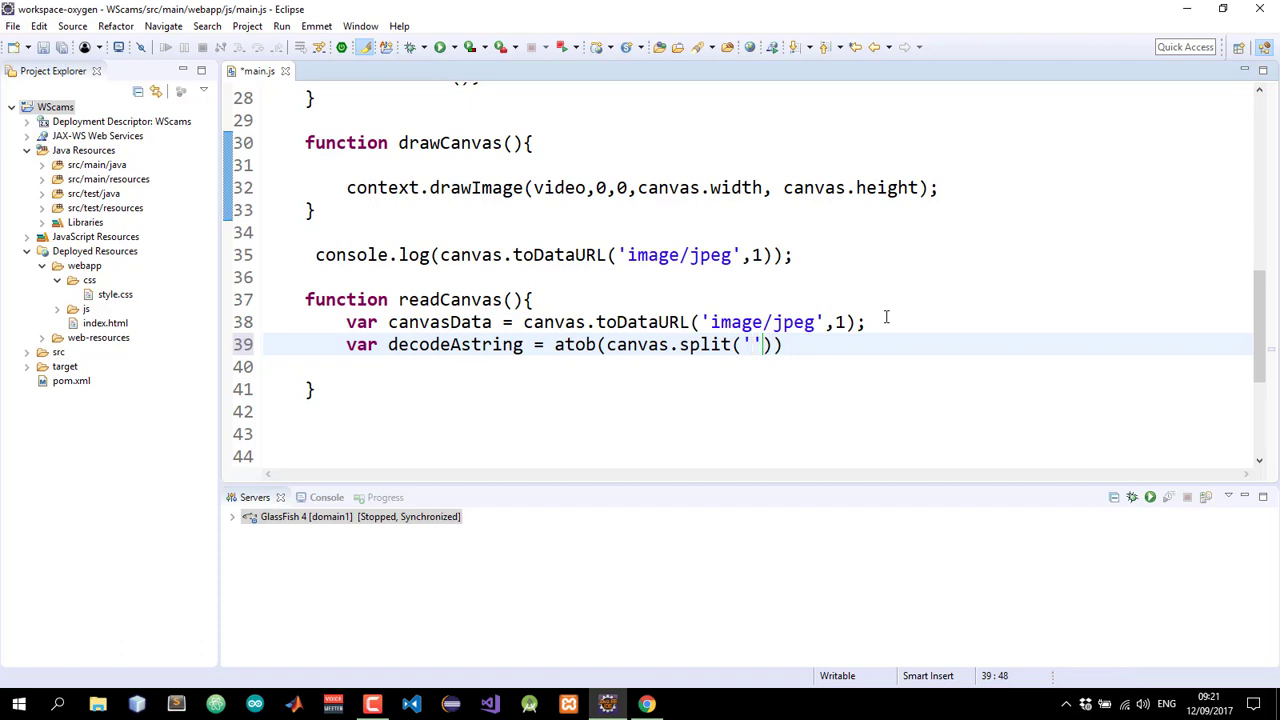
pyautogui.write(',')
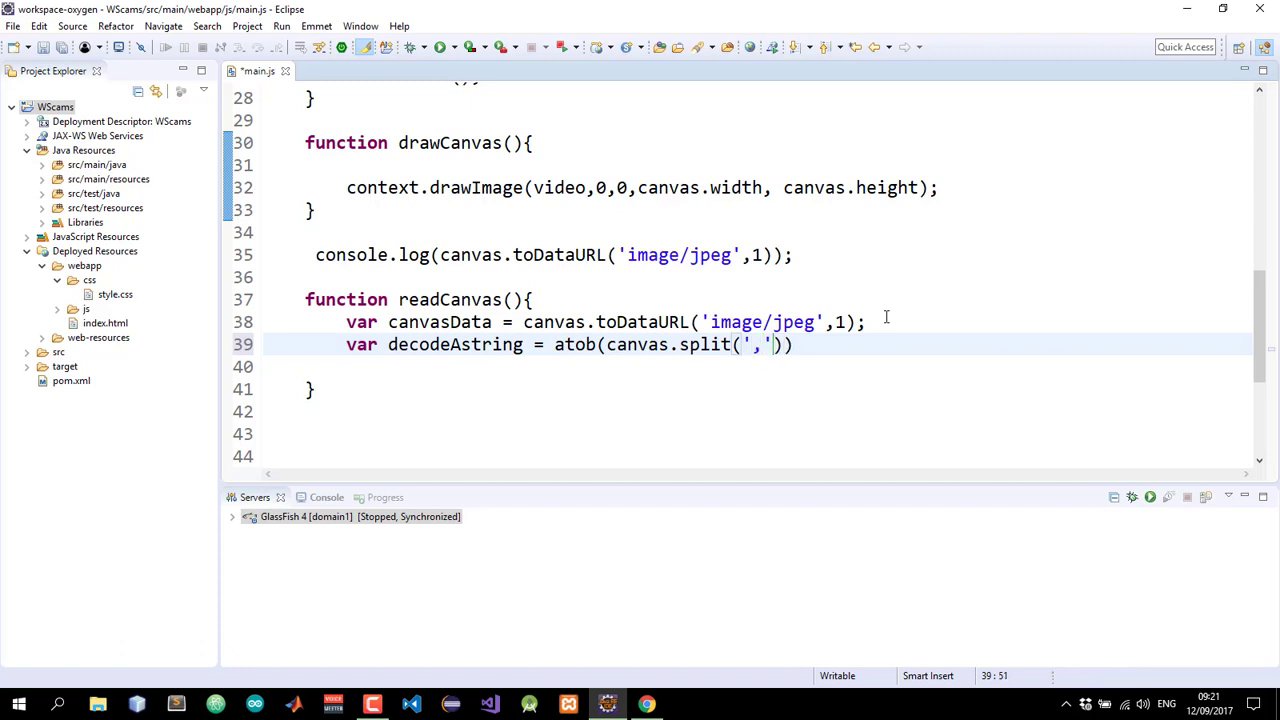
pyautogui.write('[]')
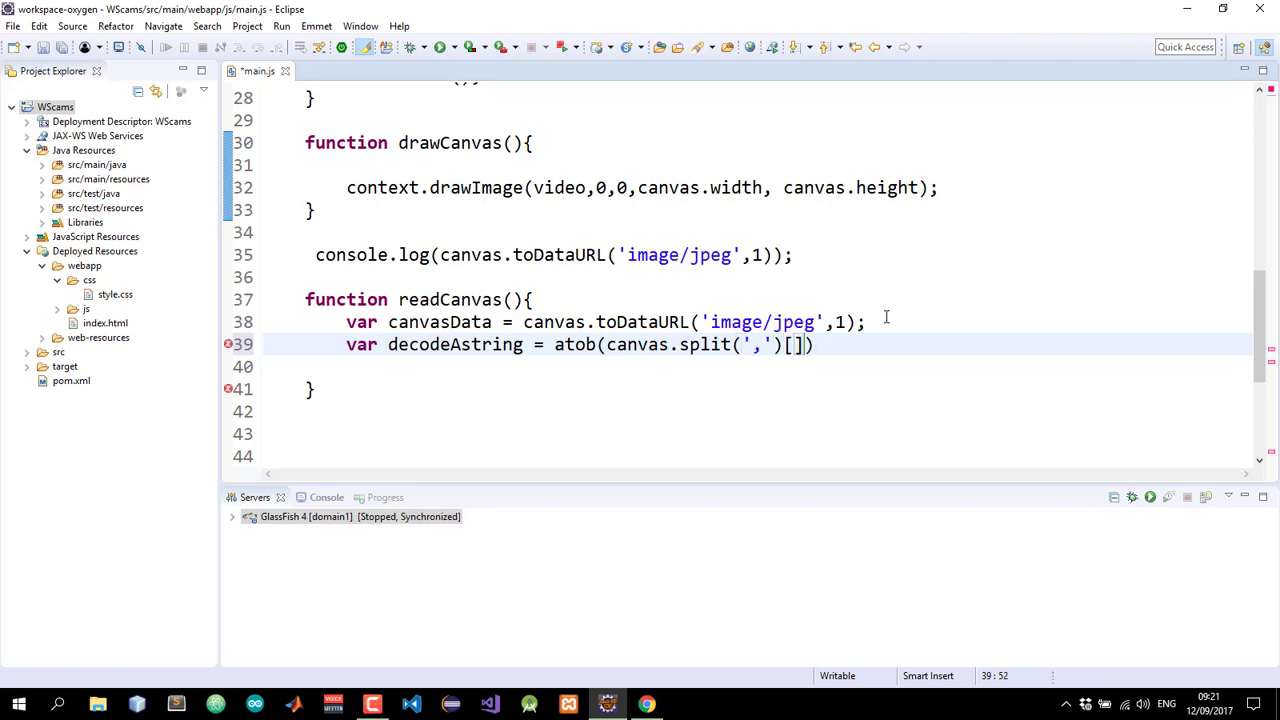
pyautogui.write('1')
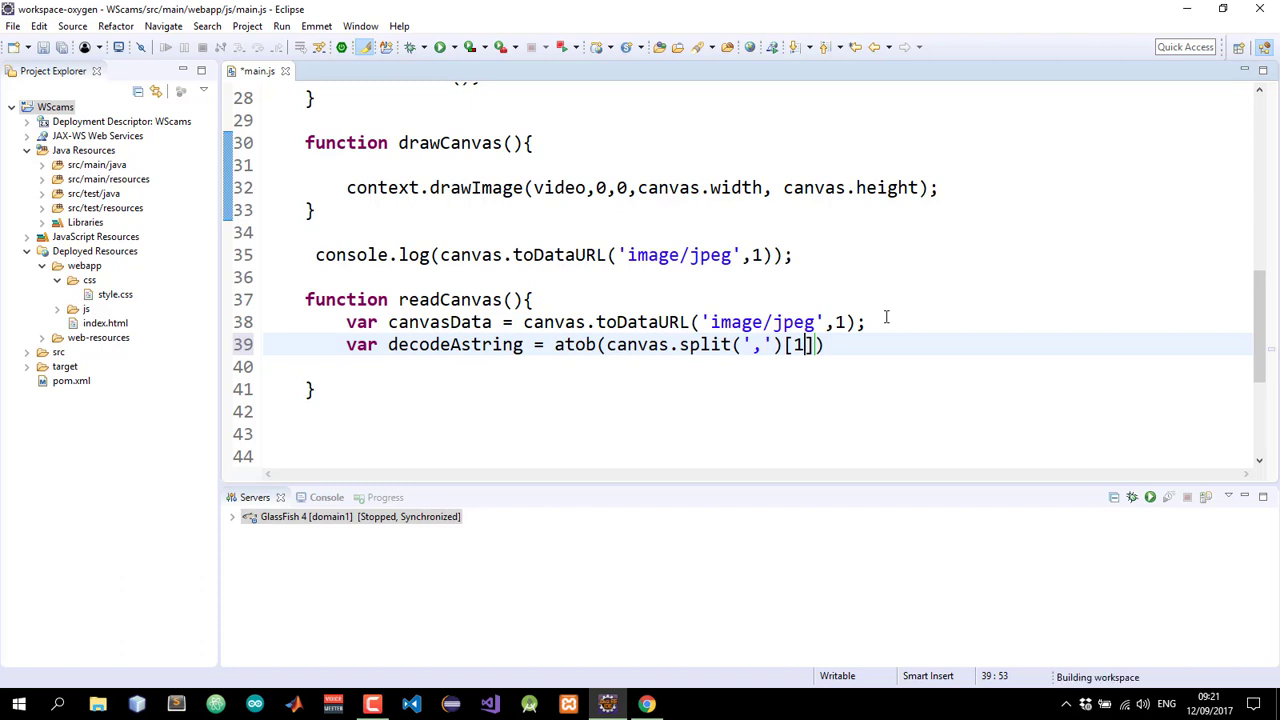
pyautogui.write(')')
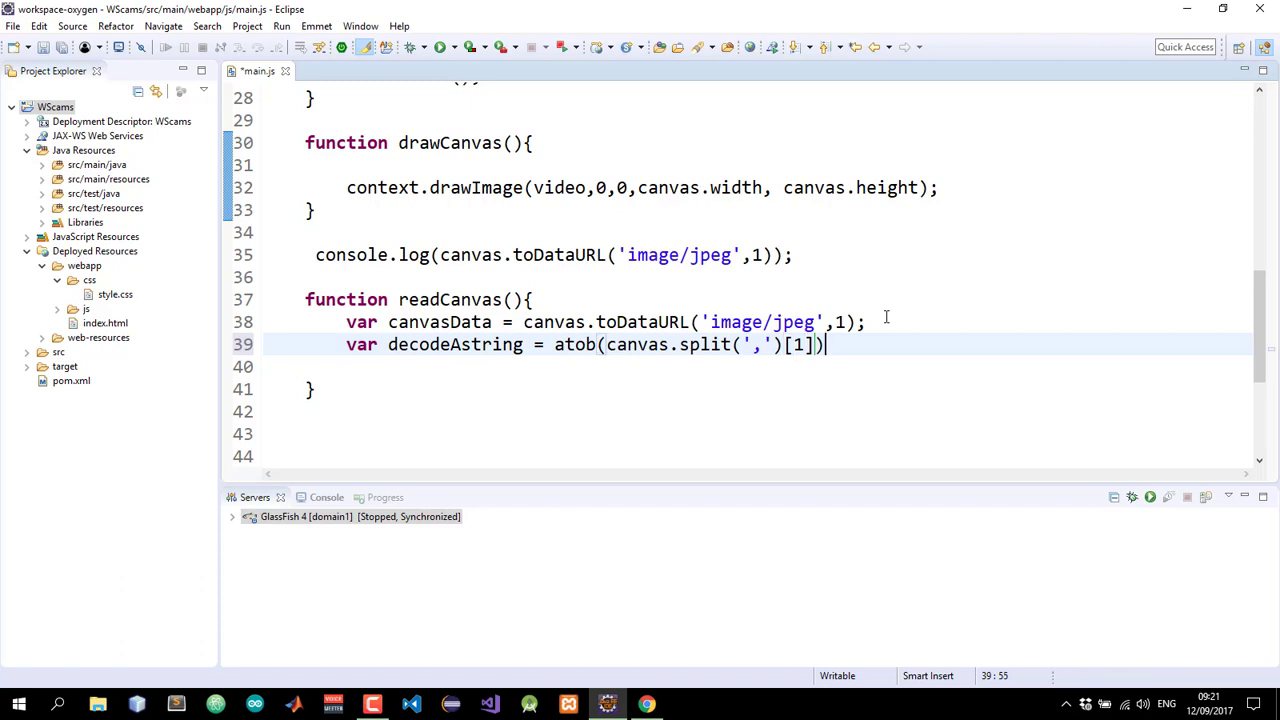
pyautogui.write(';')
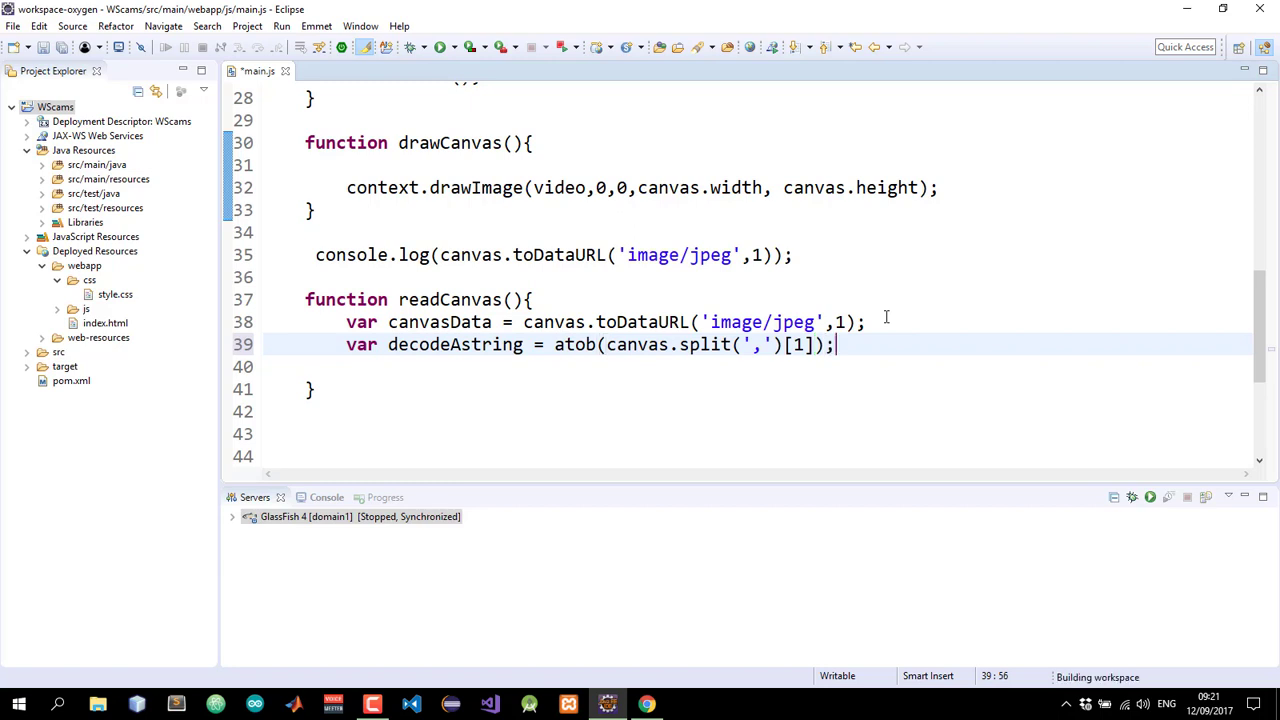
pyautogui.press('Ctrl+s')
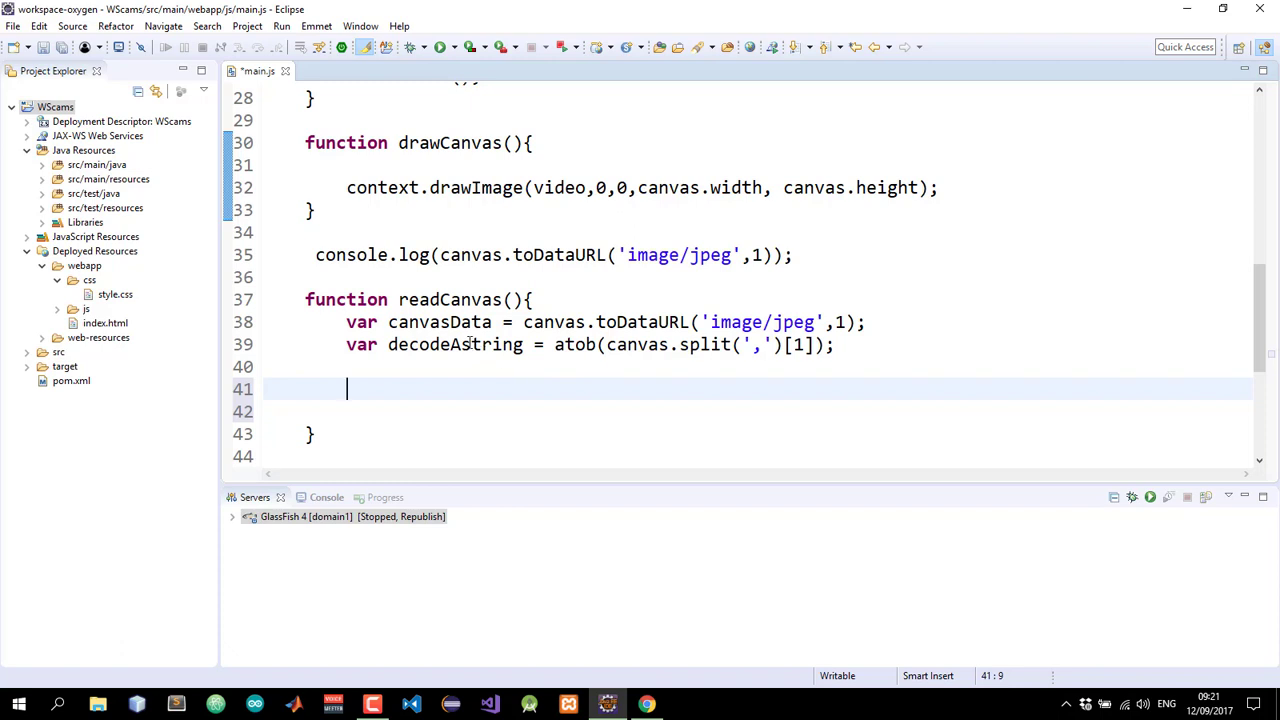
pyautogui.doubleClick(455, 344)
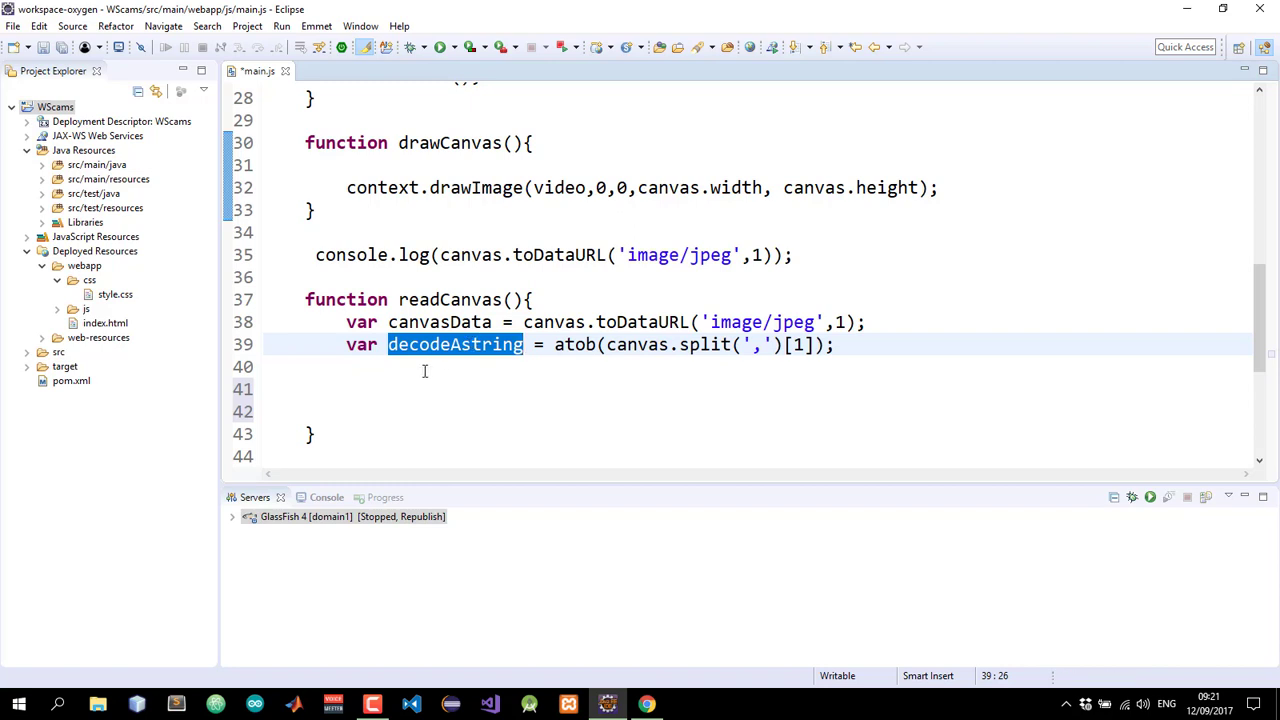
pyautogui.click(424, 371)
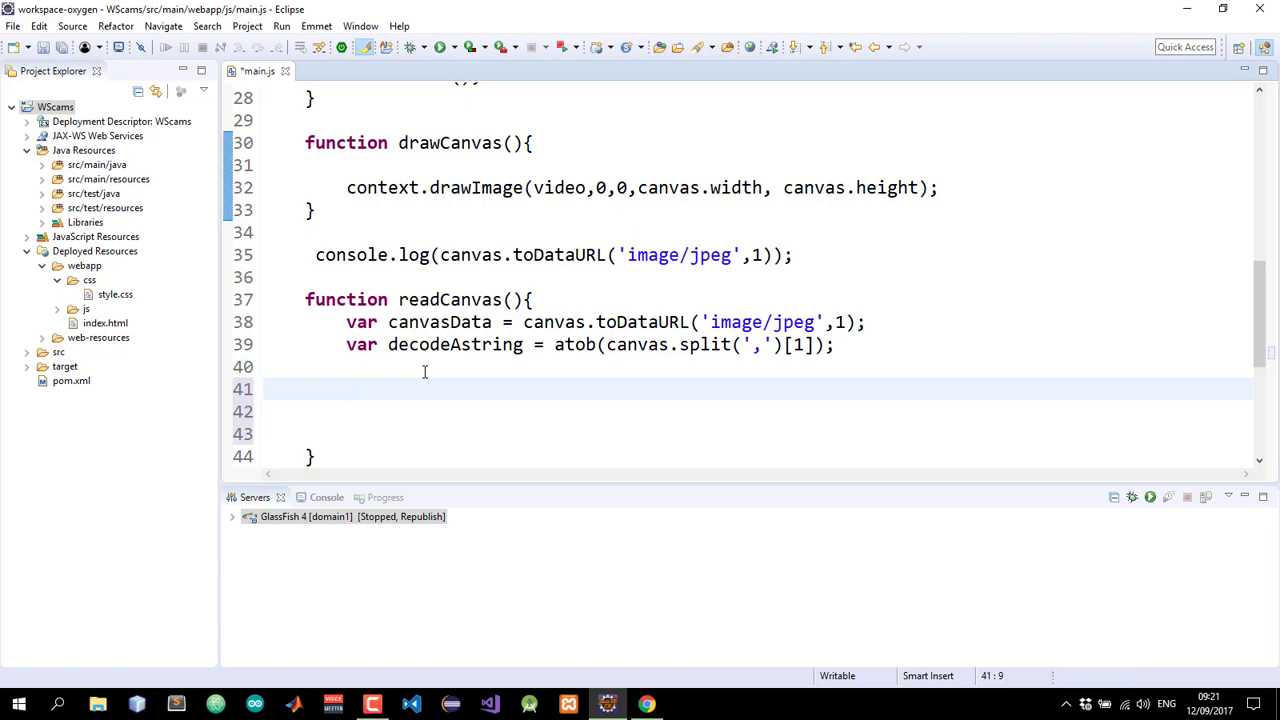
# Declare var charrArray =[]; on the line below the decode statement
pyautogui.write('var')
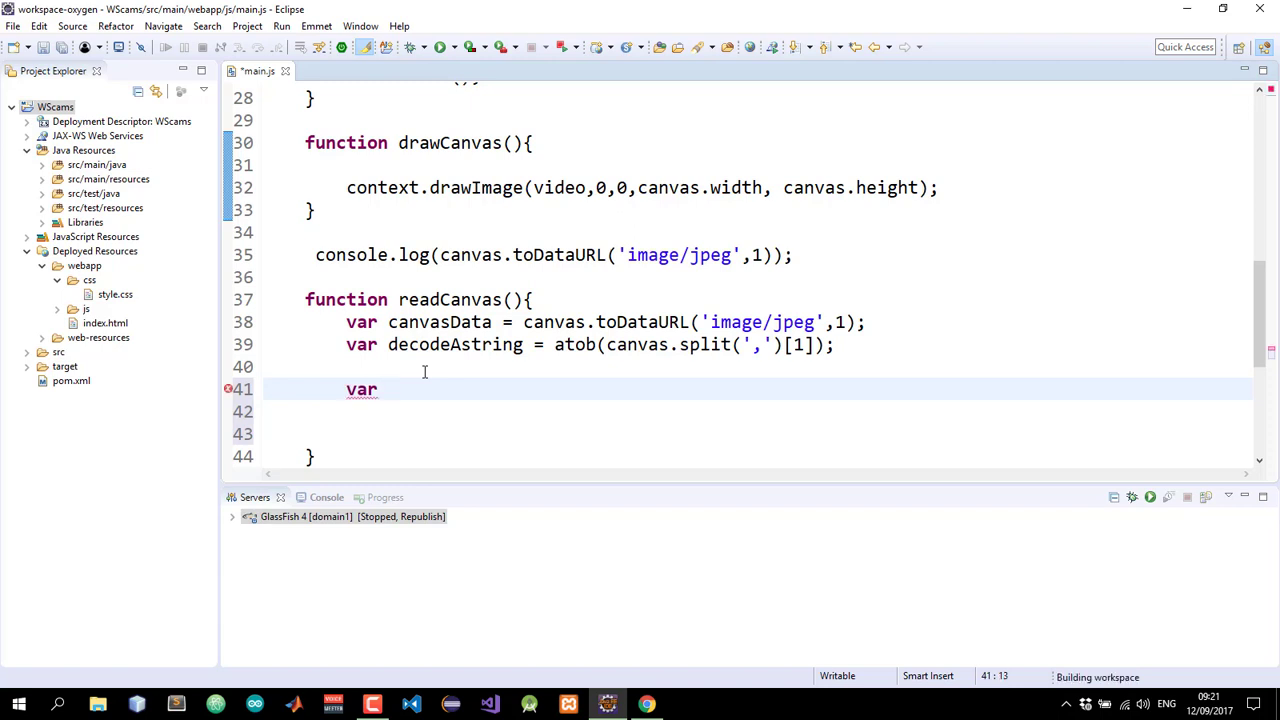
pyautogui.write('cha')
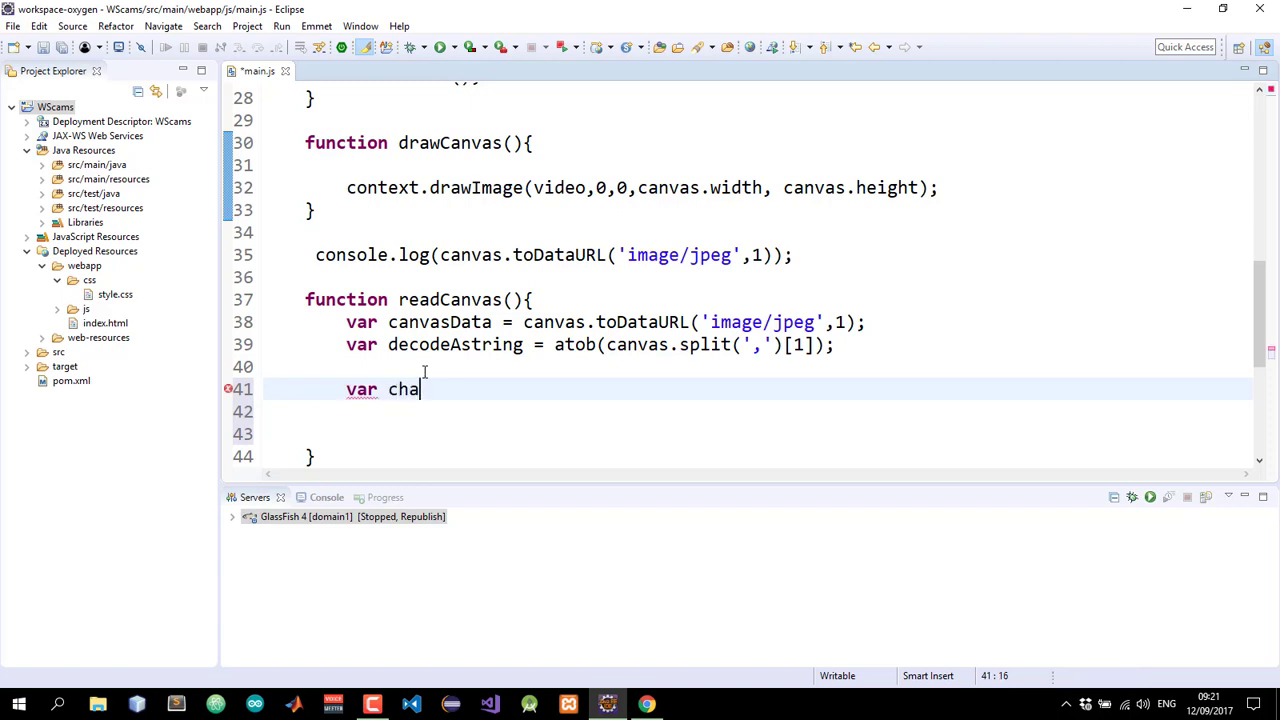
pyautogui.write('rArr')
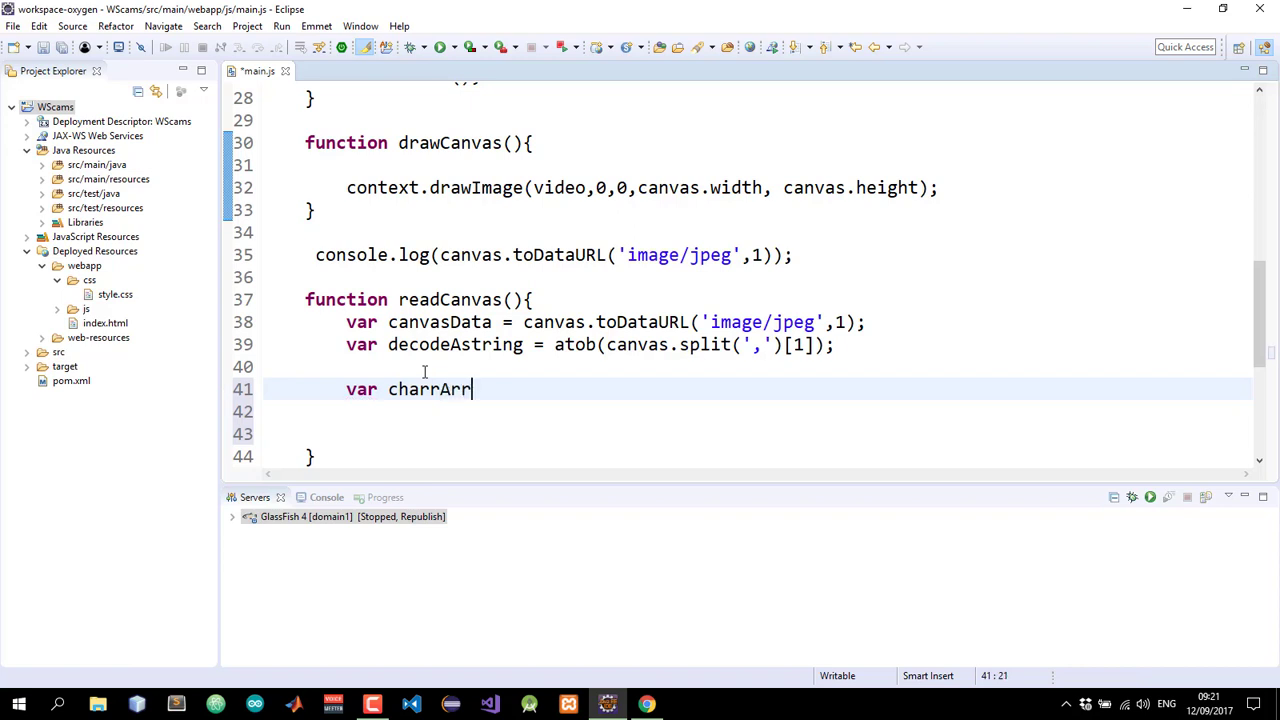
pyautogui.write('ay =')
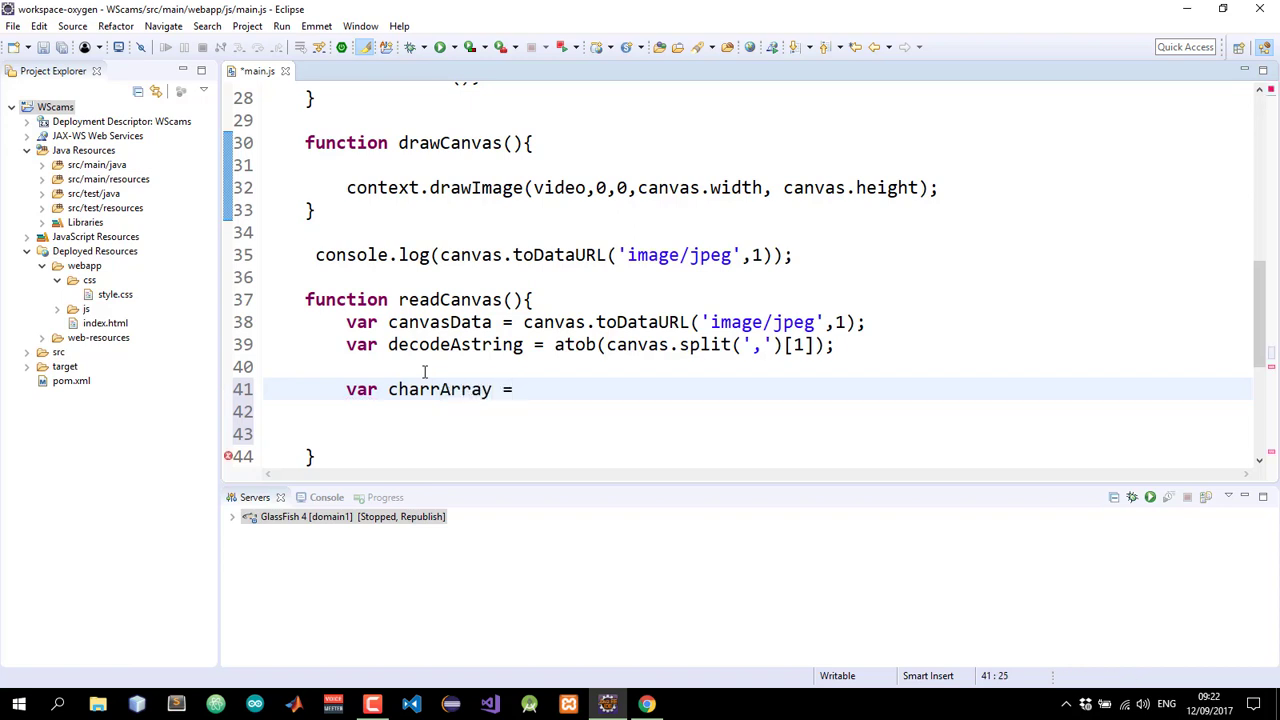
pyautogui.write('[];')
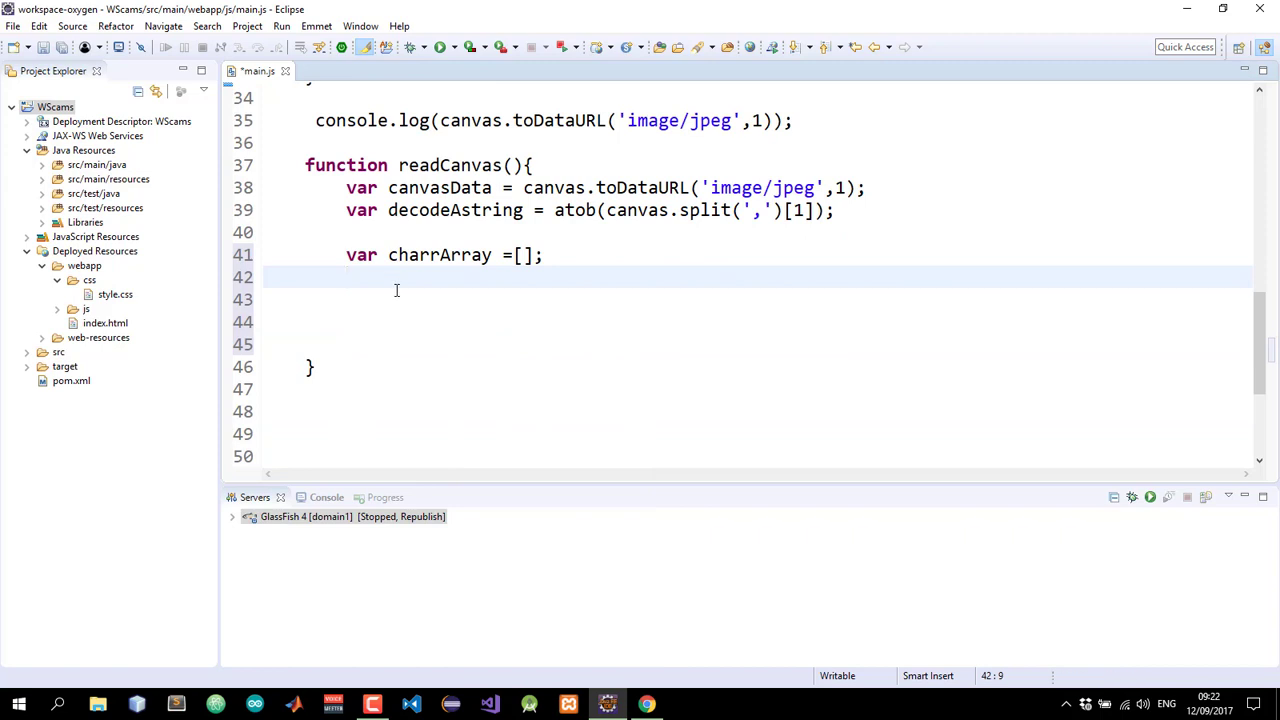
# On line 43 of main.js, write the loop header for(var i=0; i<decodeAstring.length;i++){ and open its body
pyautogui.write('for')
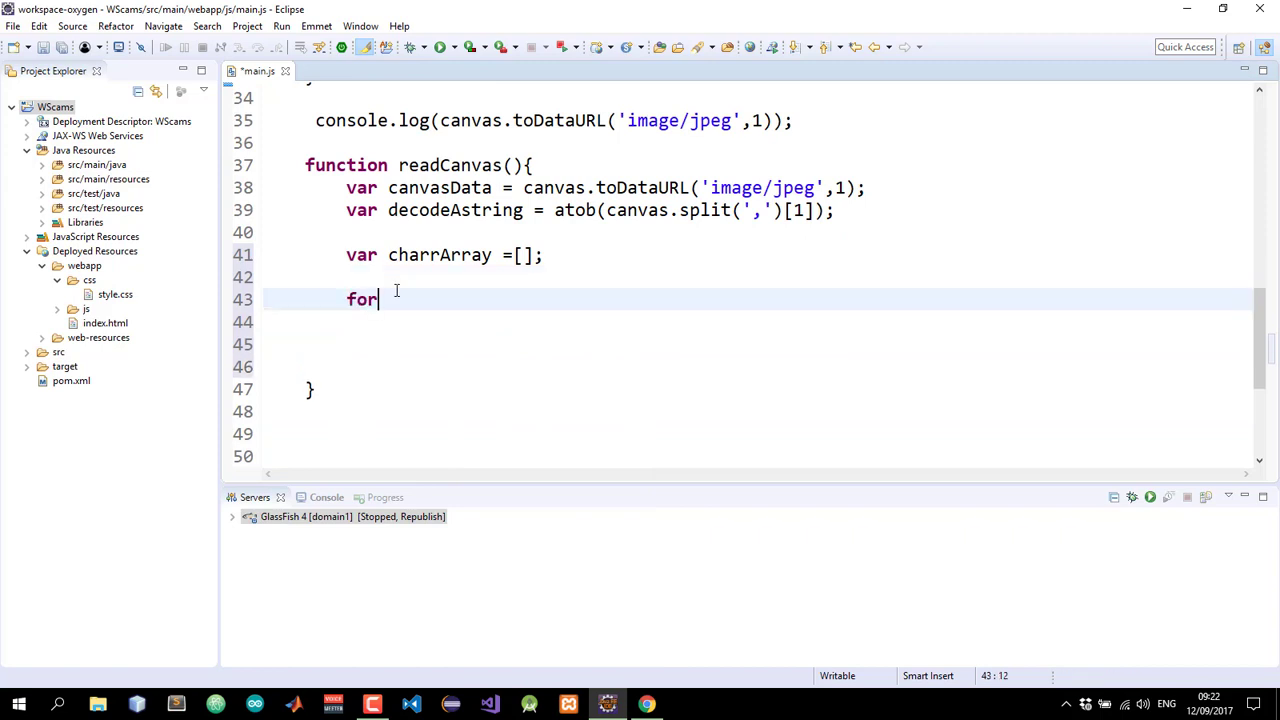
pyautogui.write('(var')
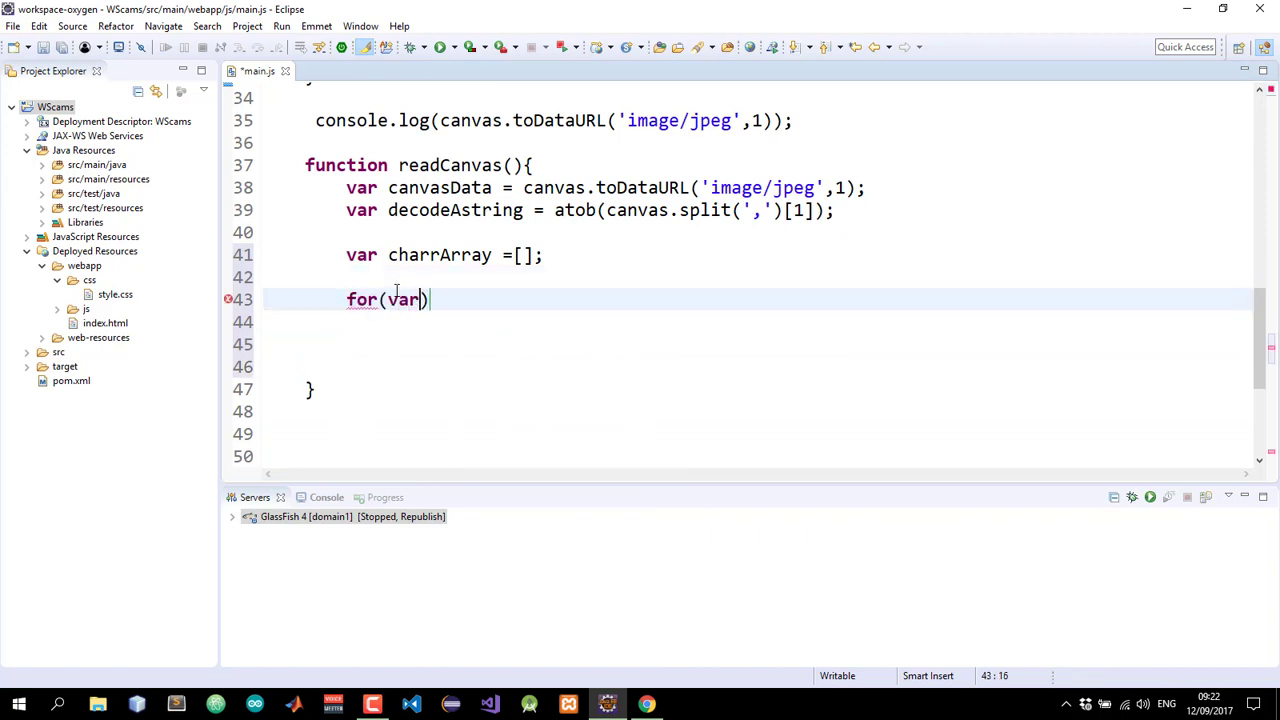
pyautogui.write('i=0; i')
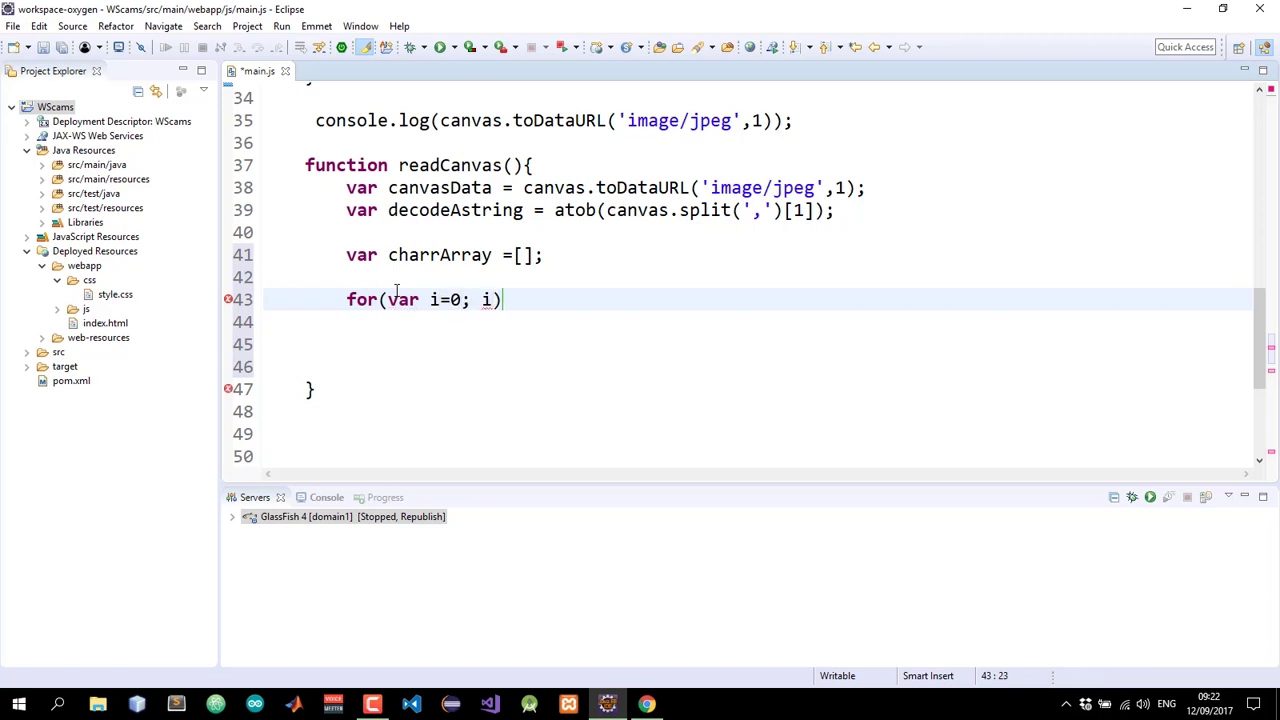
pyautogui.write('<')
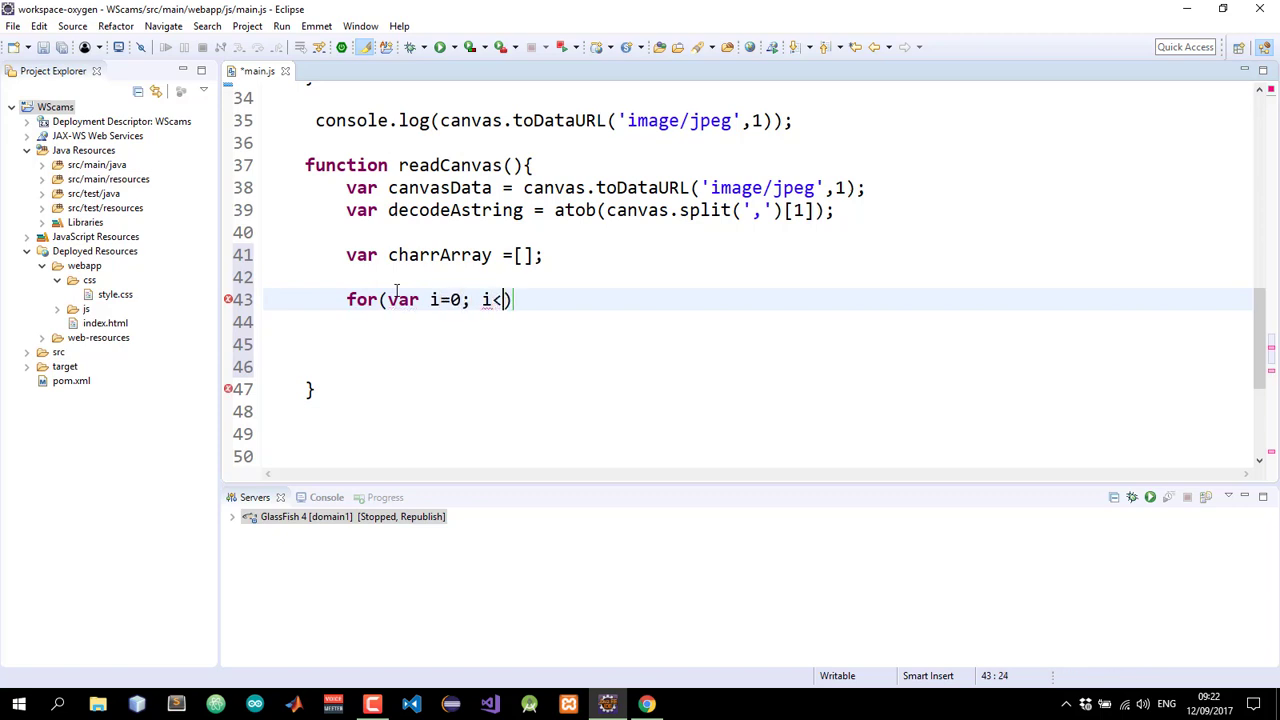
pyautogui.write('decodeAstring')
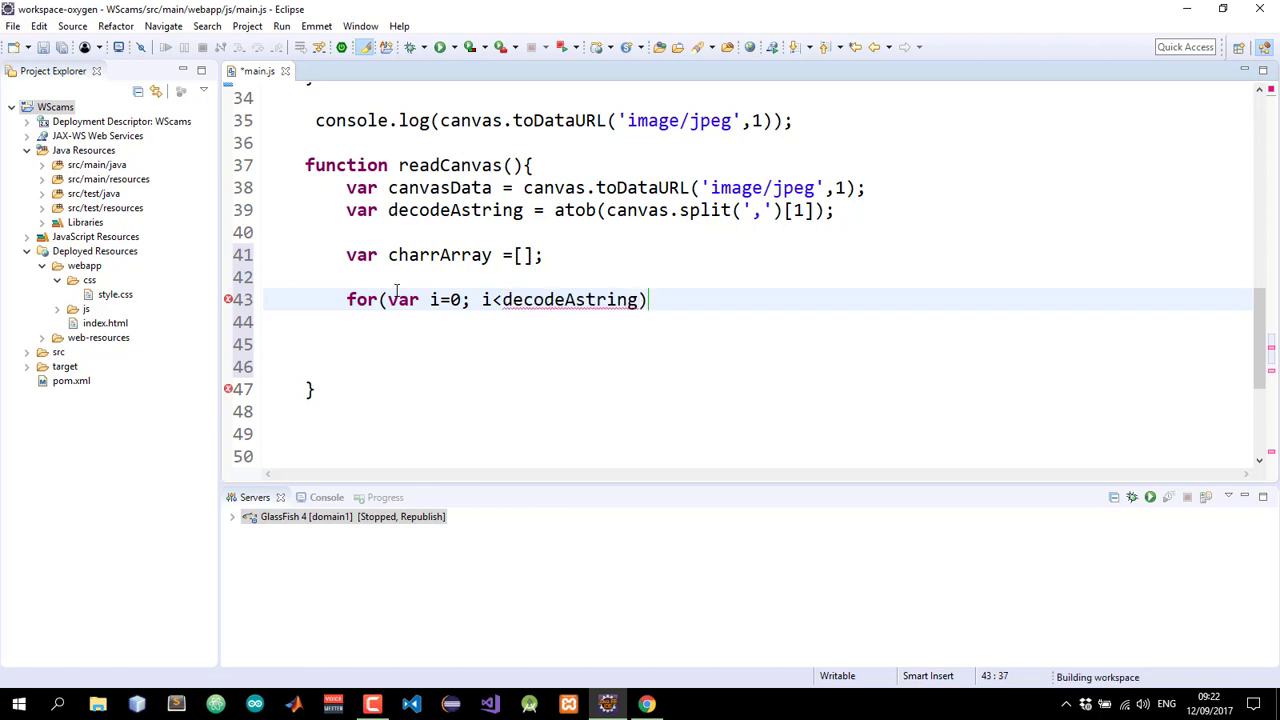
pyautogui.write('.')
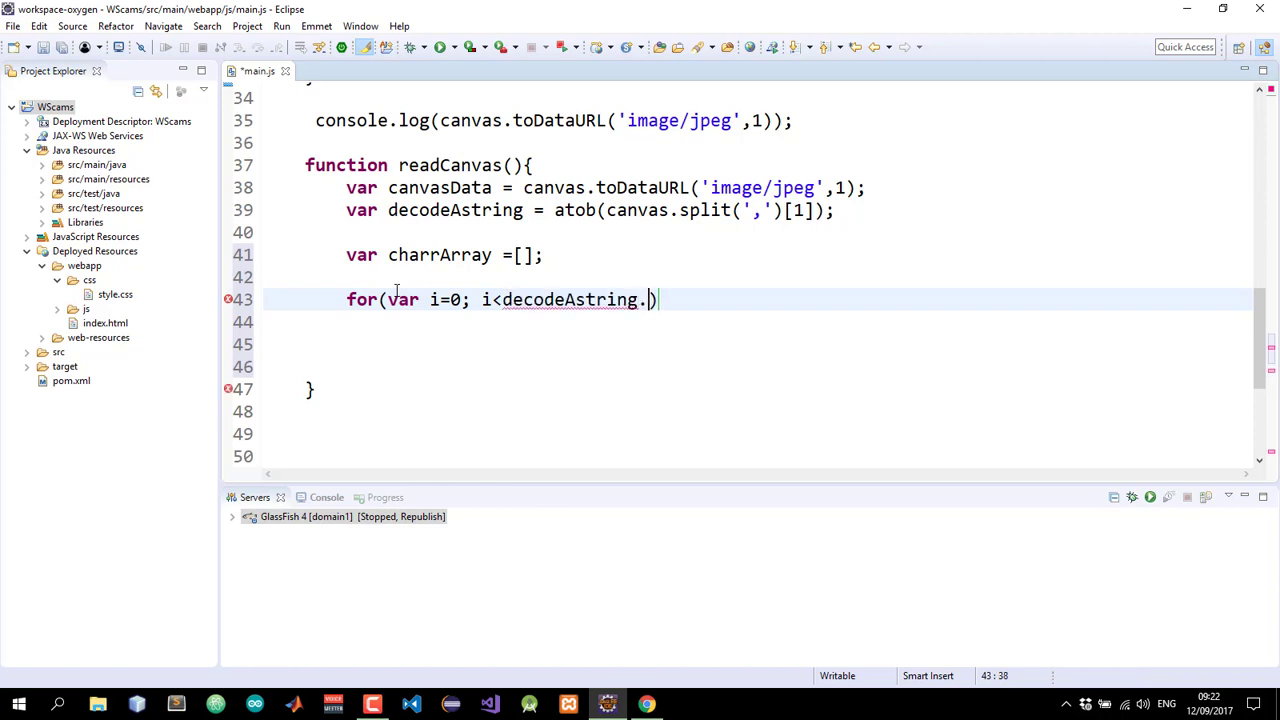
pyautogui.write('le')
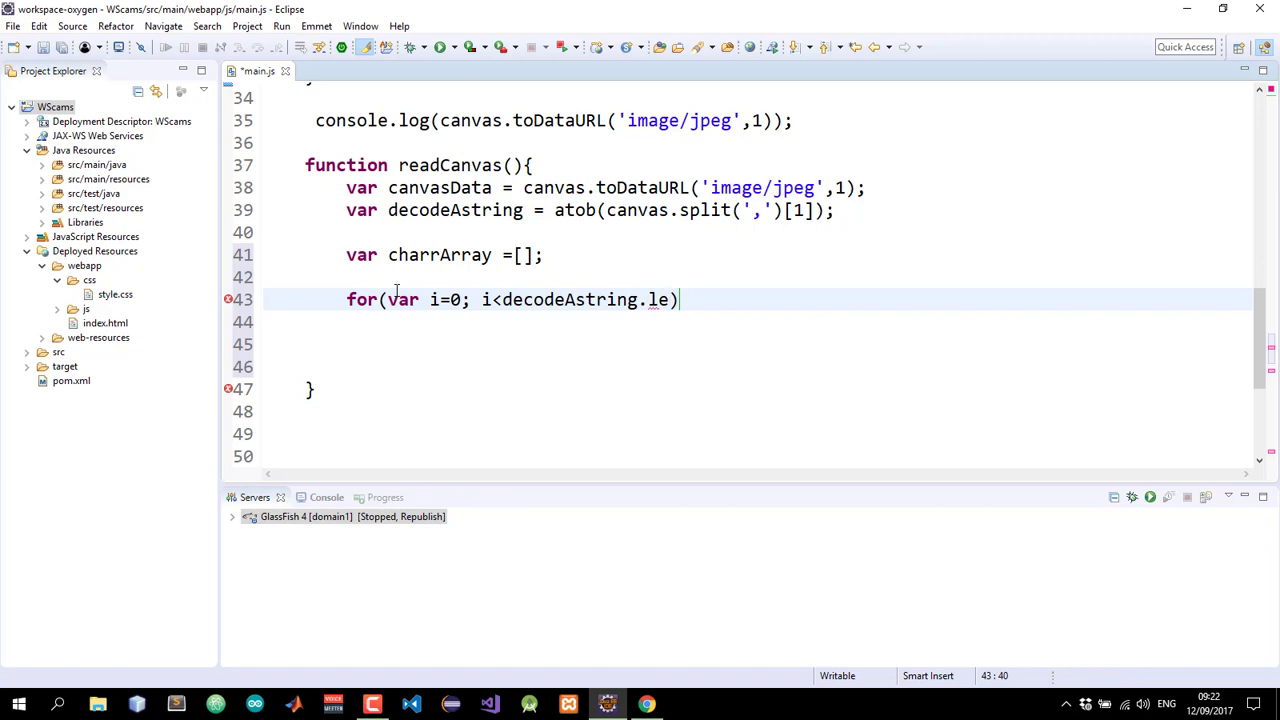
pyautogui.write('ng')
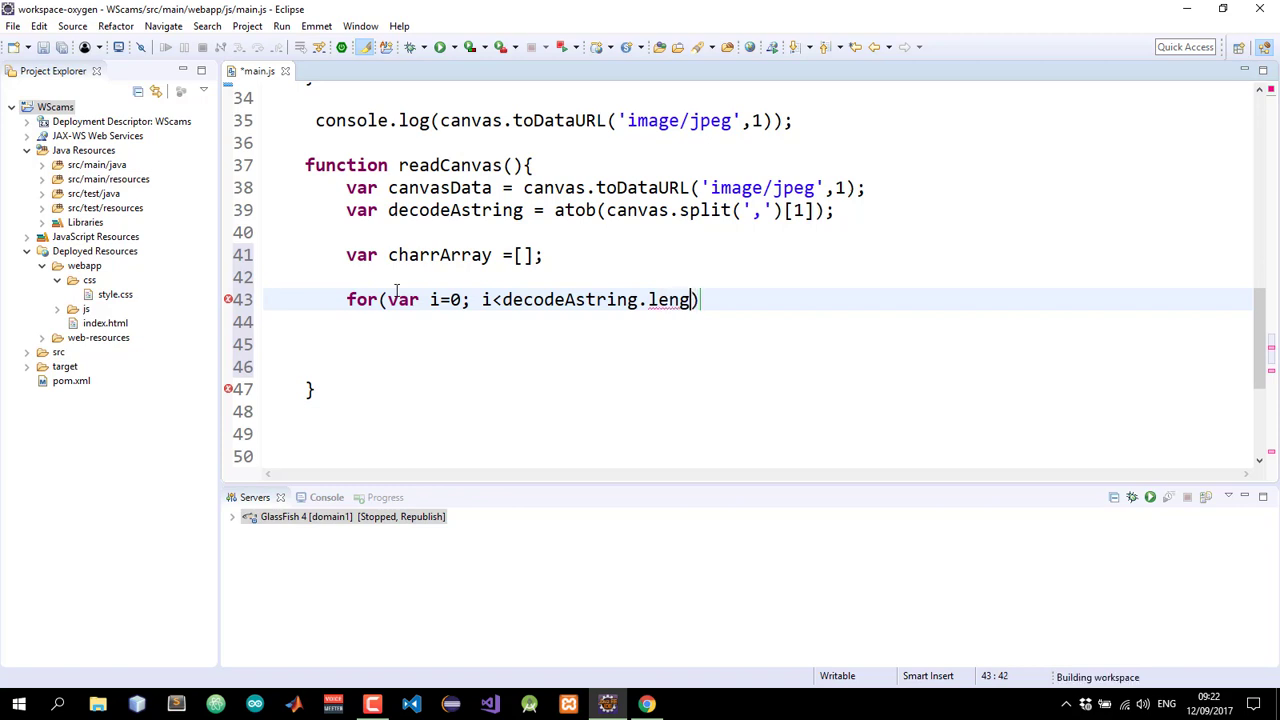
pyautogui.write('th;')
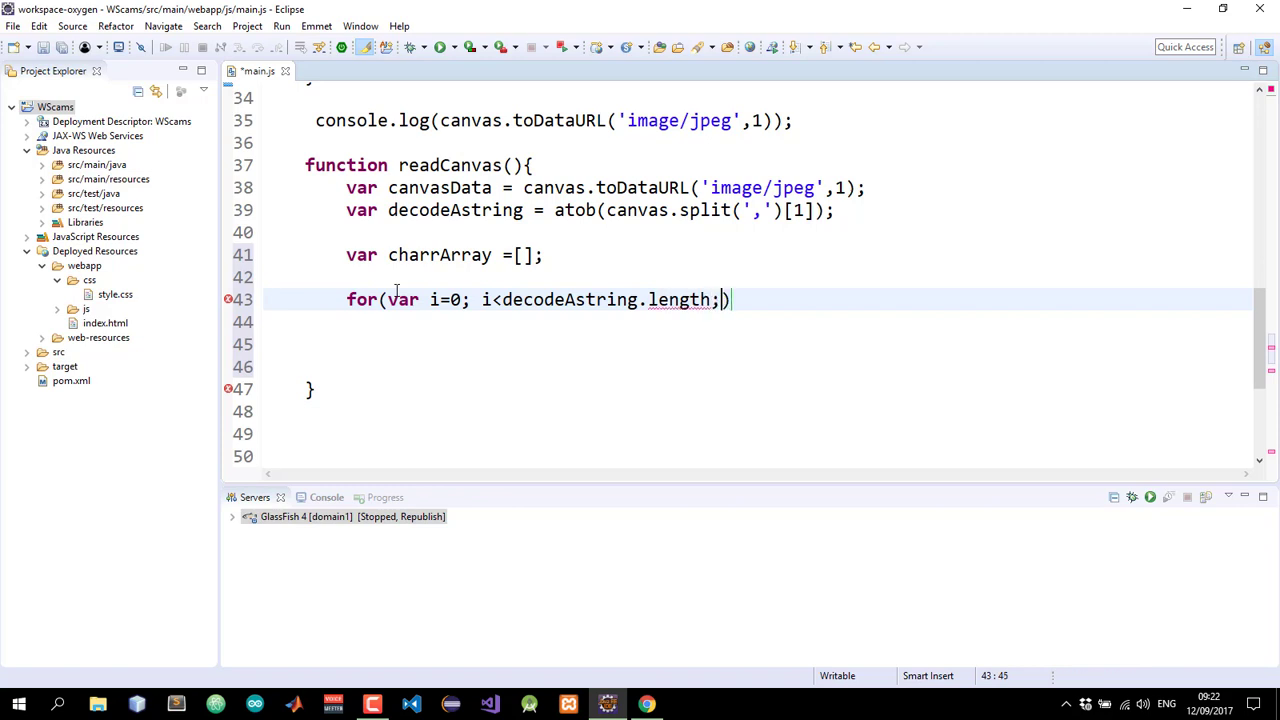
pyautogui.write('i++')
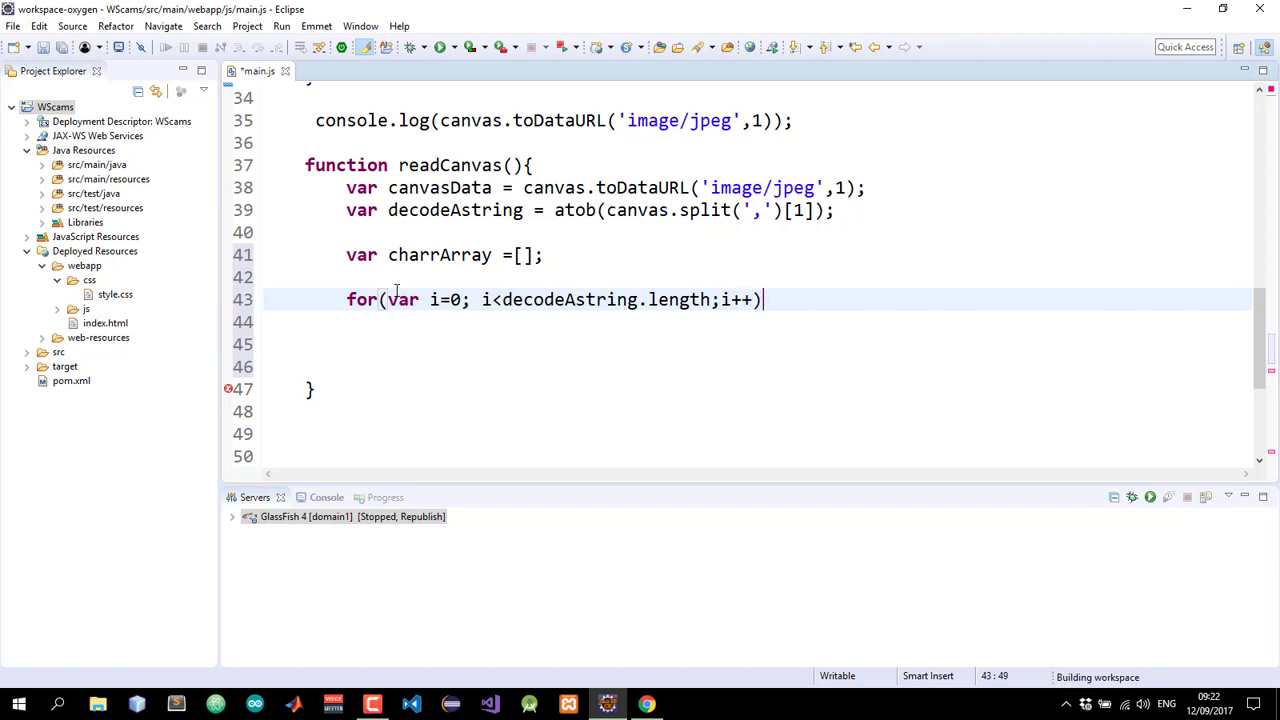
pyautogui.write('{')
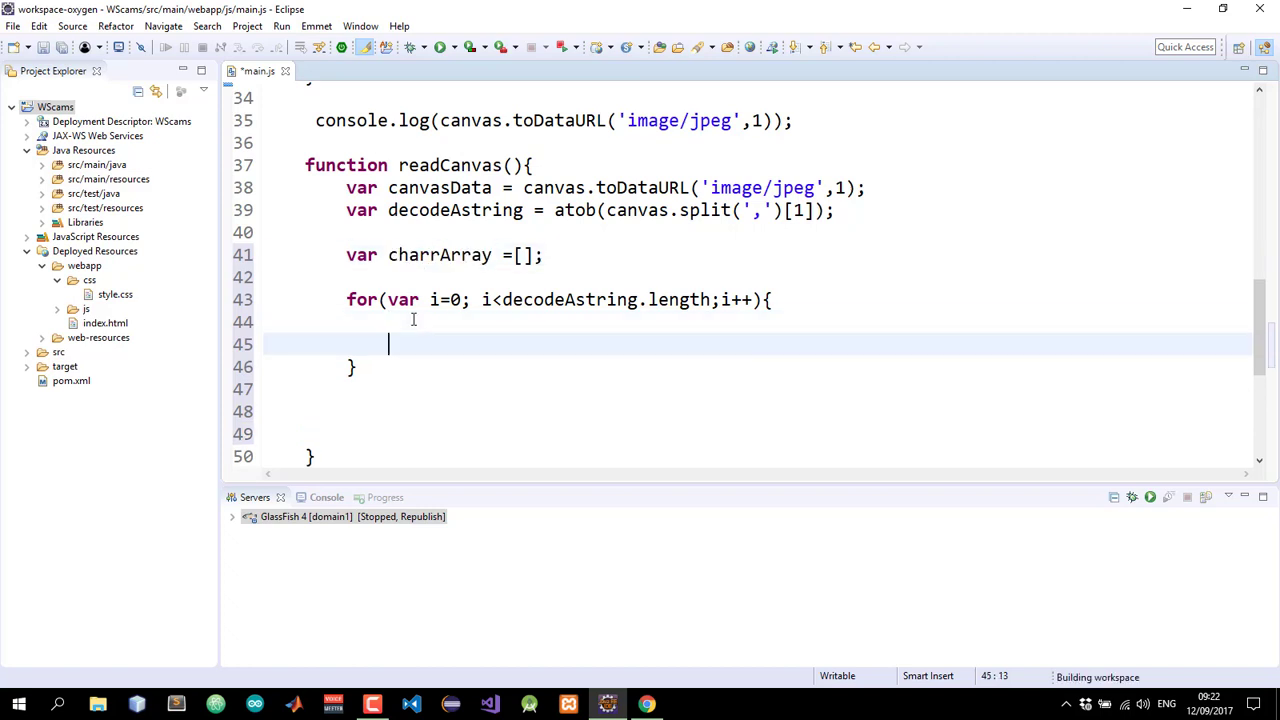
# Fill the loop body with charArrray.push(decodeAstring.charCodeAt(i)); and select the misspelled array name
pyautogui.write('cha')
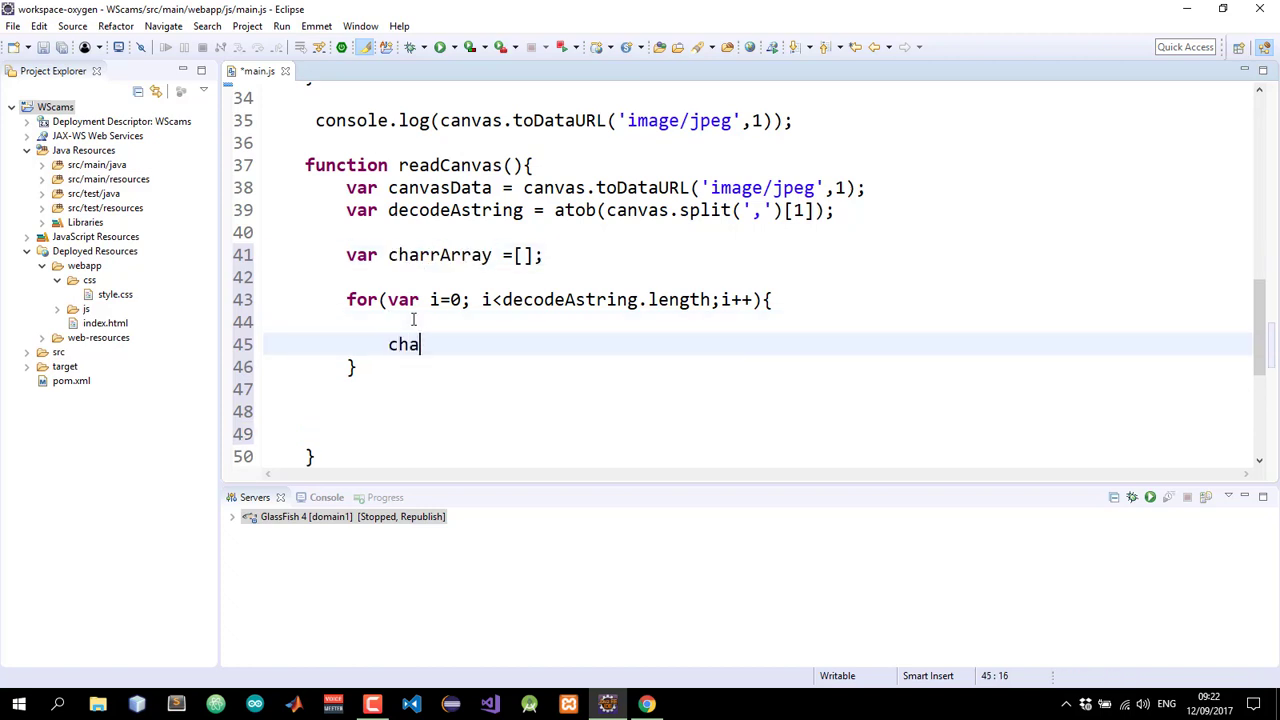
pyautogui.write('rr')
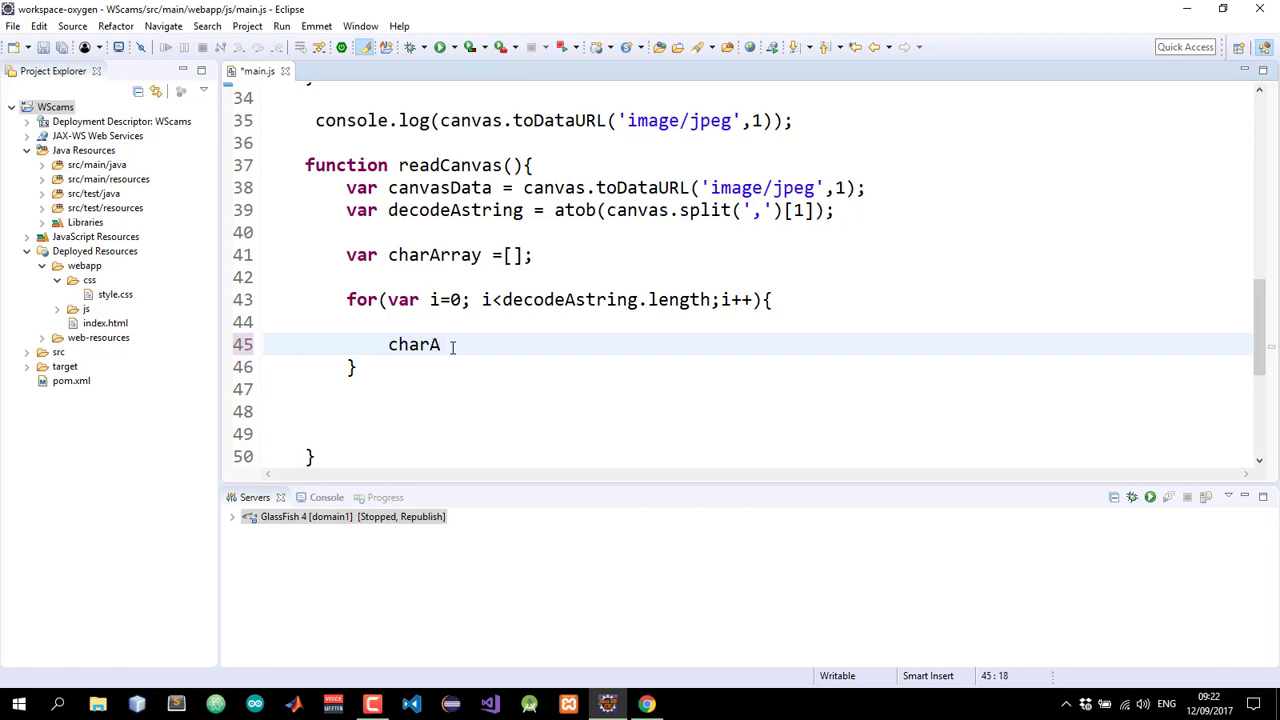
pyautogui.write('rray.')
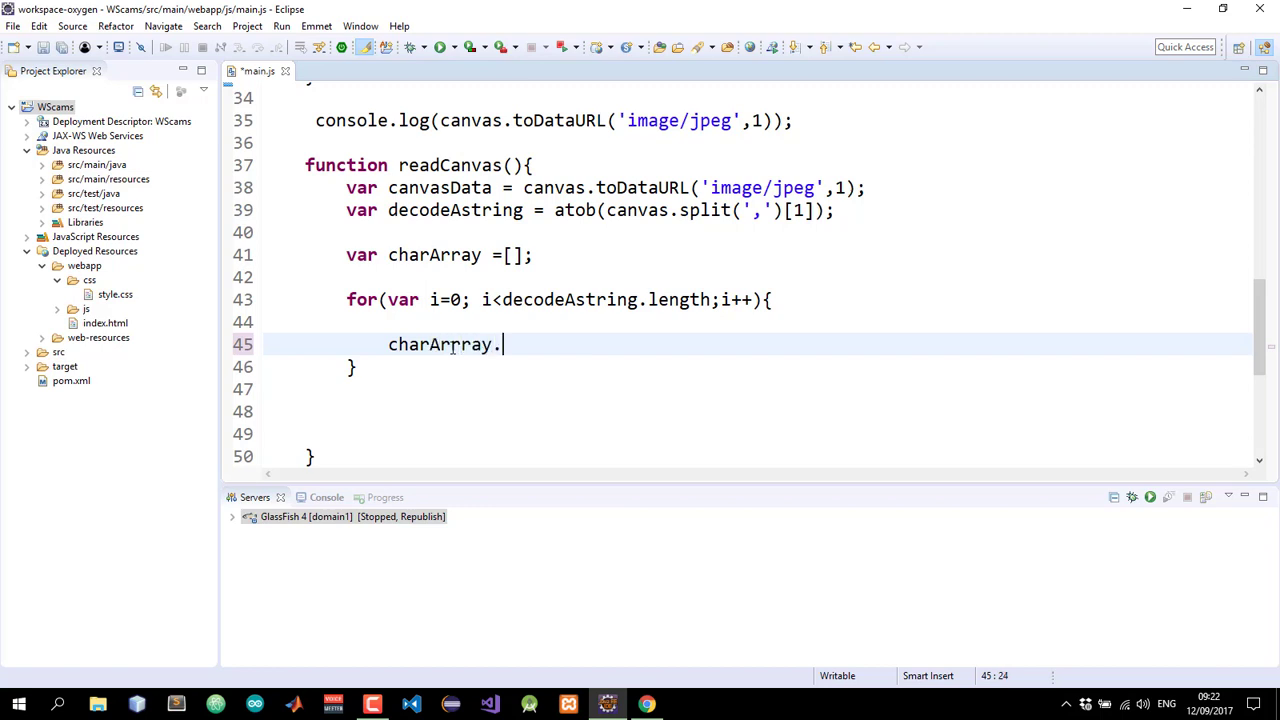
pyautogui.write('push()')
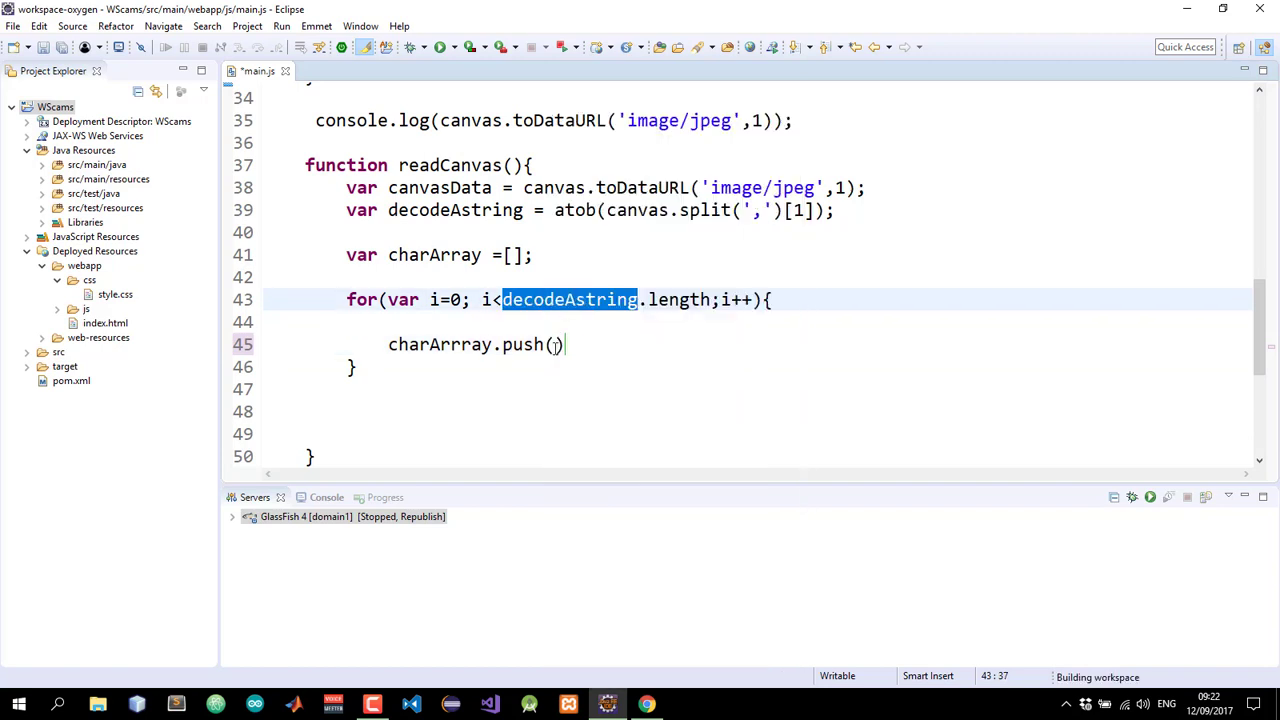
pyautogui.write('decodeAstring')
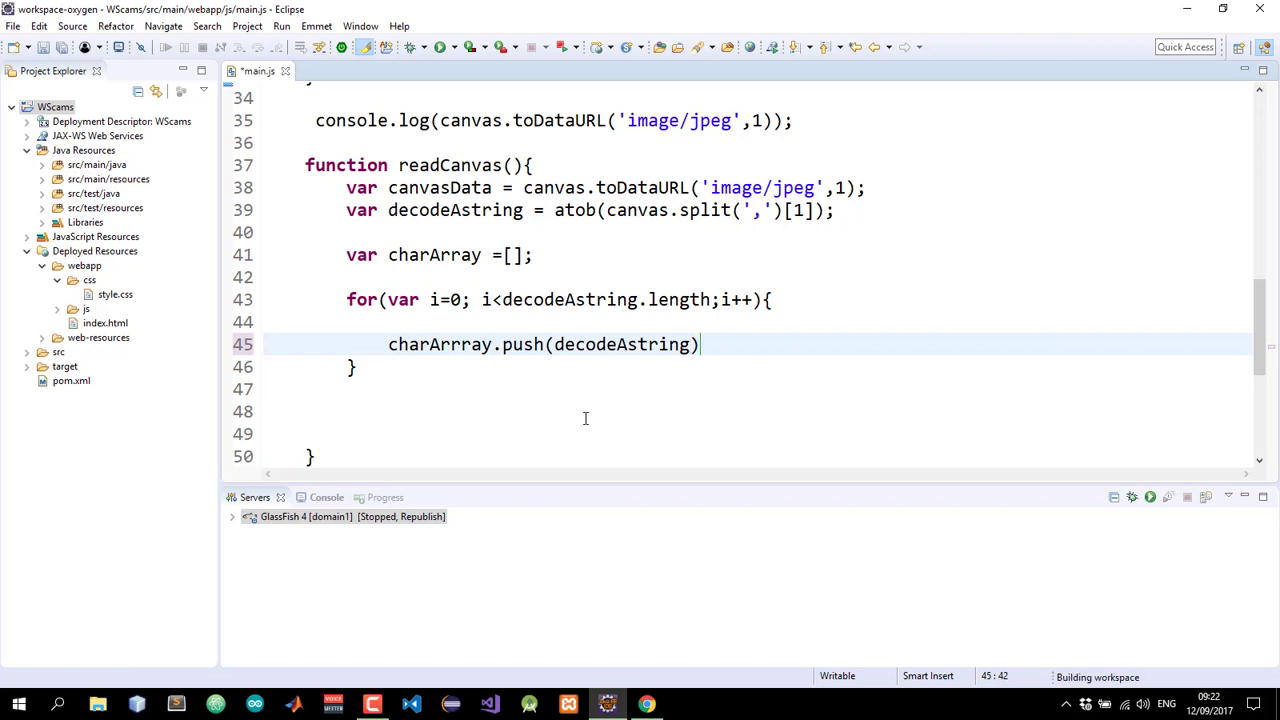
pyautogui.write('.')
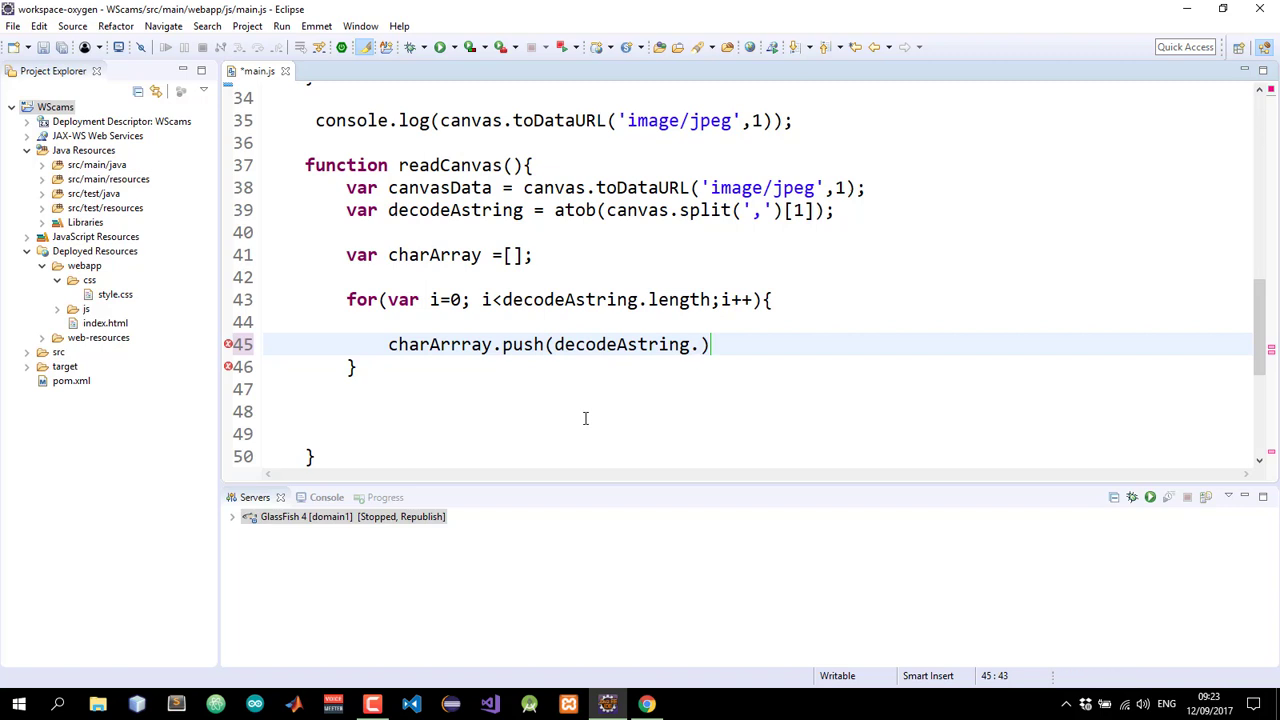
pyautogui.write('charCod')
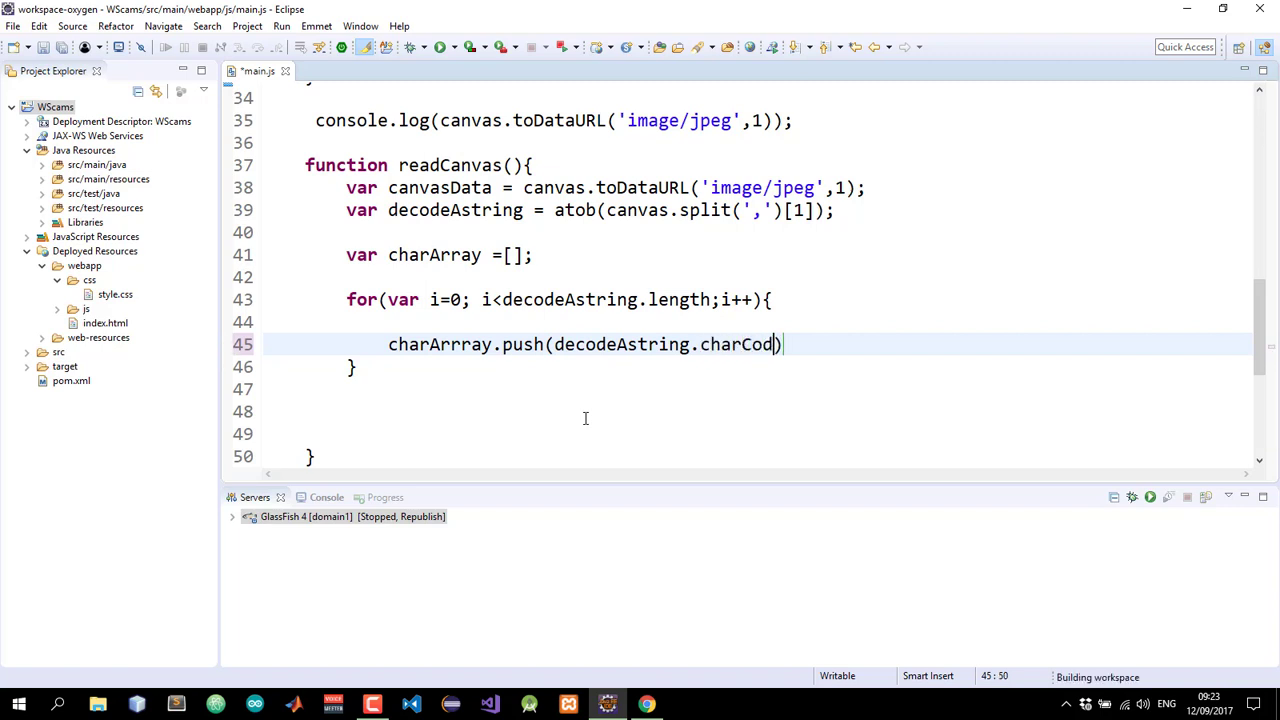
pyautogui.write('eAt()')
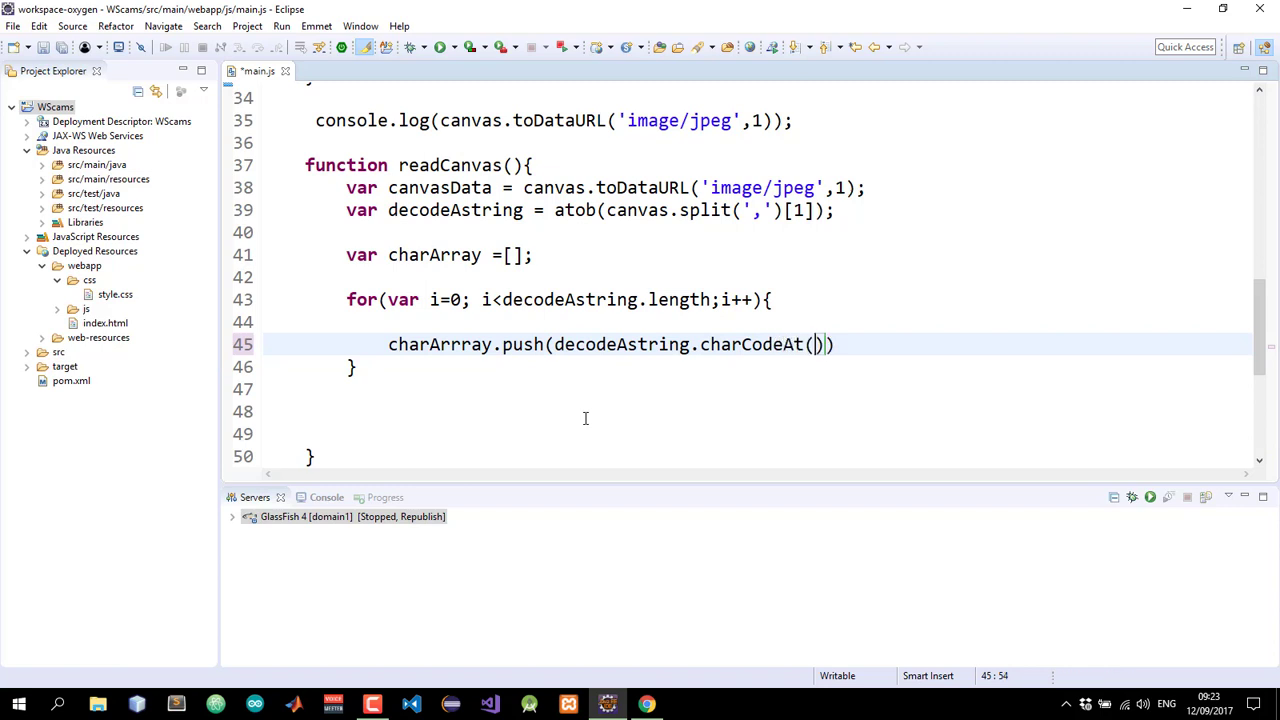
pyautogui.write('i')
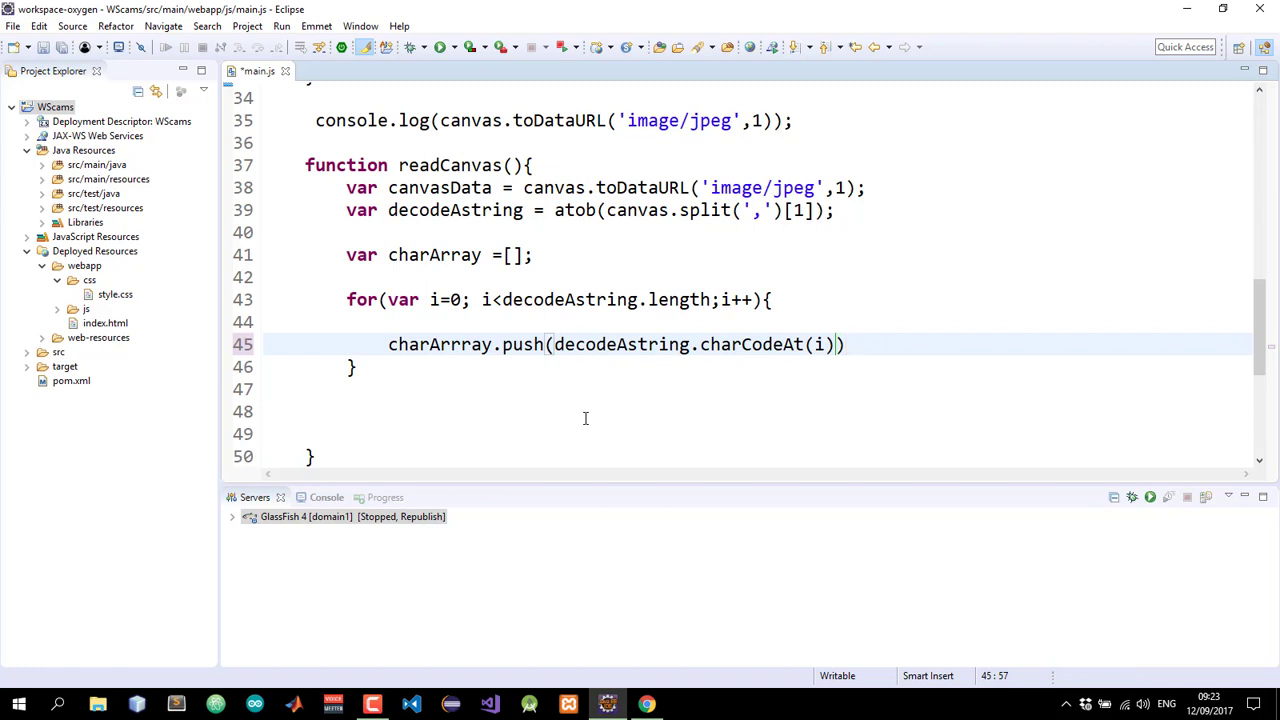
pyautogui.write(';')
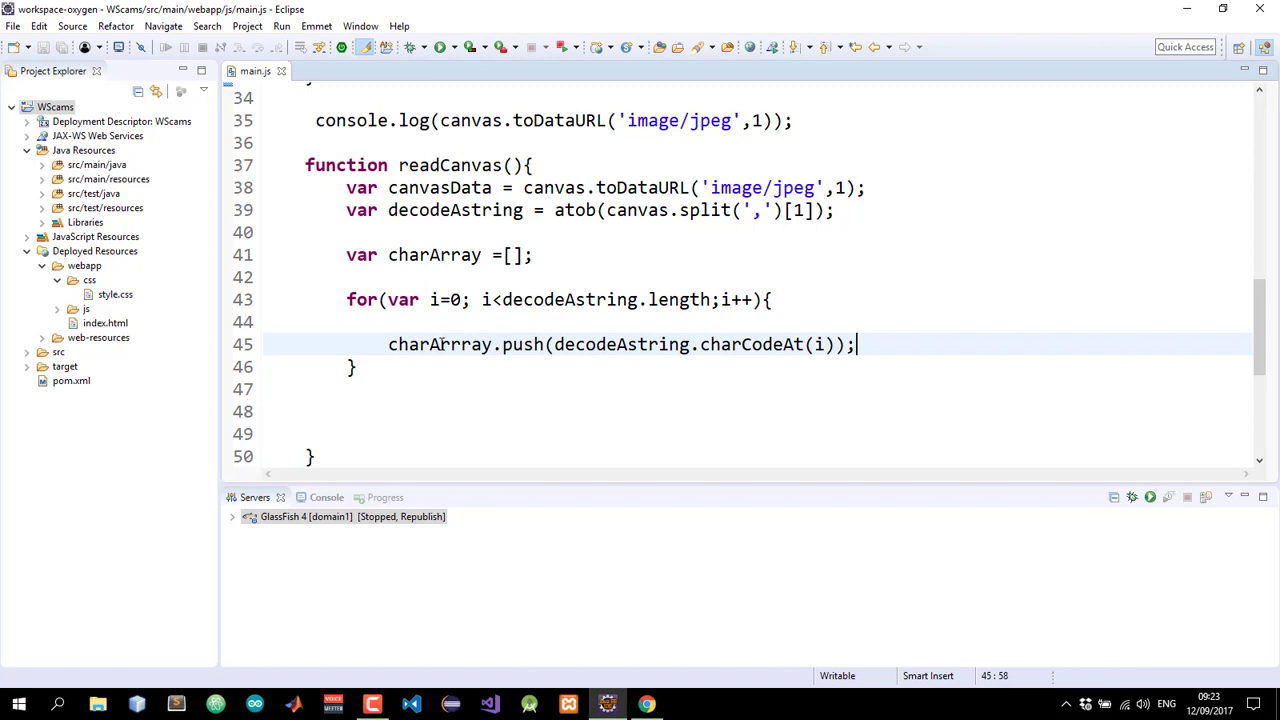
pyautogui.doubleClick(440, 344)
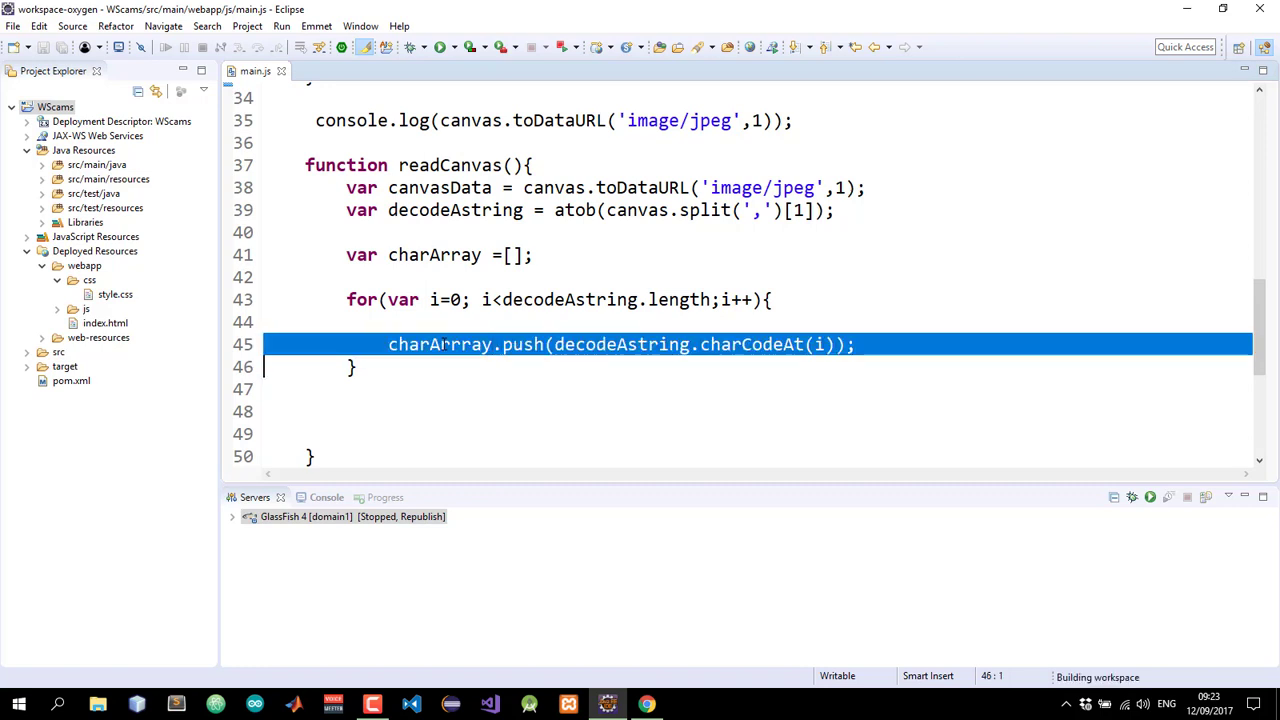
pyautogui.doubleClick(439, 344)
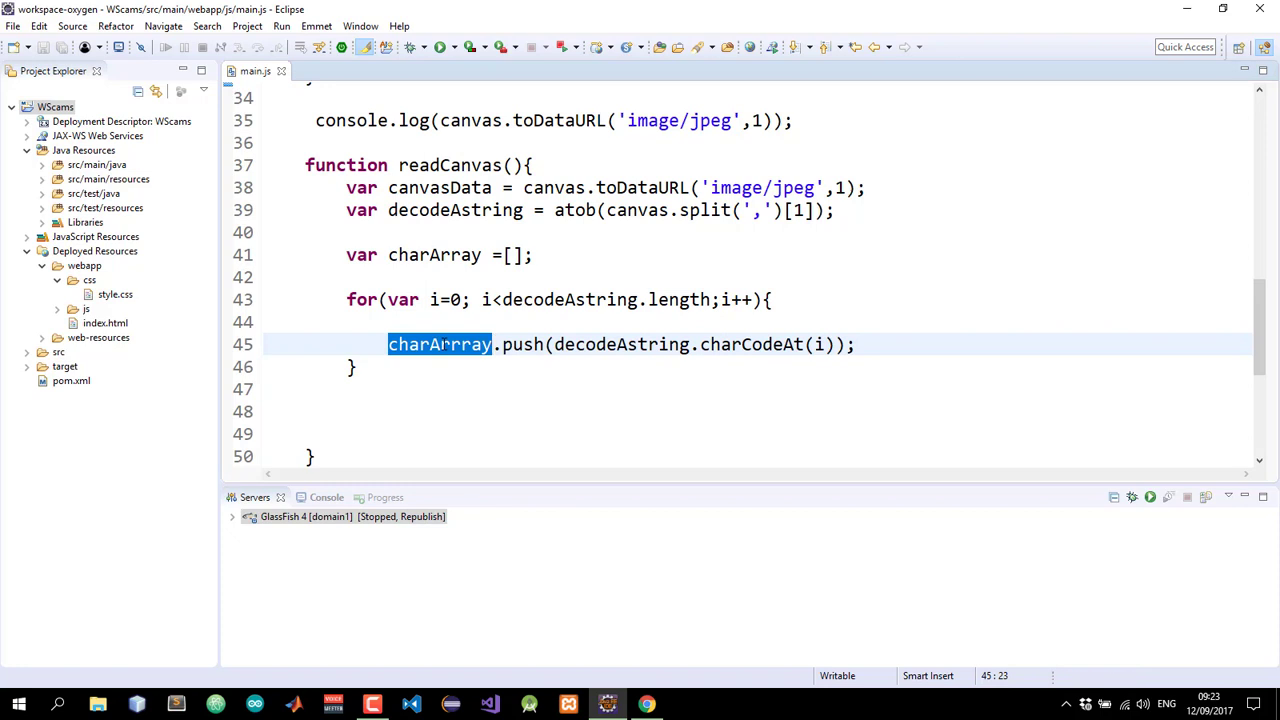